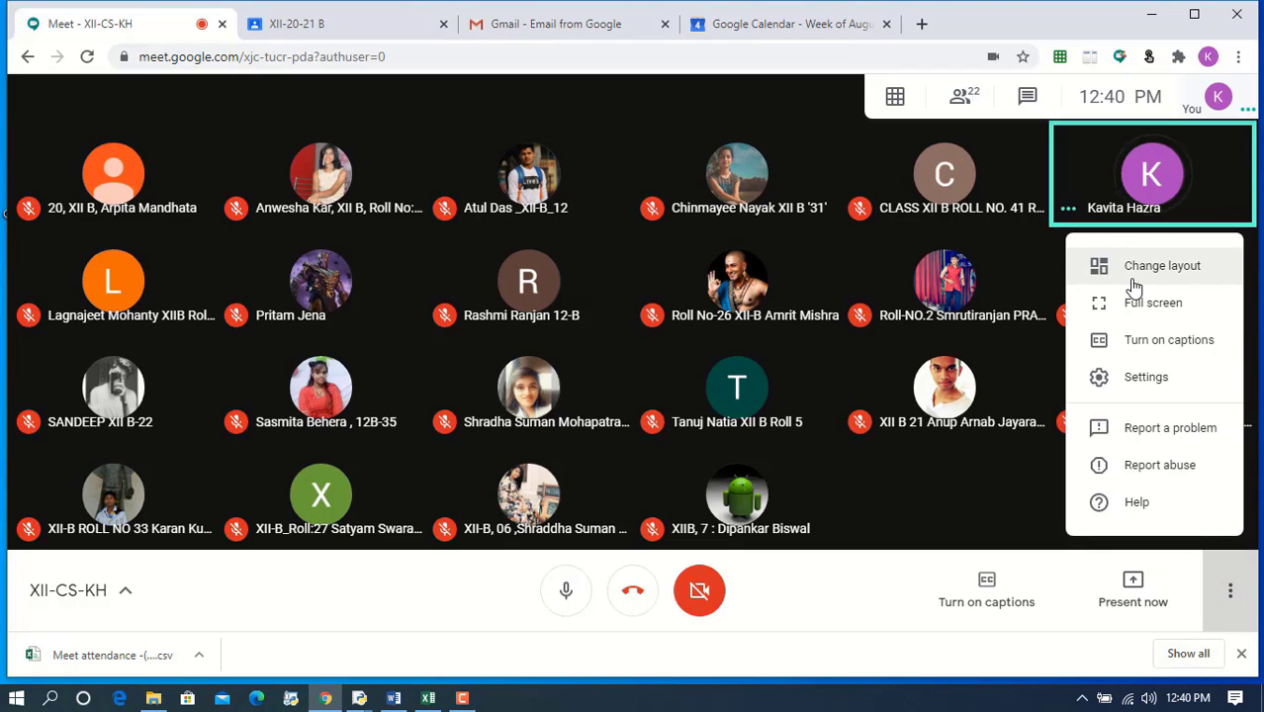
- Check the meeting layout and grid view options in Google Meet
left_click(1155, 265)
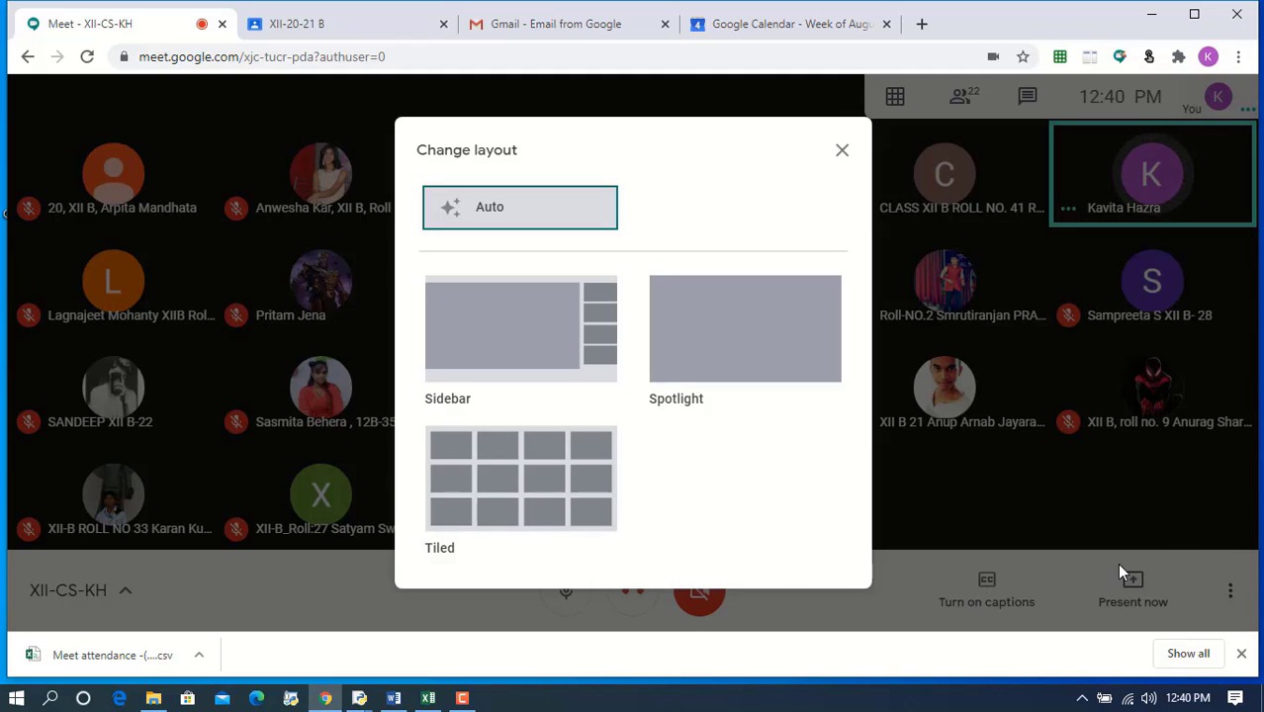
mouse_move(841, 150)
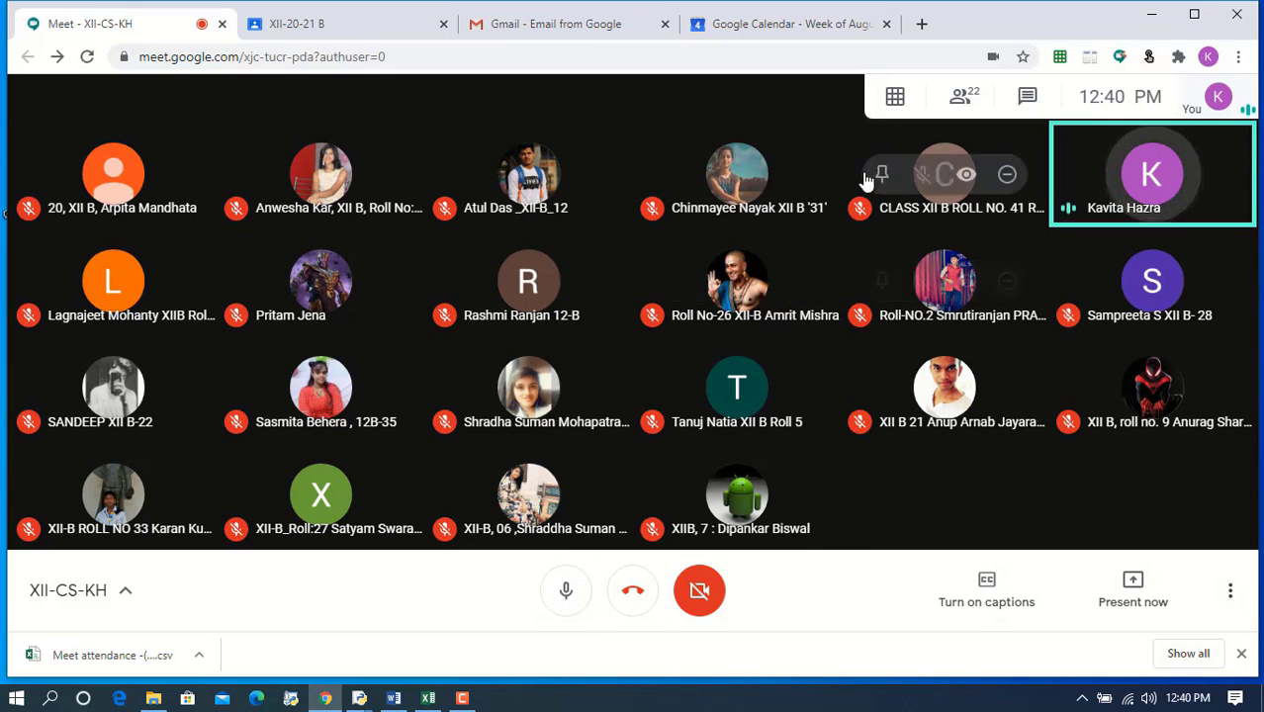
left_click(894, 95)
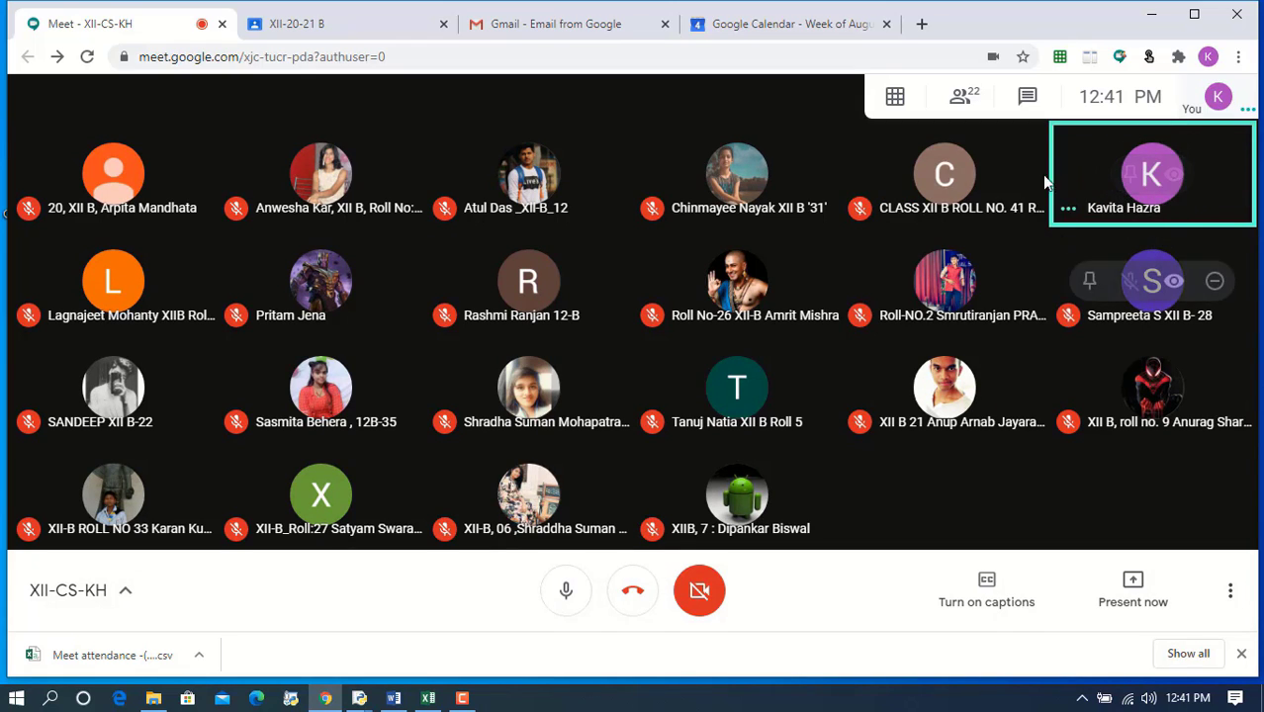
left_click(894, 95)
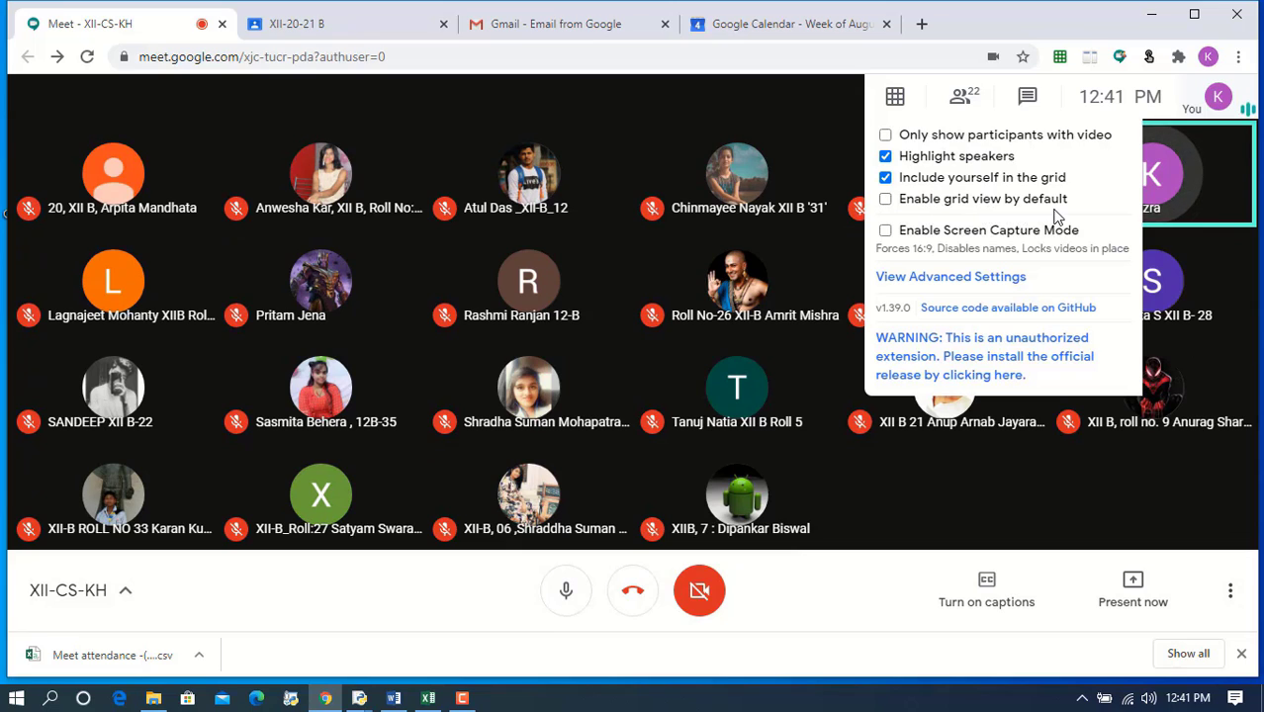
mouse_move(1001, 212)
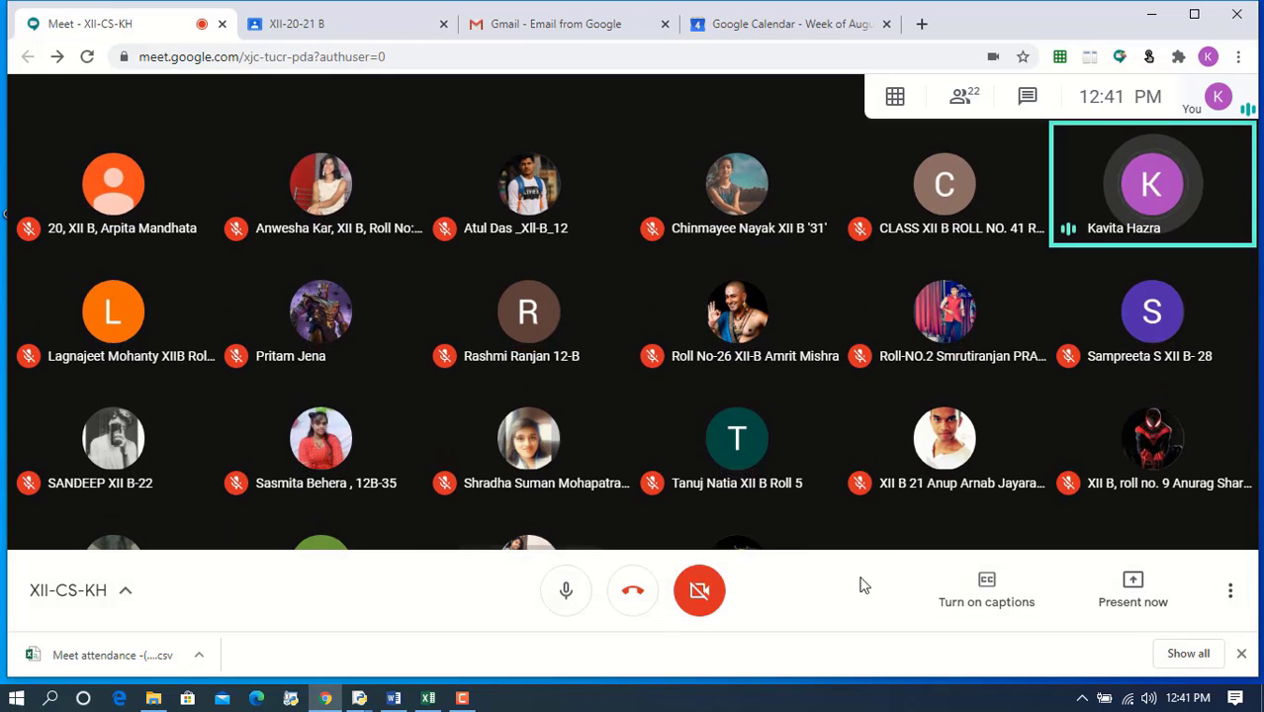
left_click(895, 95)
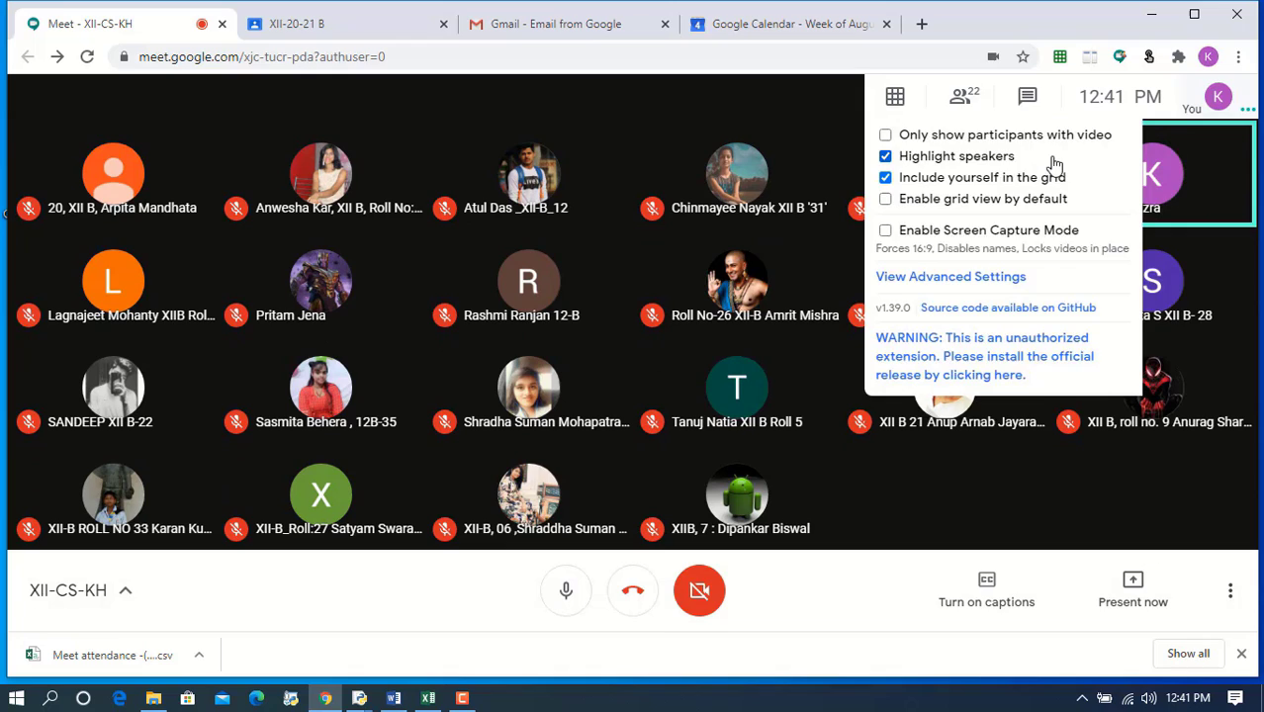
- Rescan all meeting members with the attendance collector and download the list as CSV
left_click(1111, 55)
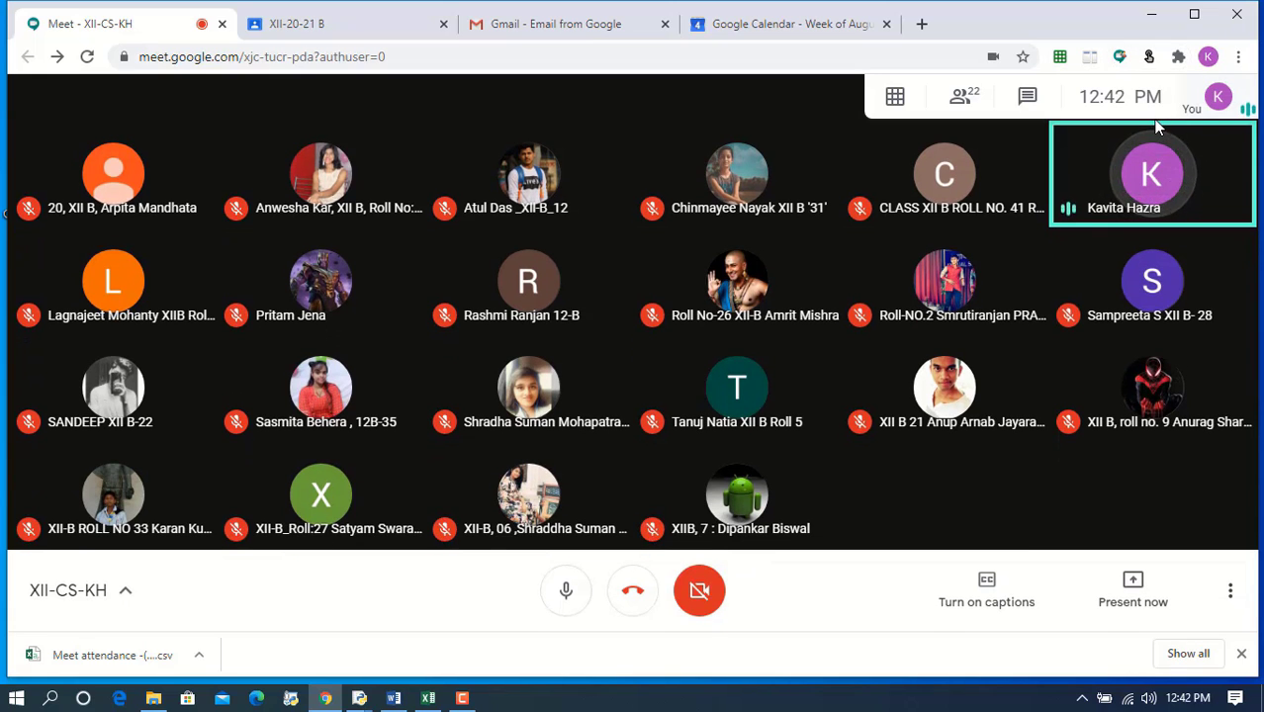
mouse_move(1025, 95)
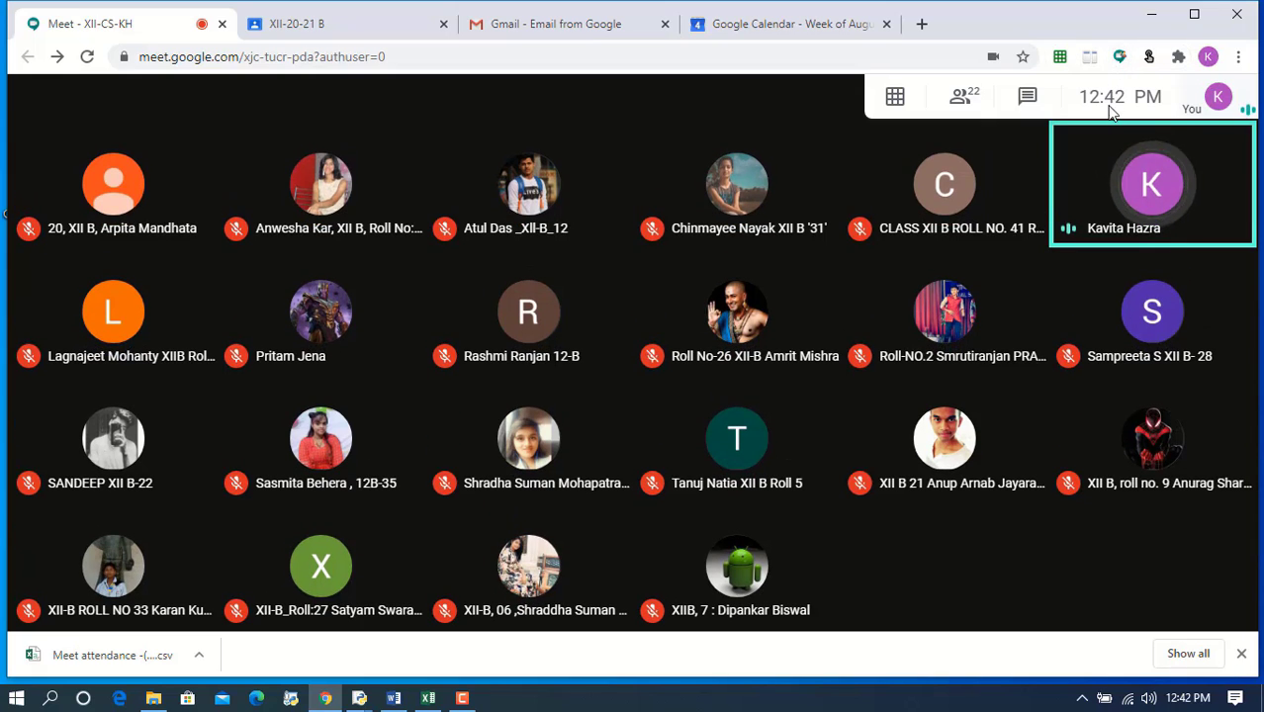
mouse_move(1120, 53)
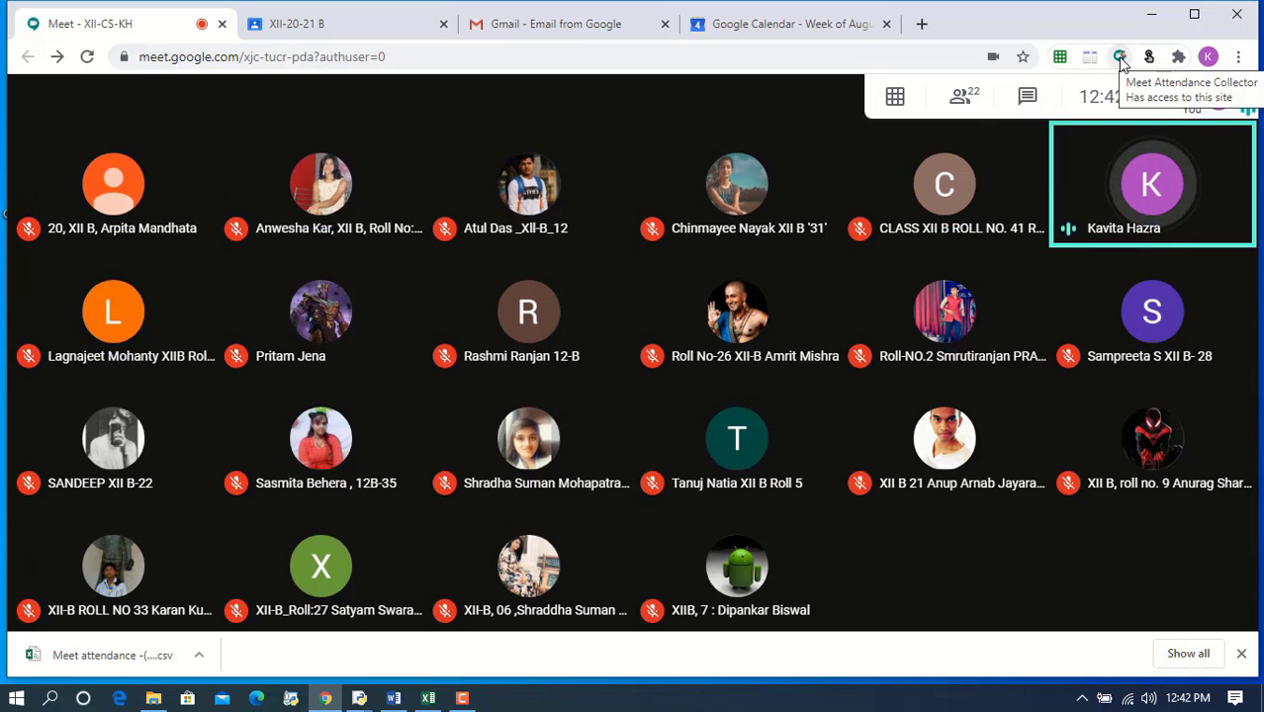
left_click(1114, 56)
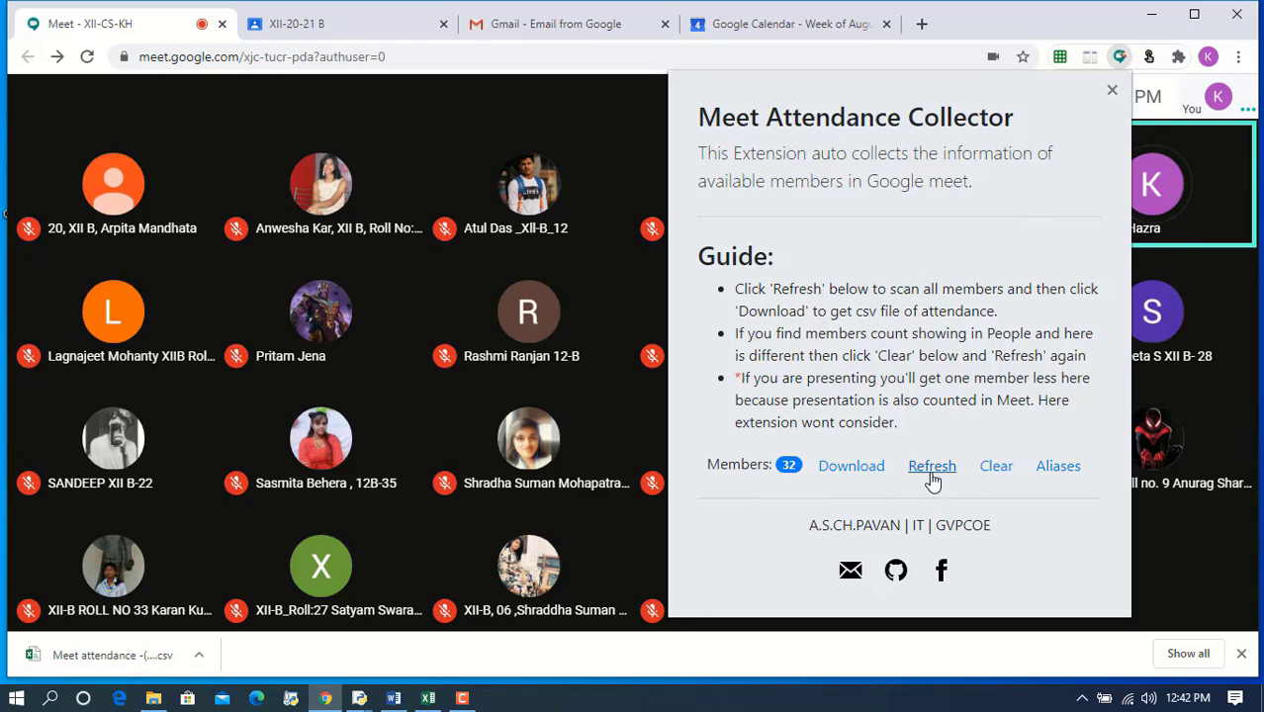
left_click(1112, 91)
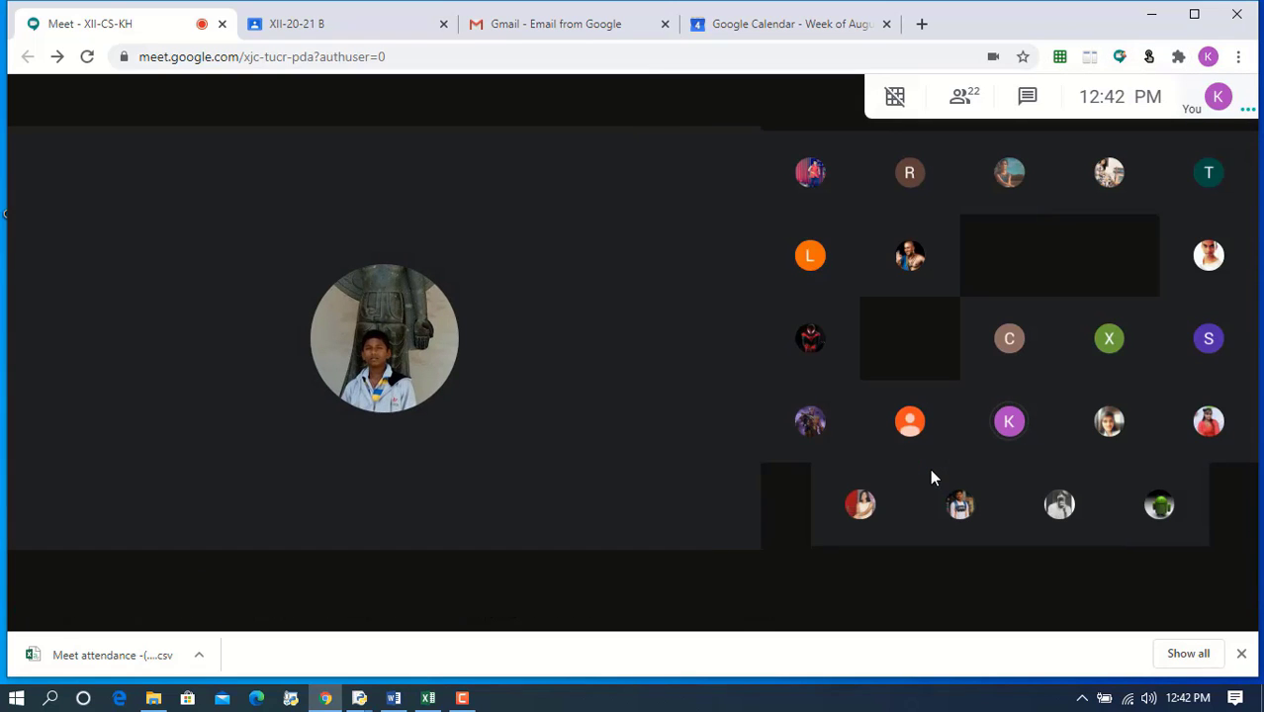
mouse_move(908, 256)
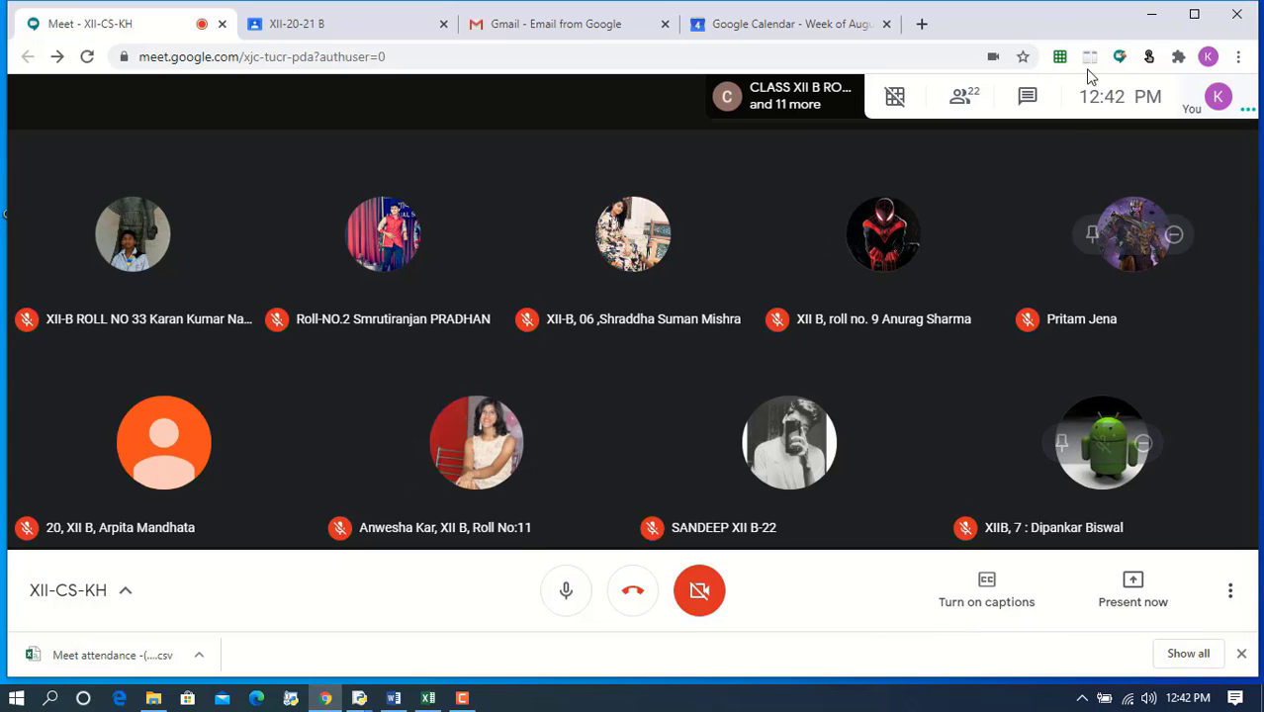
left_click(1120, 56)
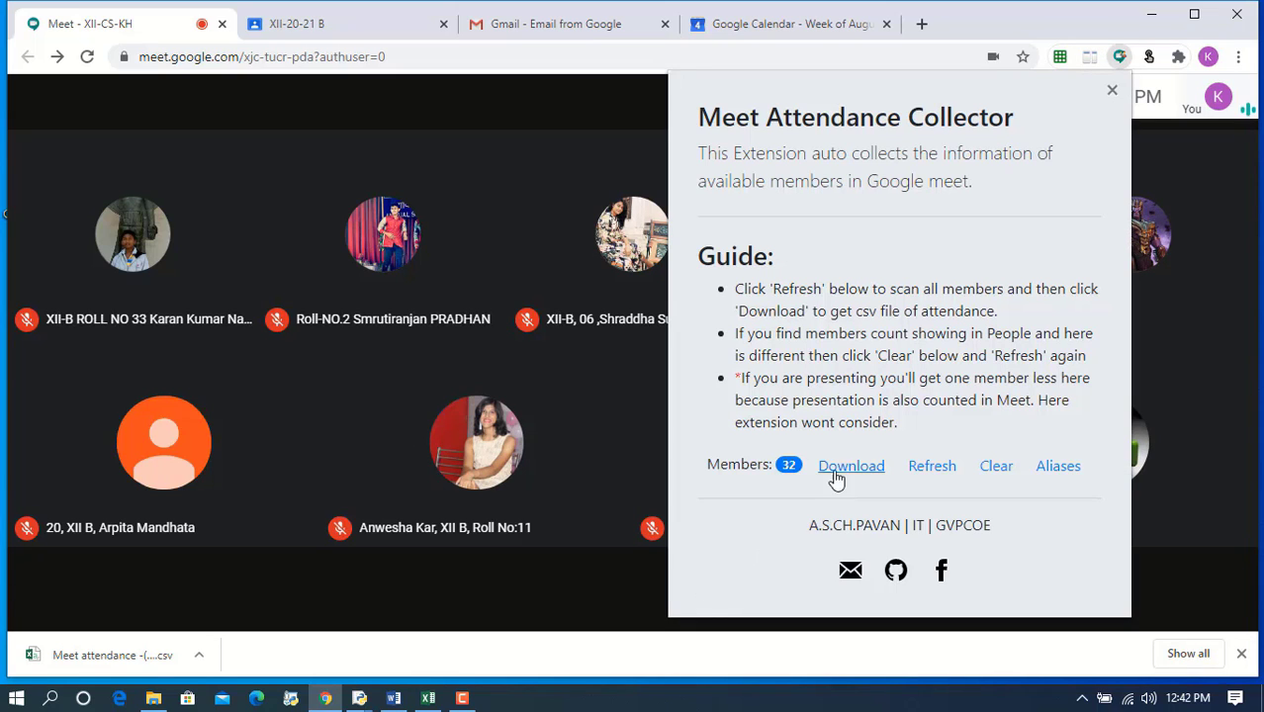
left_click(851, 467)
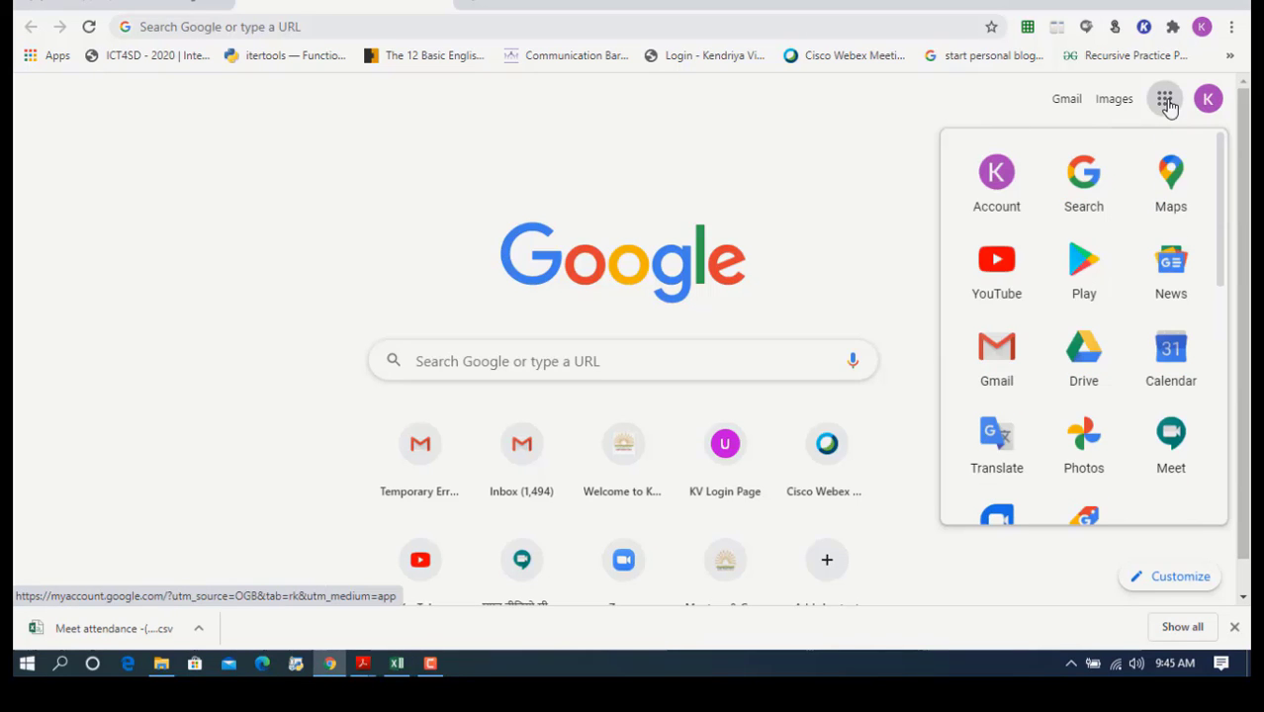
mouse_move(1165, 99)
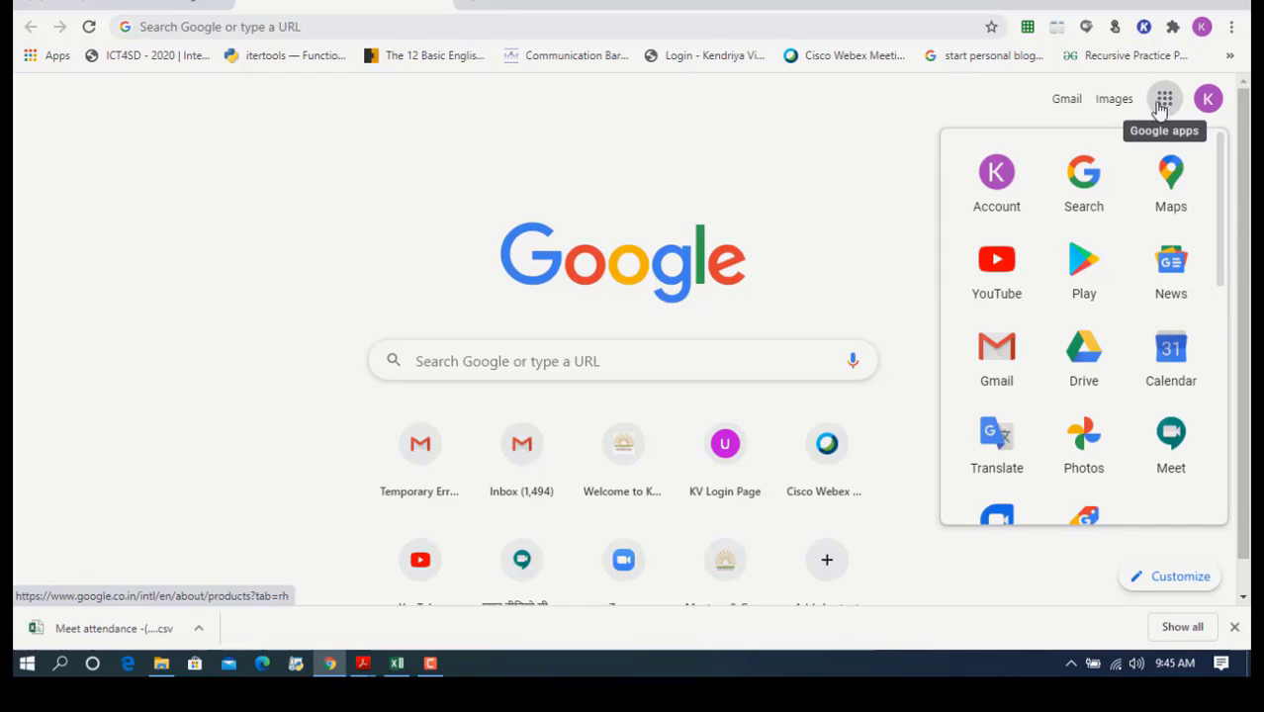
- Find Calendar in the Google apps list and open it
scroll("down", 3)
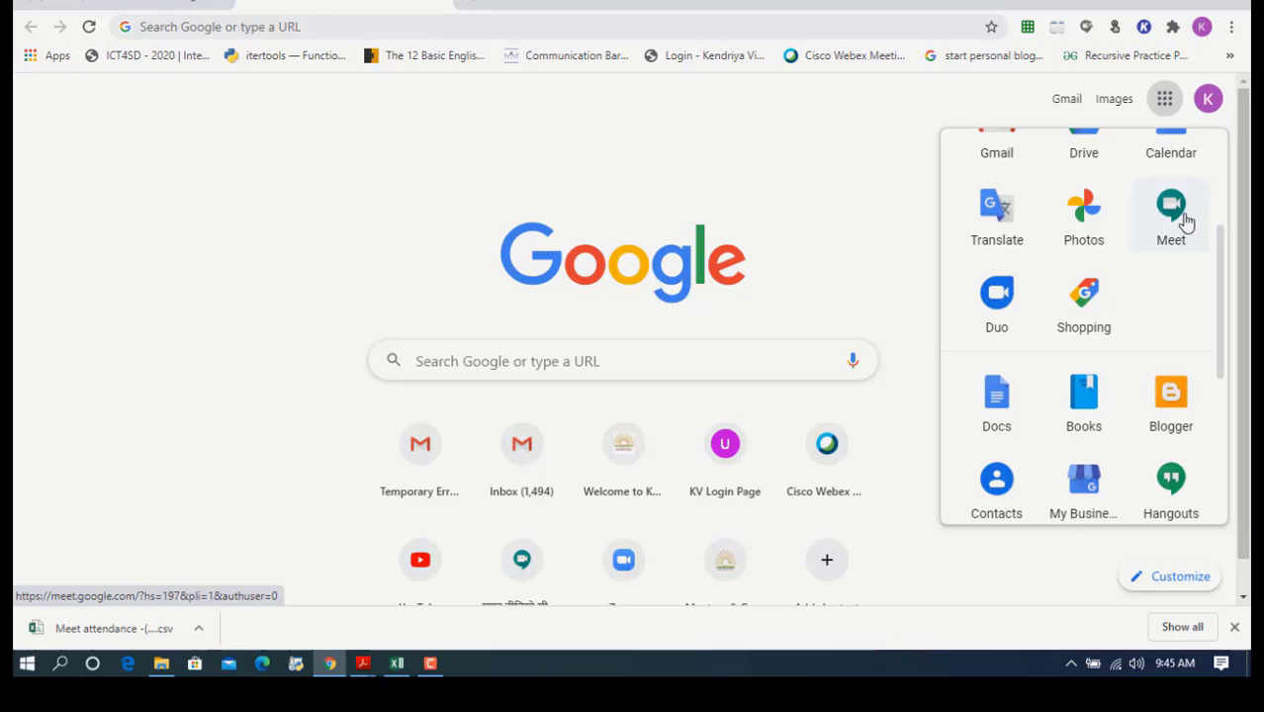
mouse_move(1223, 370)
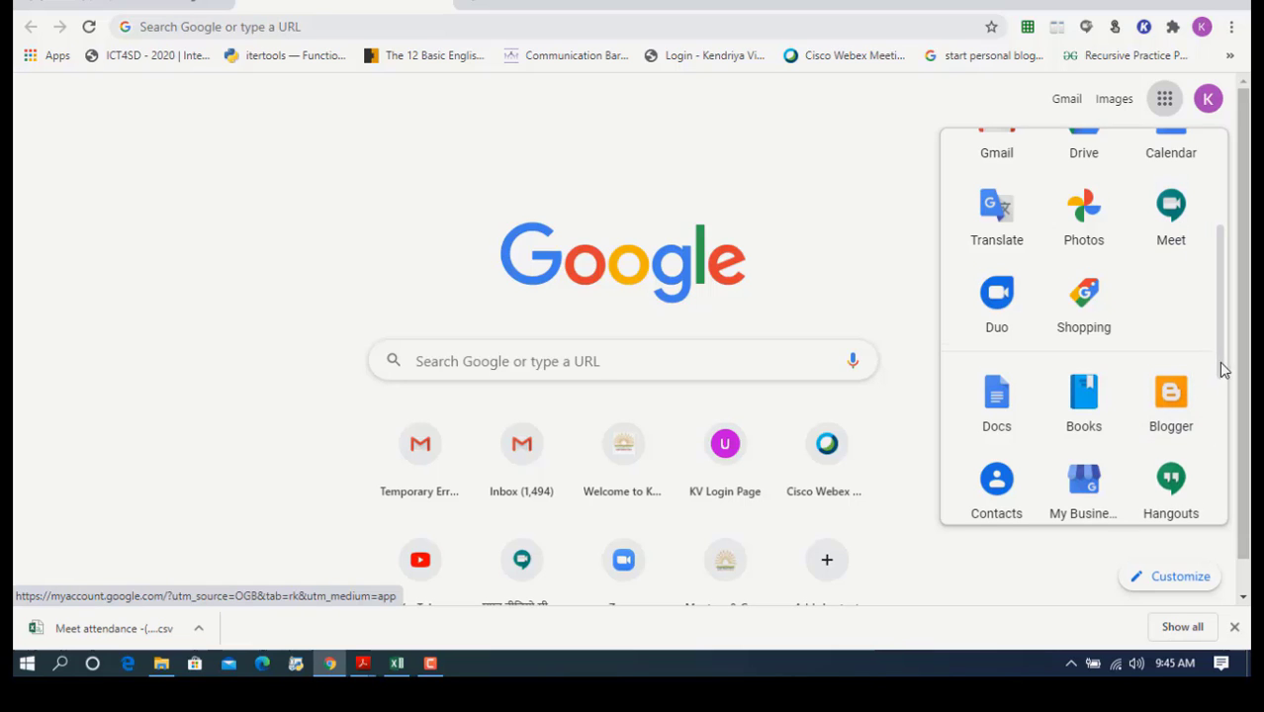
scroll("down", 3)
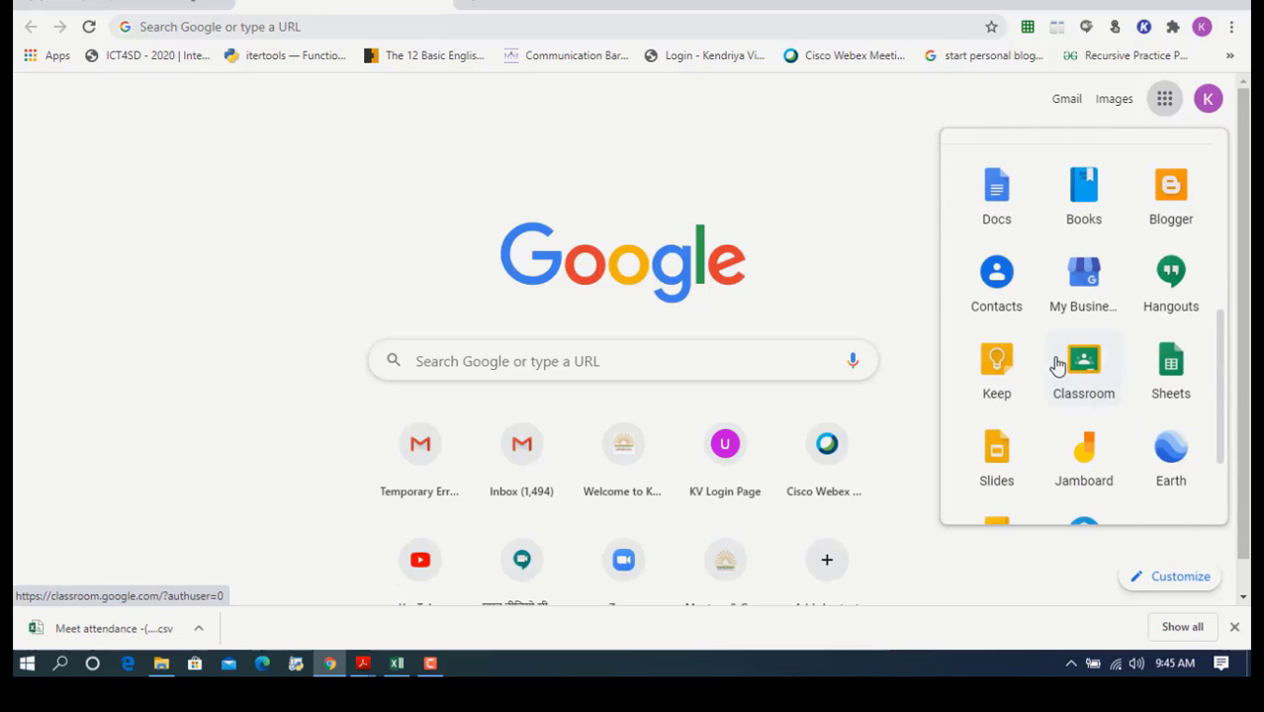
scroll("down", 3)
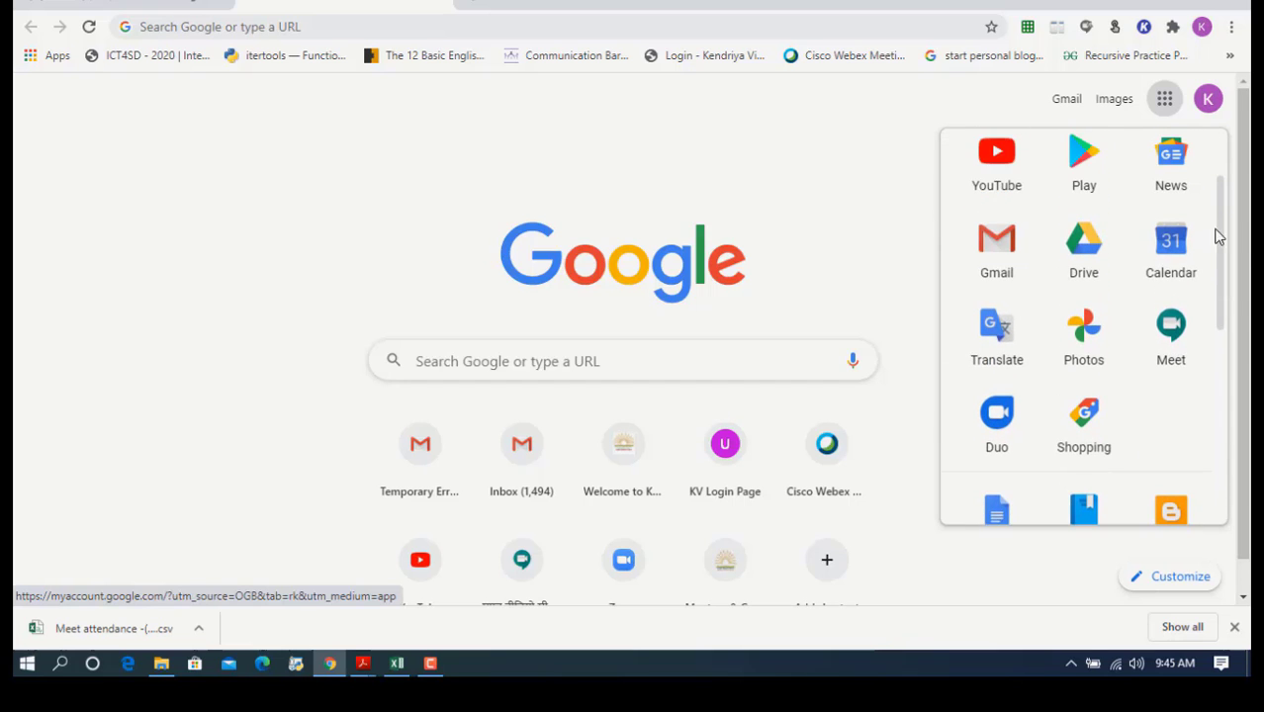
left_click(1171, 242)
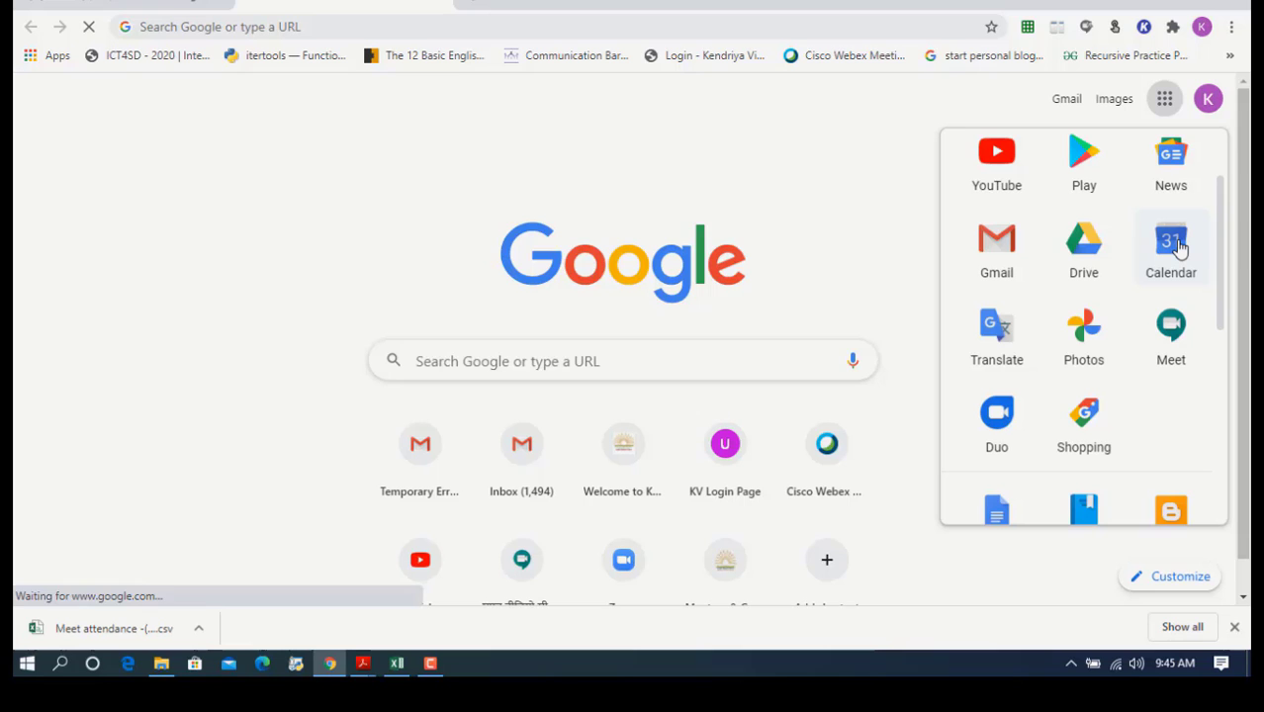
left_click(1169, 242)
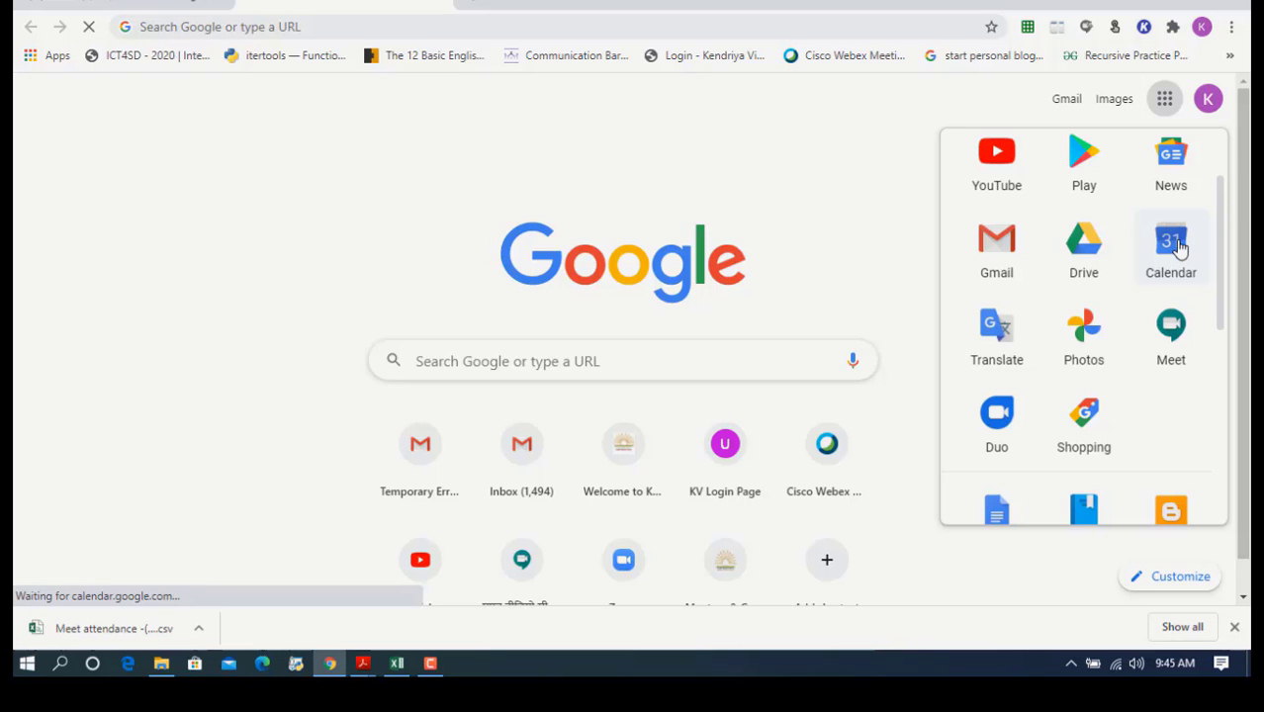
left_click(1171, 241)
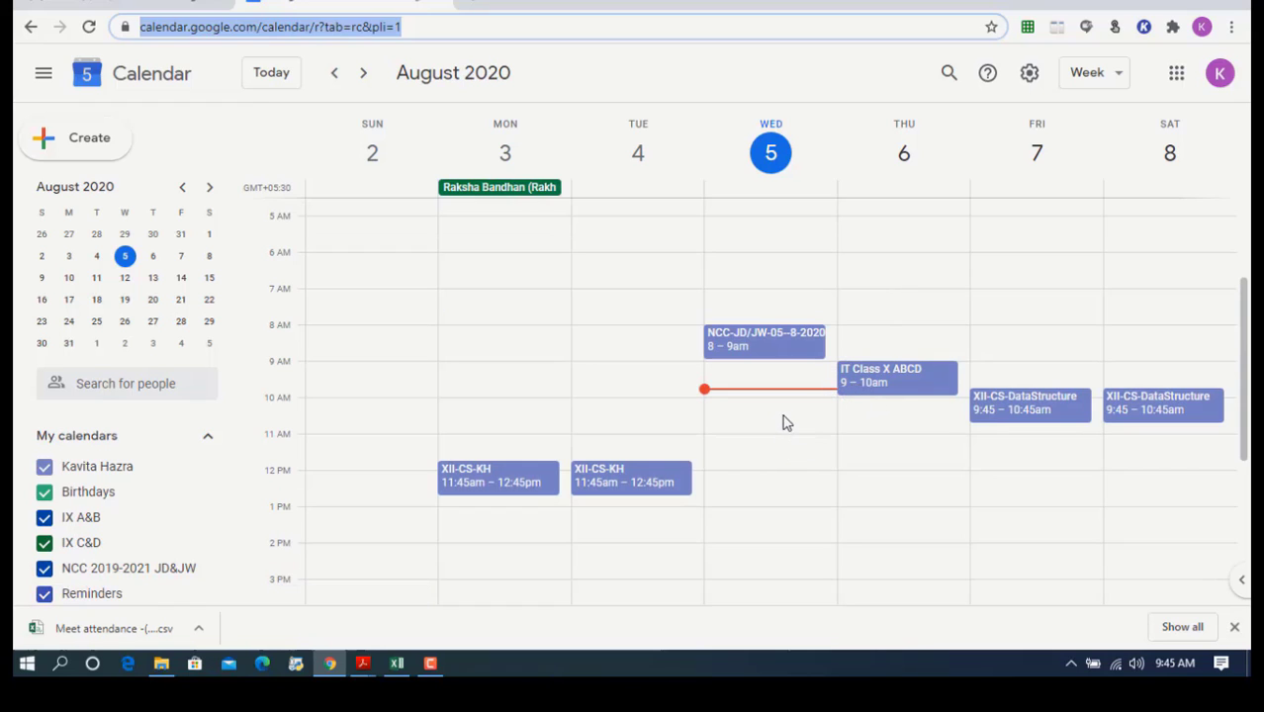
mouse_move(720, 340)
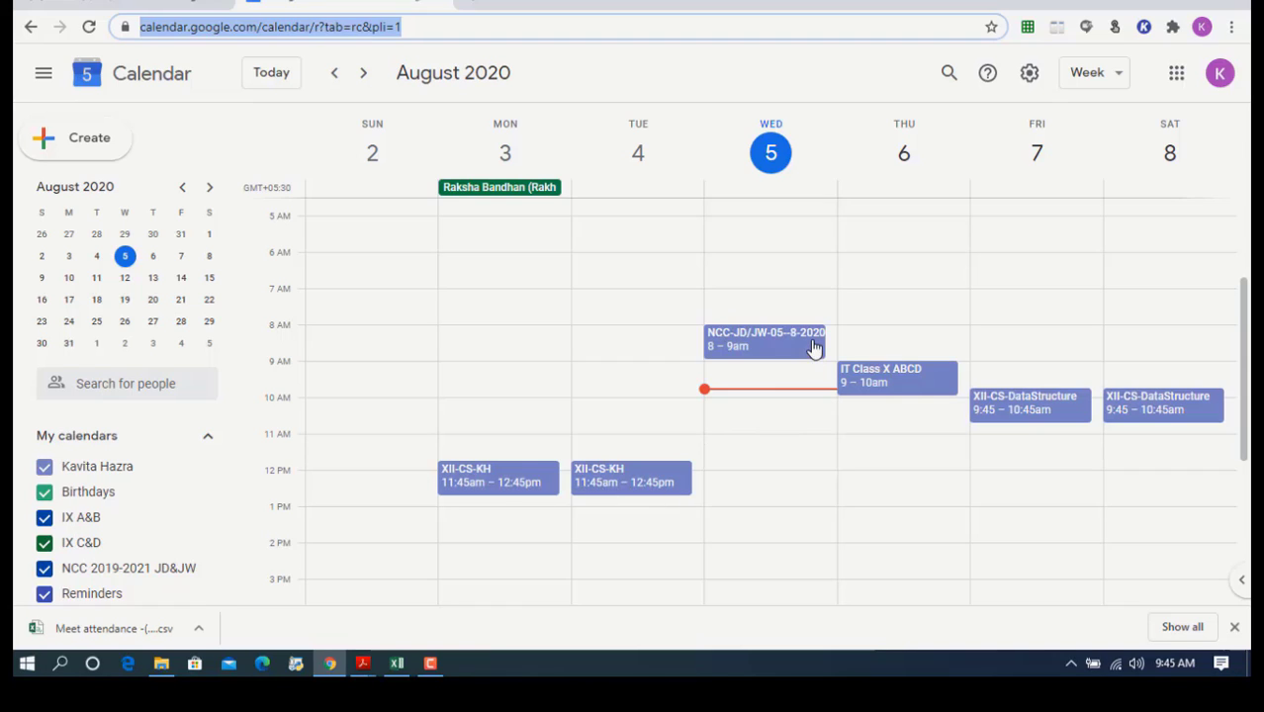
mouse_move(993, 449)
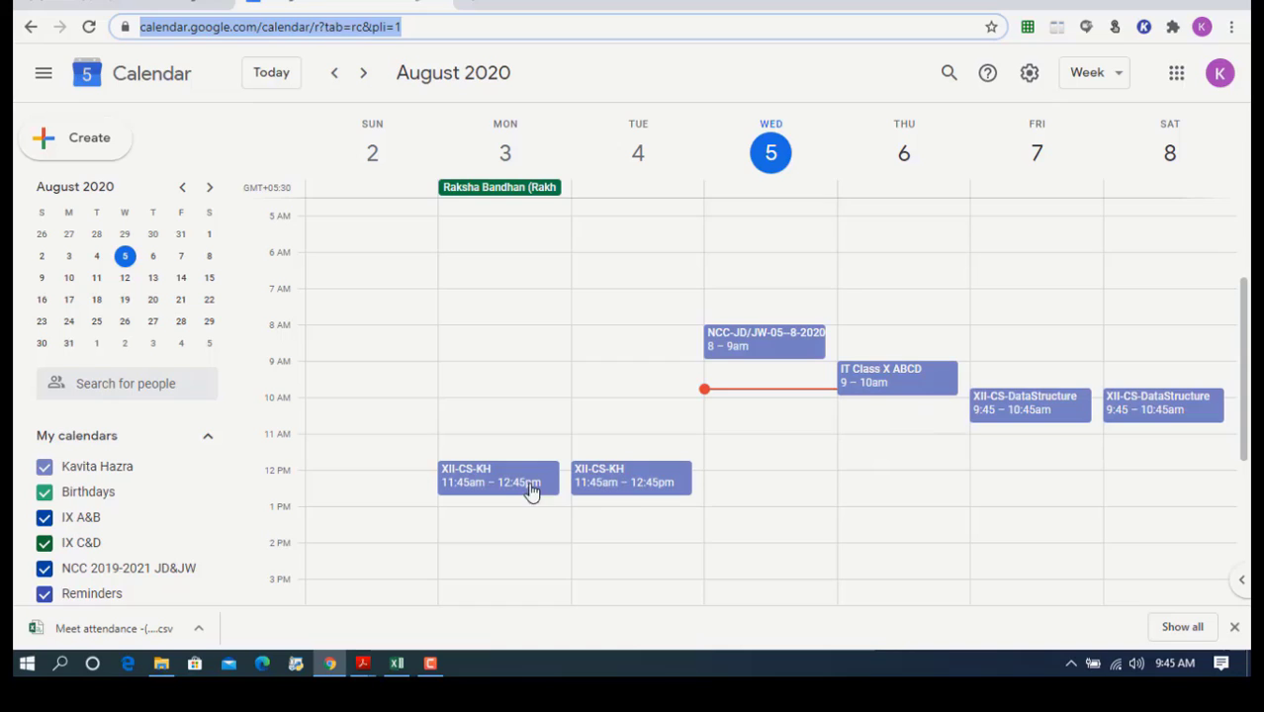
mouse_move(491, 496)
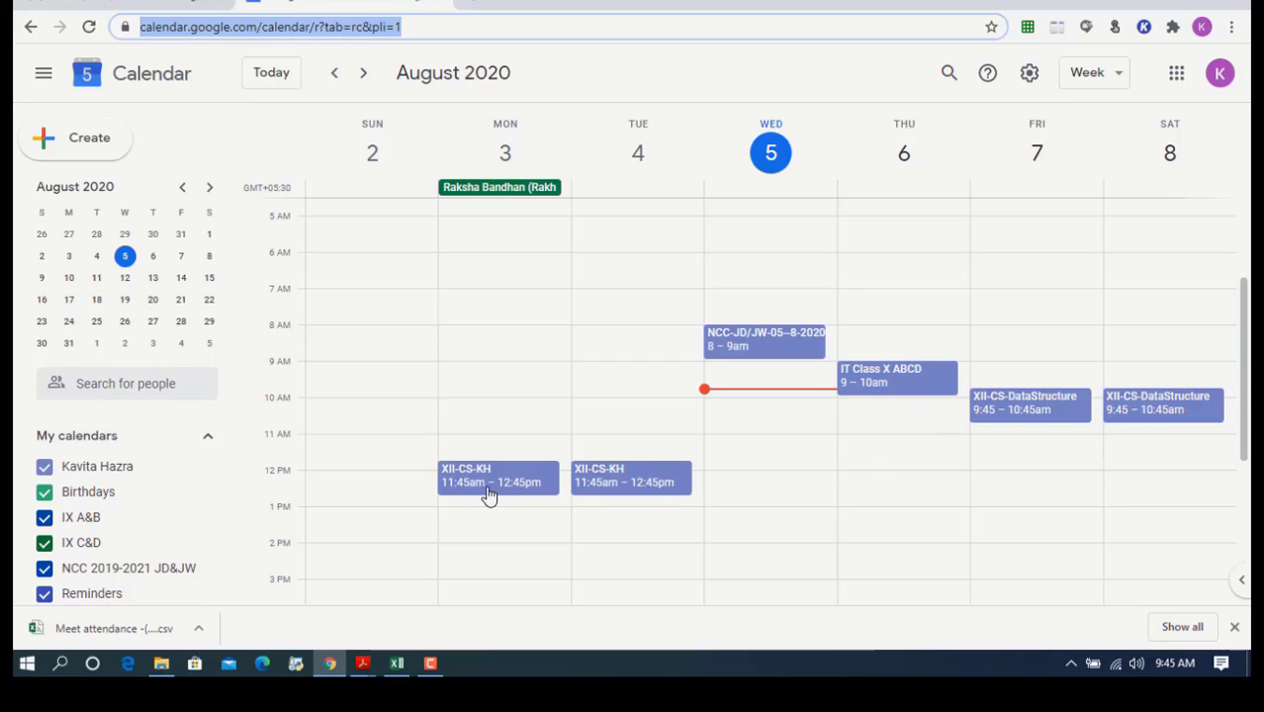
mouse_move(499, 494)
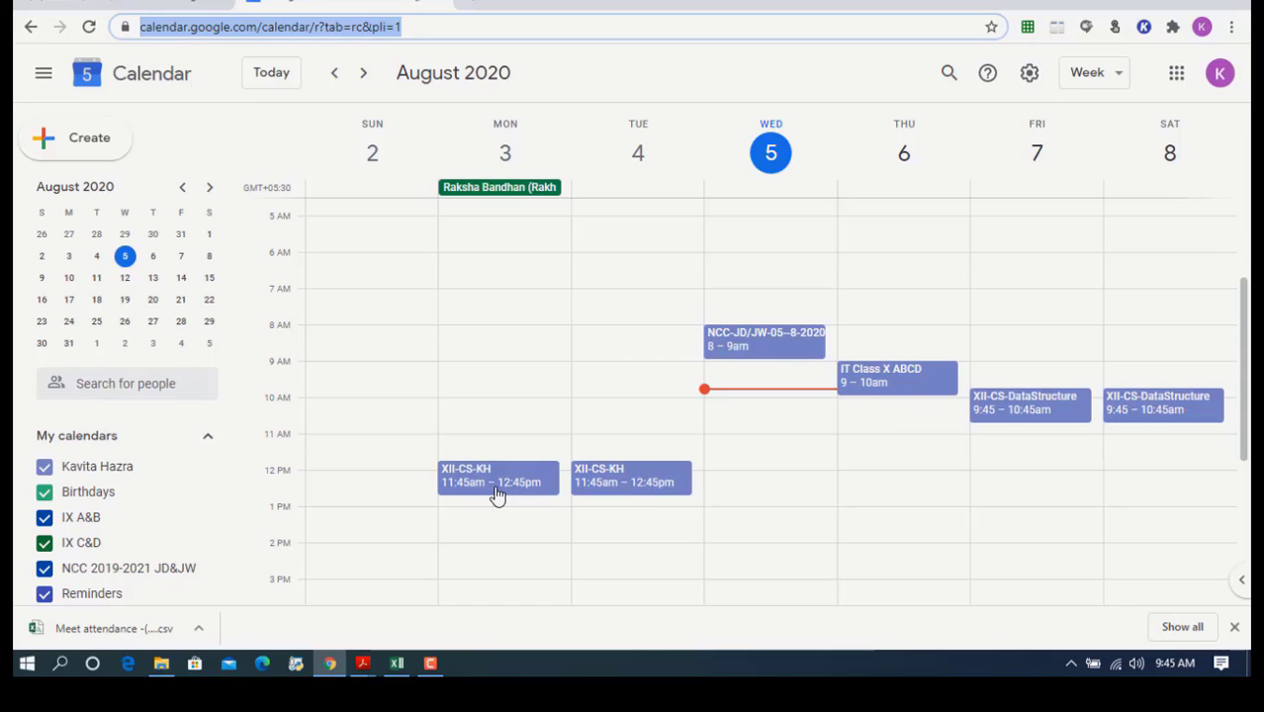
mouse_move(876, 388)
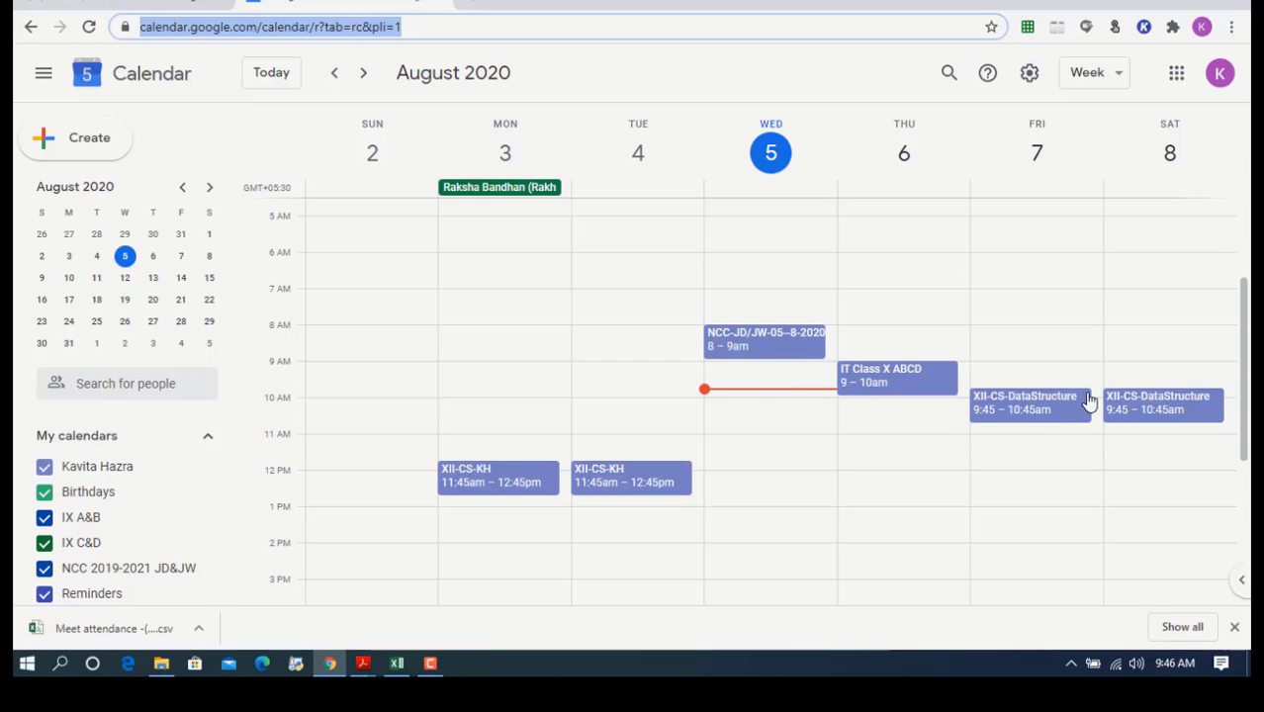
mouse_move(1080, 379)
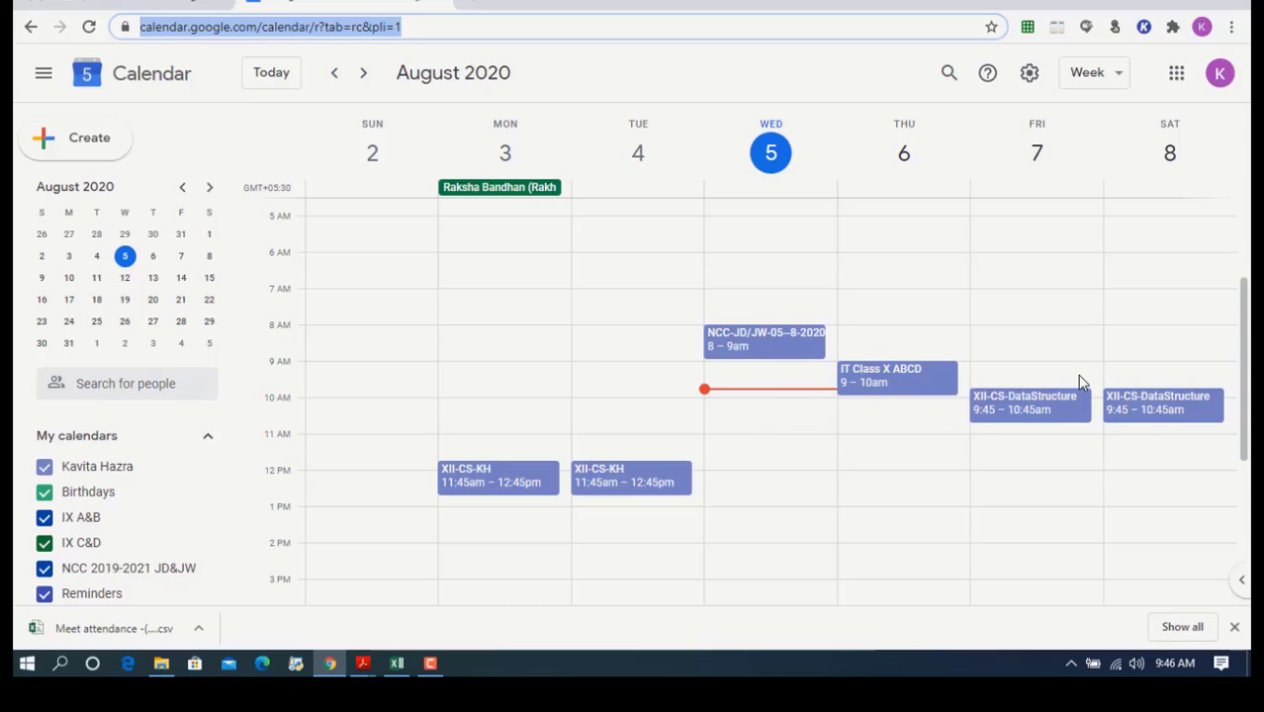
mouse_move(799, 407)
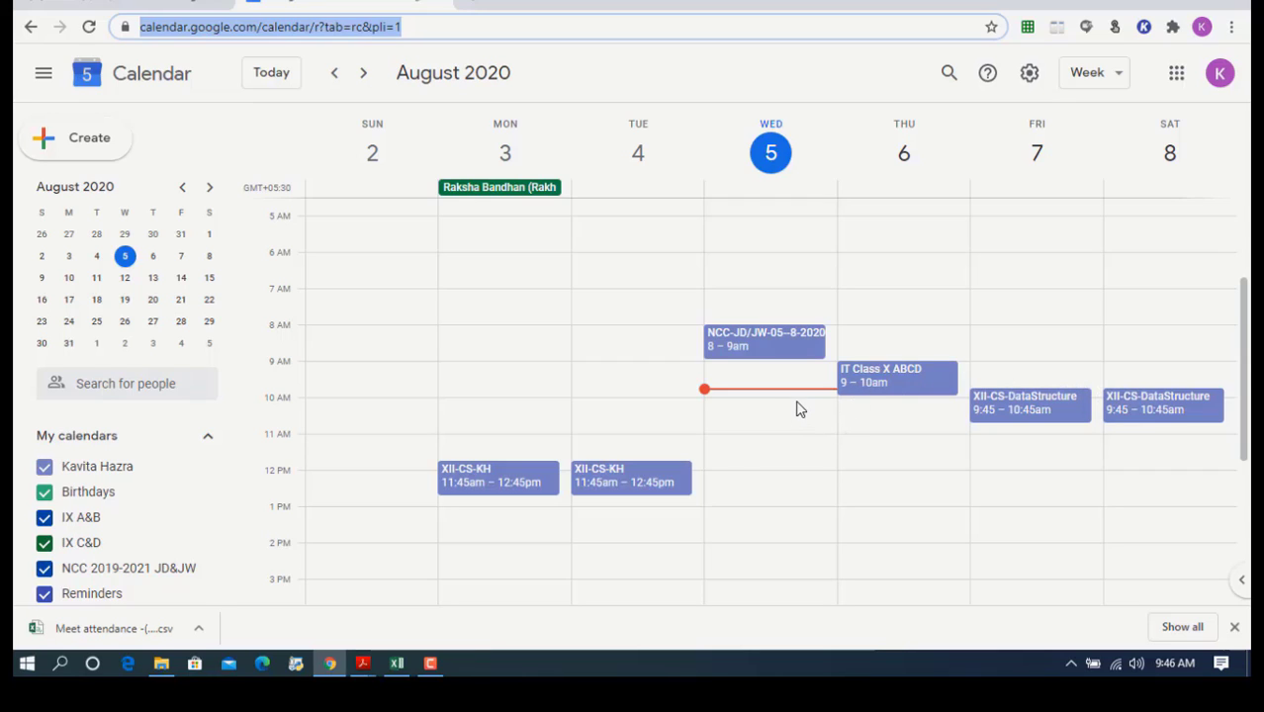
mouse_move(779, 408)
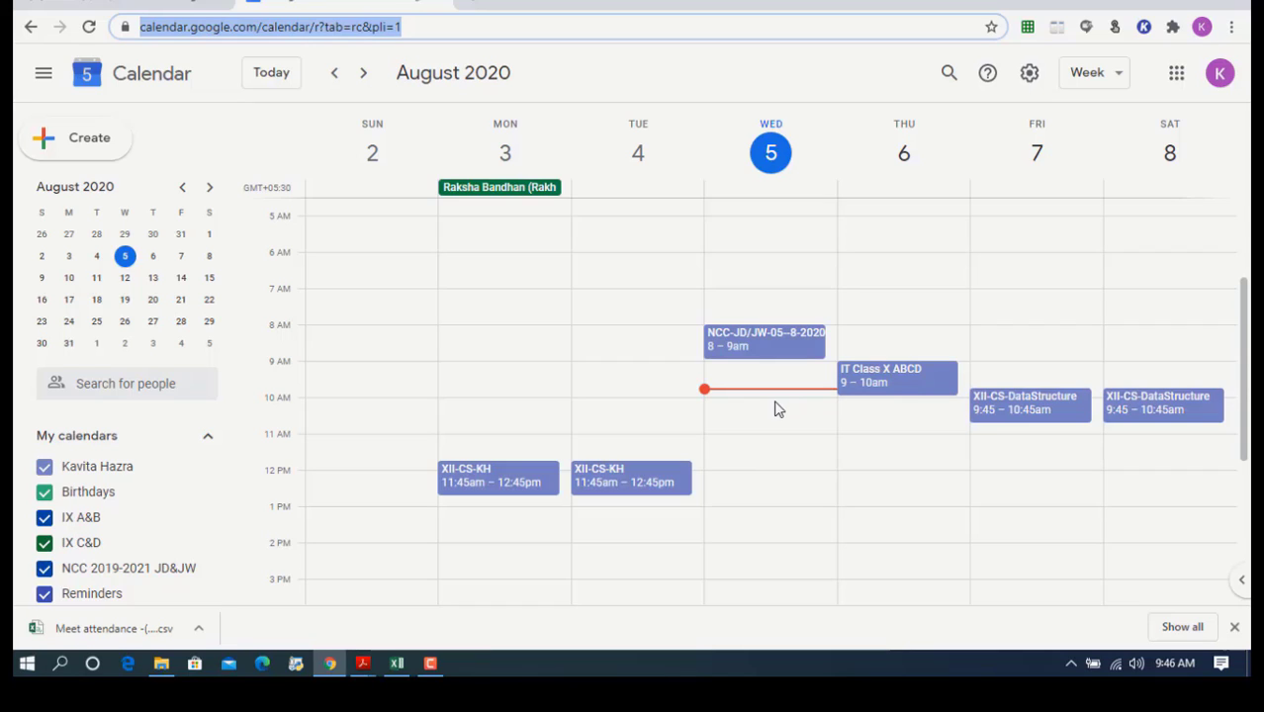
mouse_move(762, 398)
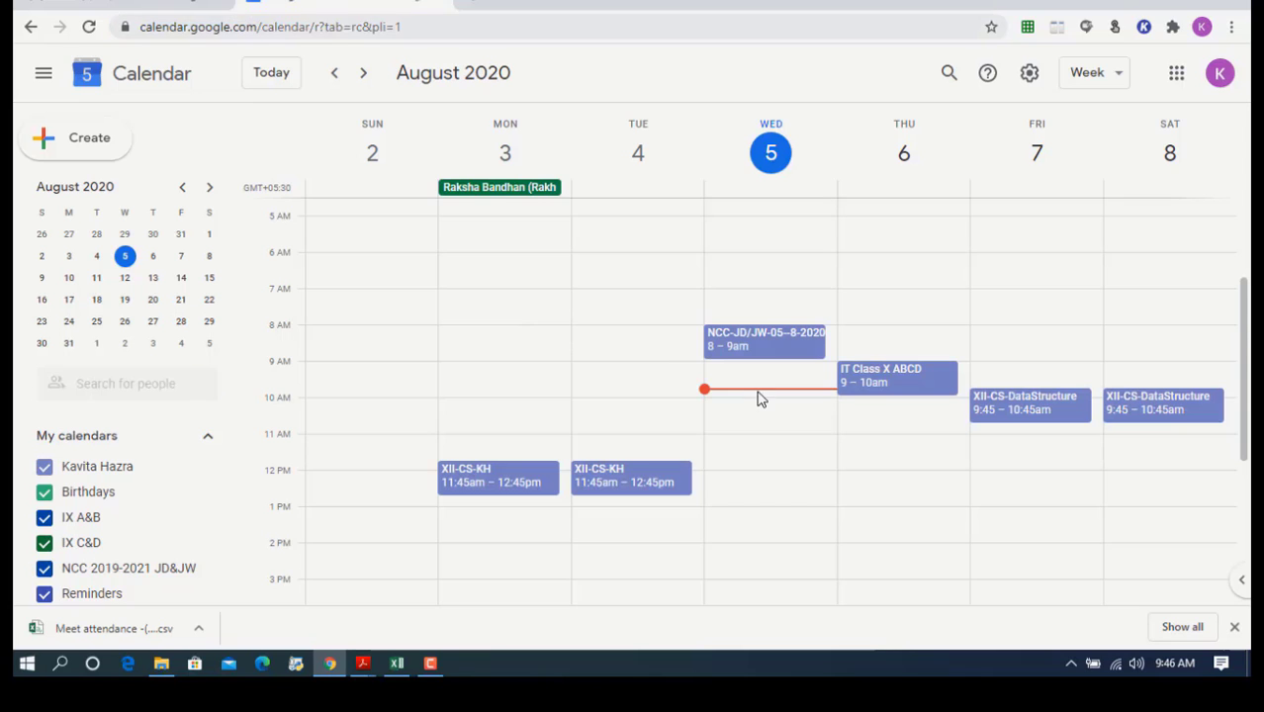
- Start a new Wednesday-morning event titled MyClass-KH
left_click(759, 392)
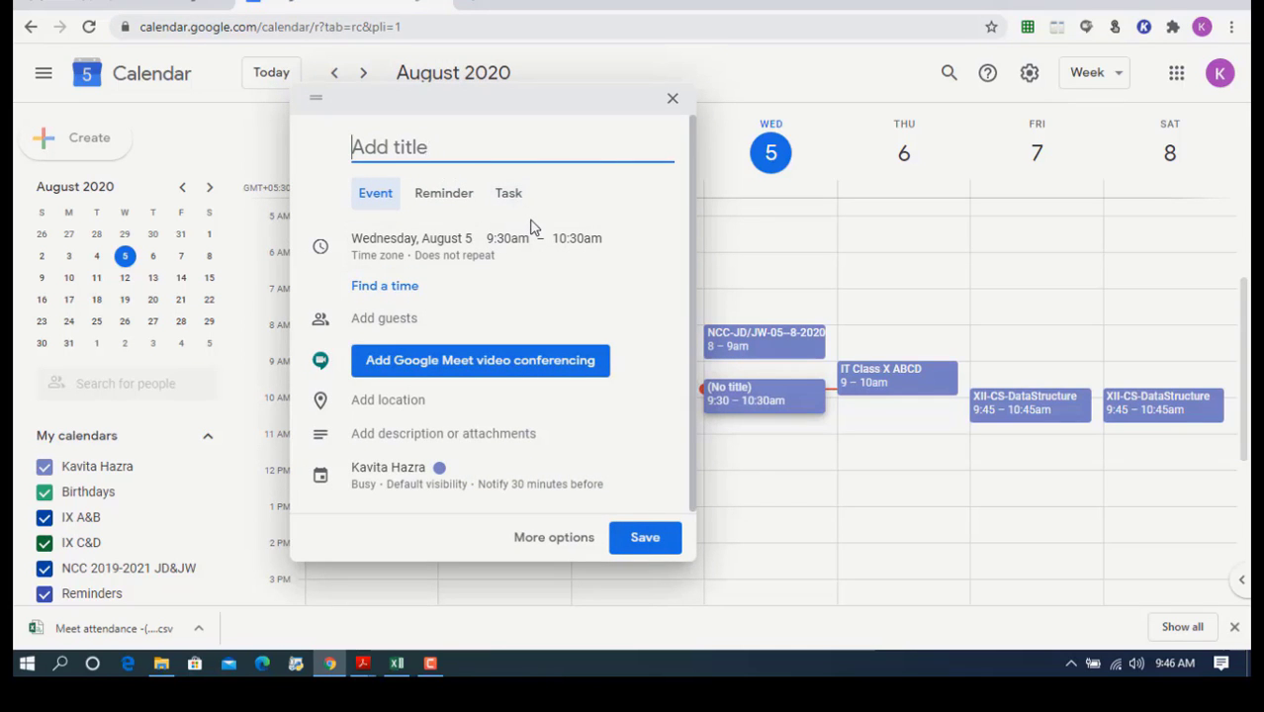
type("My")
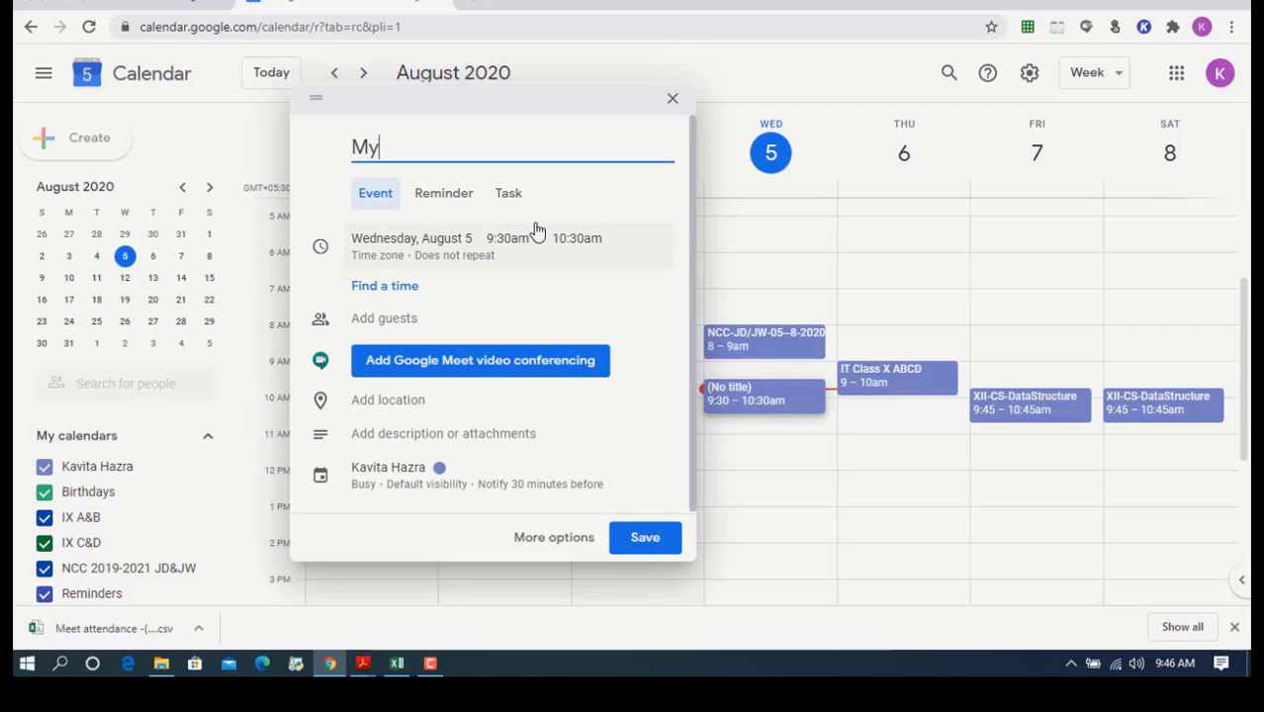
type("Class-")
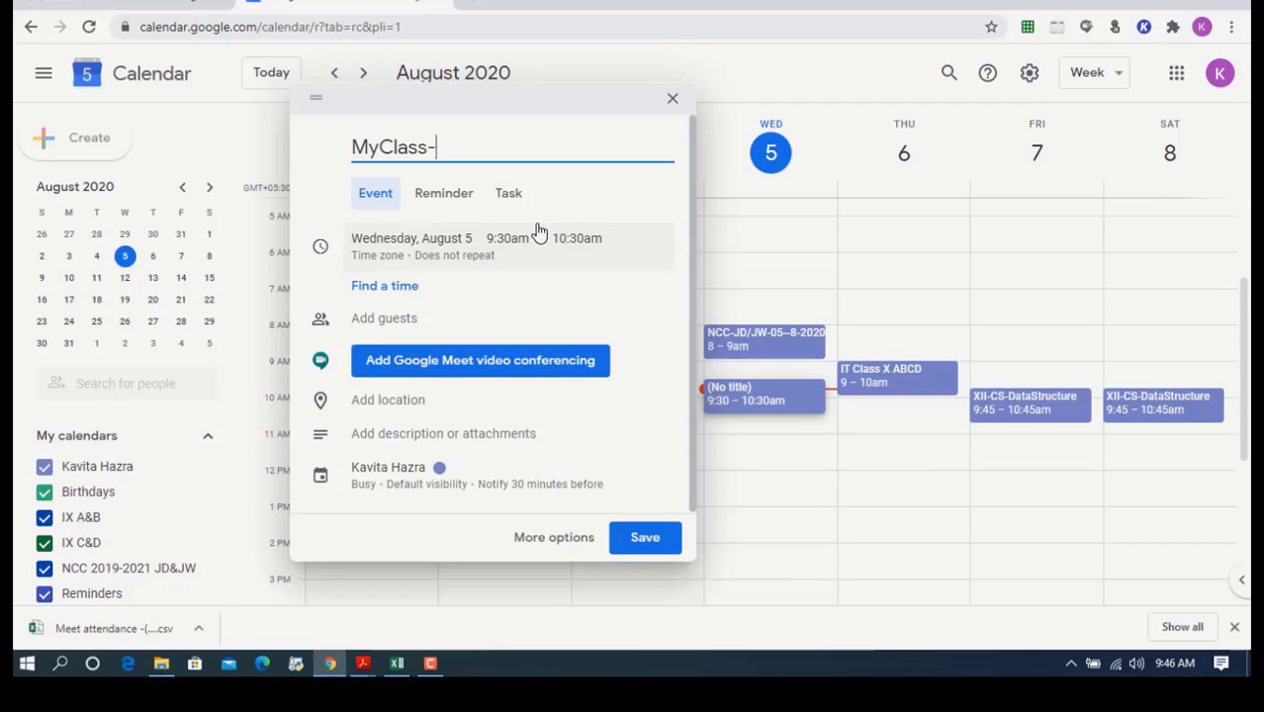
type("KH")
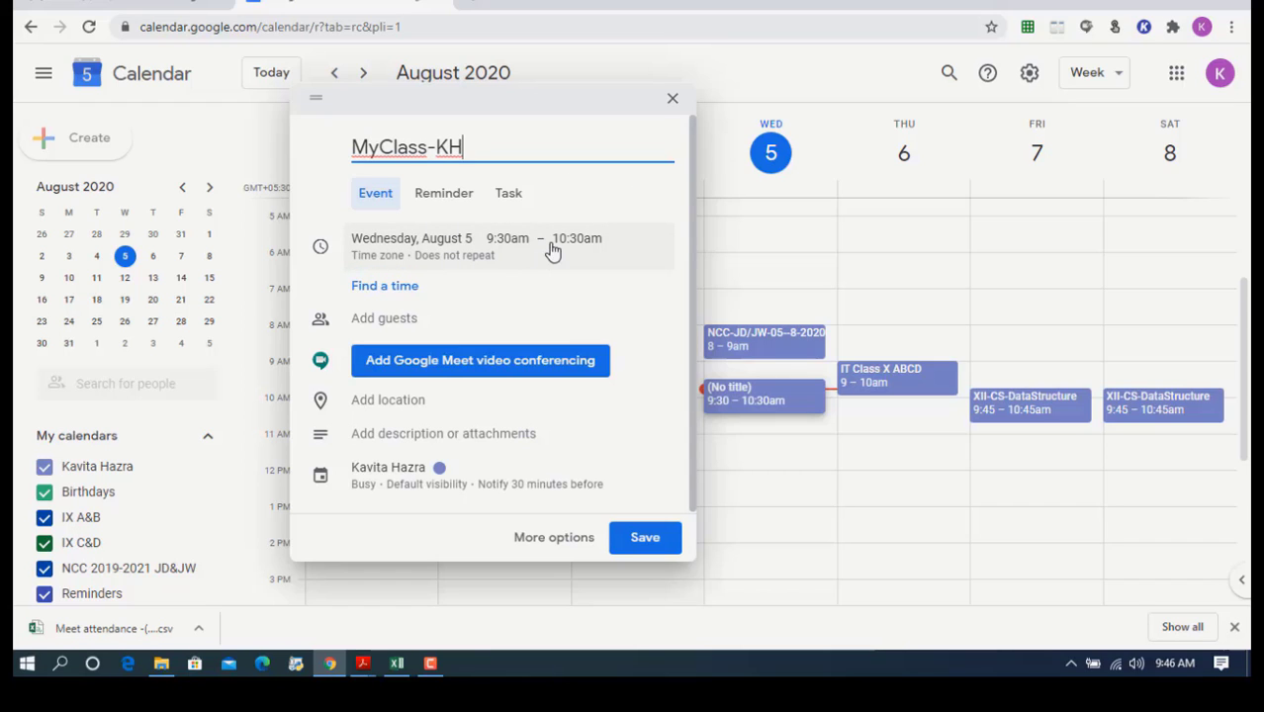
- Set the event to 10:00am–10:45am, repeating weekly on Wednesday
left_click(506, 238)
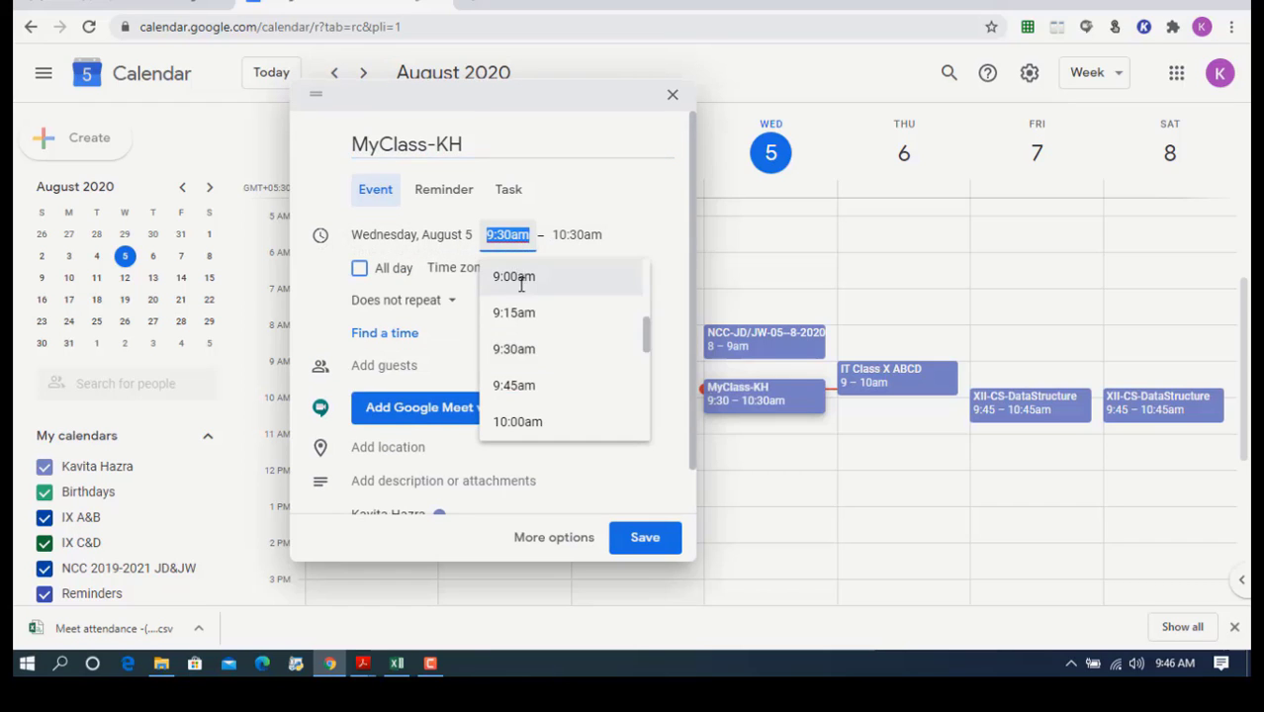
left_click(518, 422)
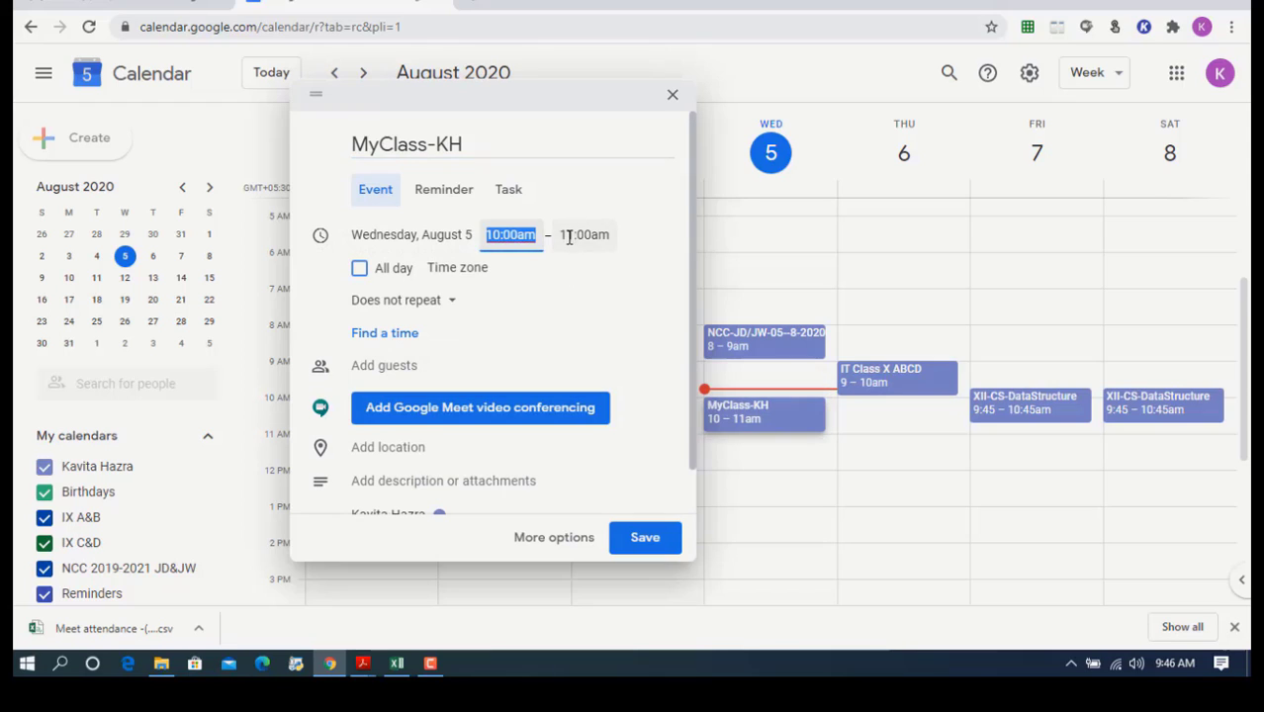
left_click(584, 234)
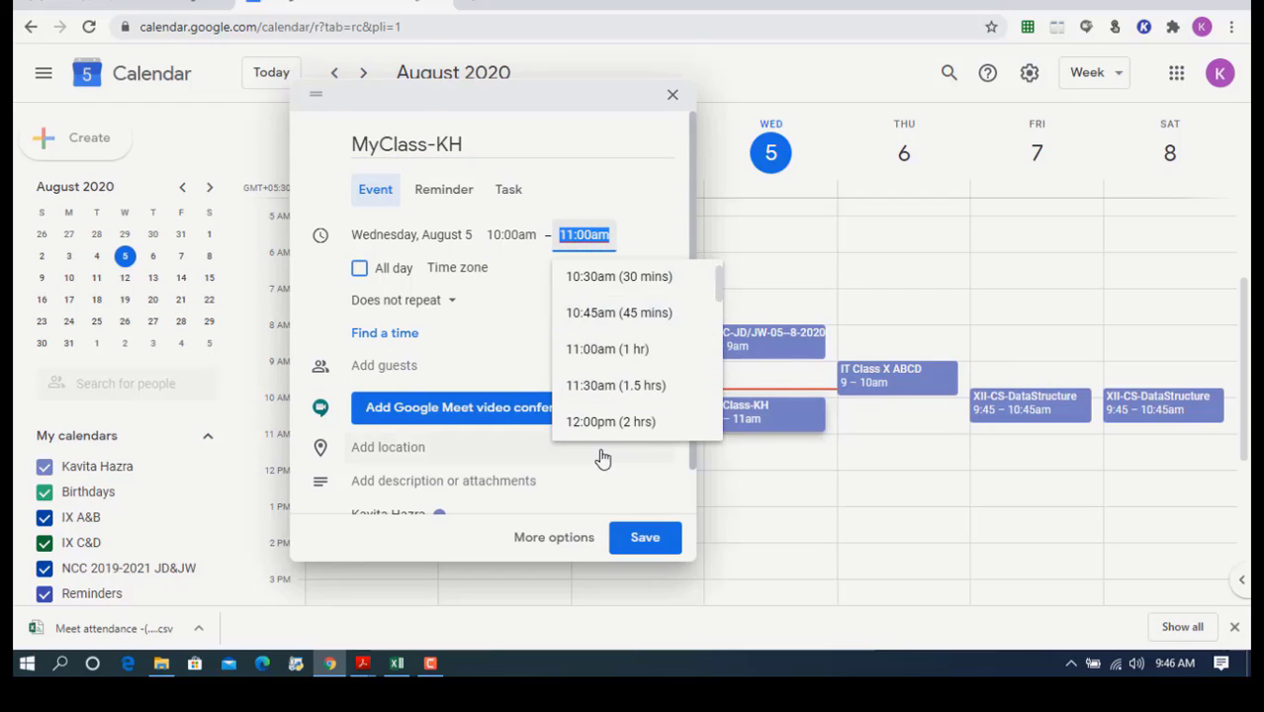
left_click(617, 312)
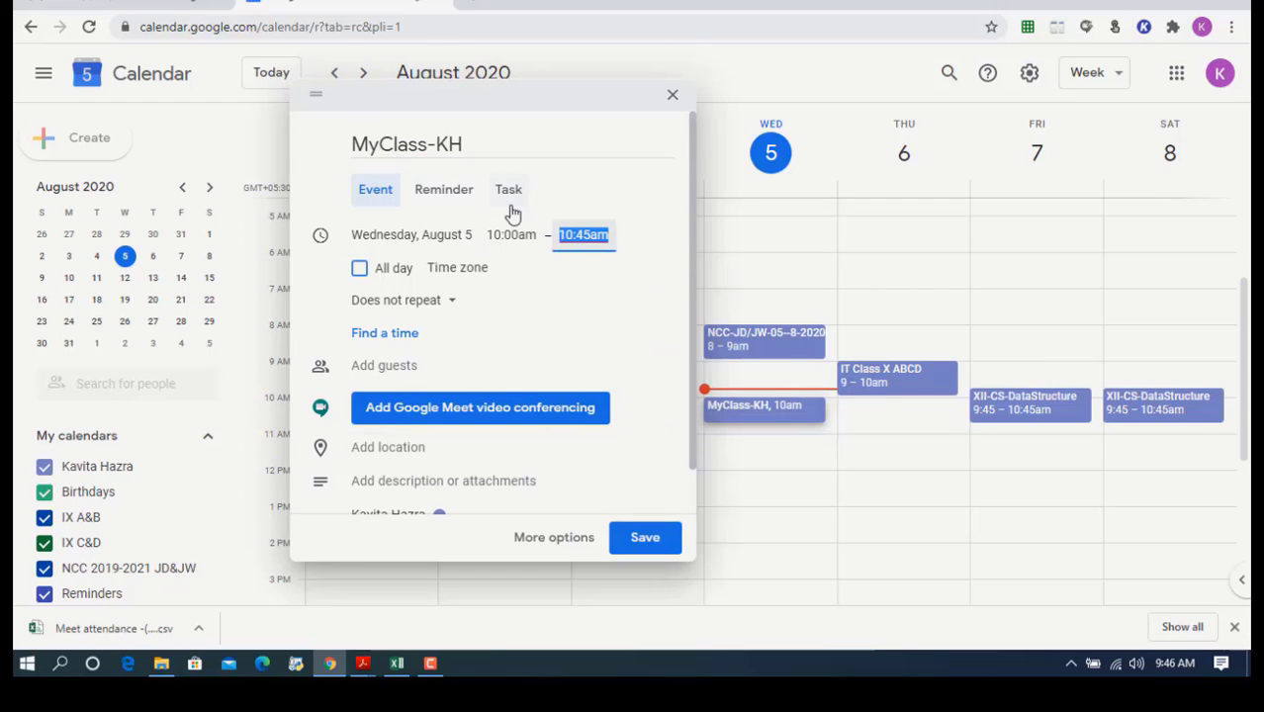
mouse_move(453, 308)
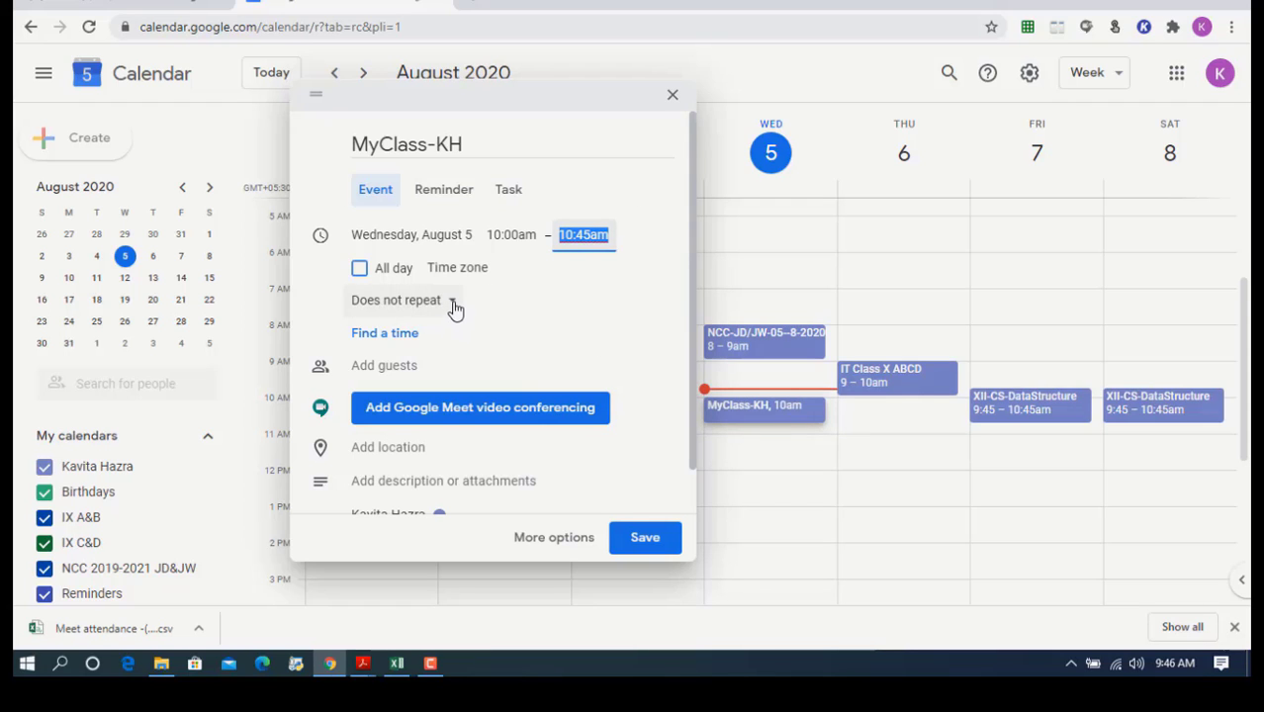
left_click(395, 301)
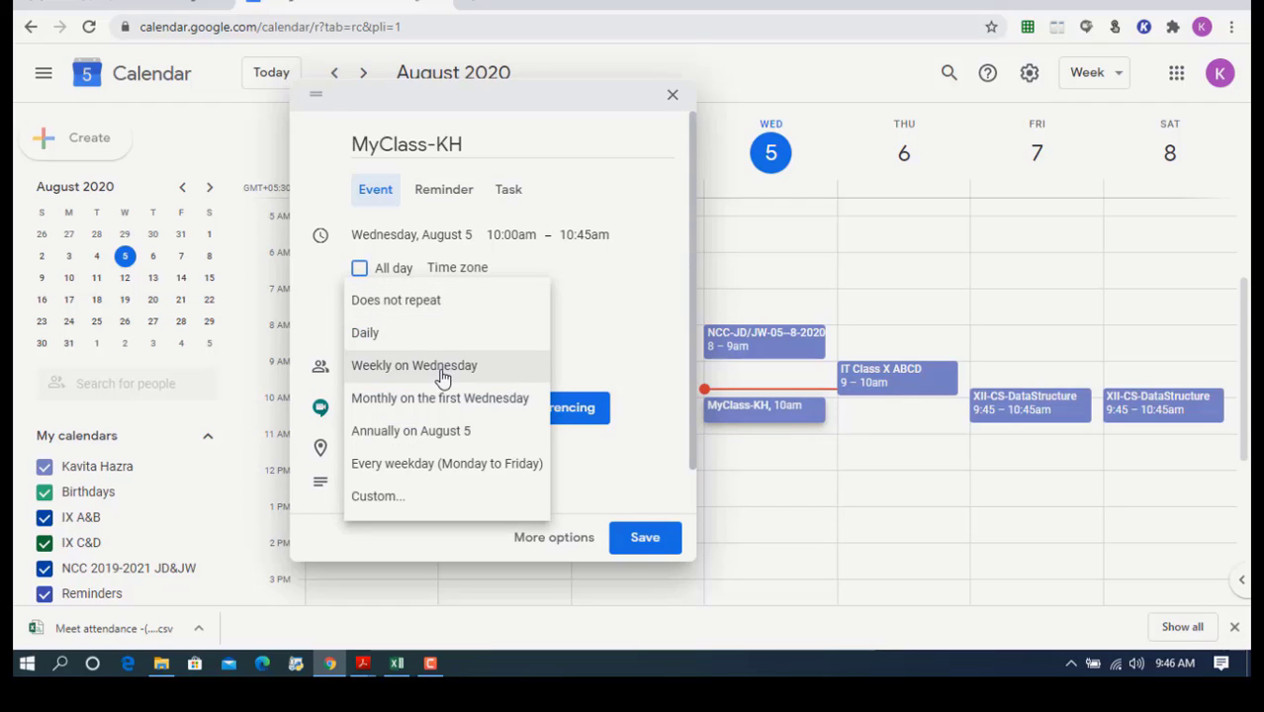
left_click(413, 364)
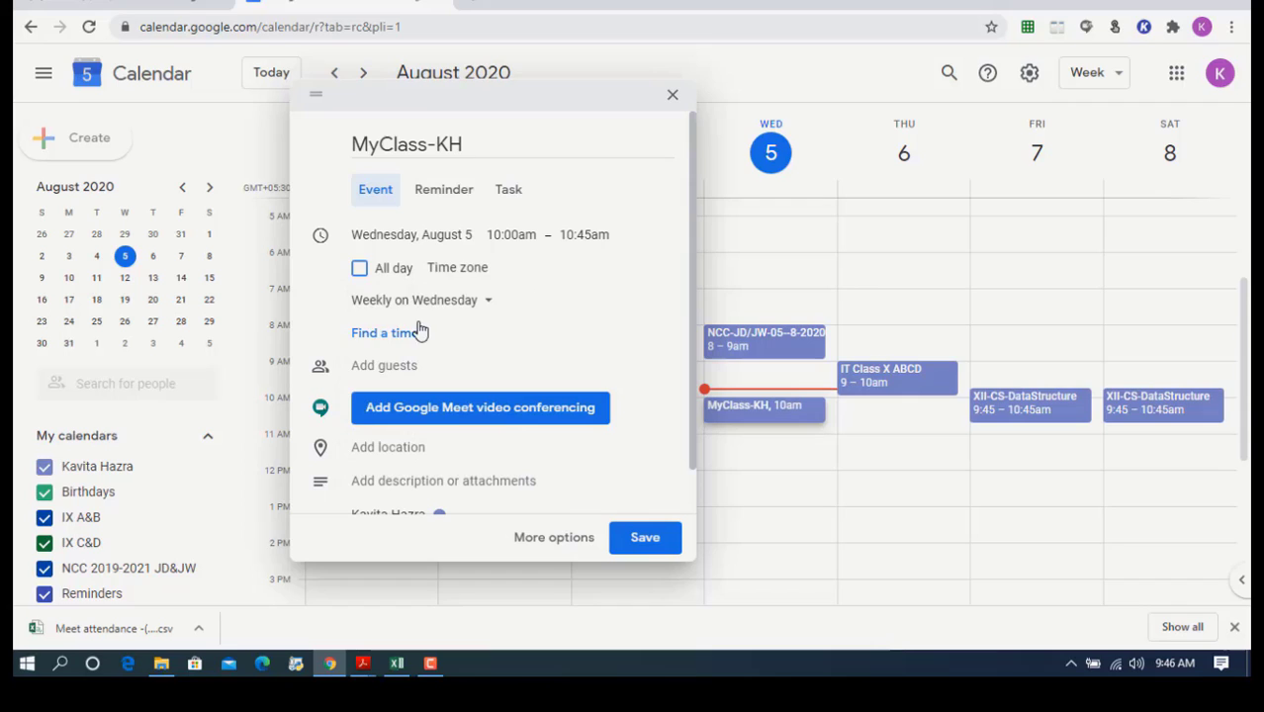
mouse_move(491, 465)
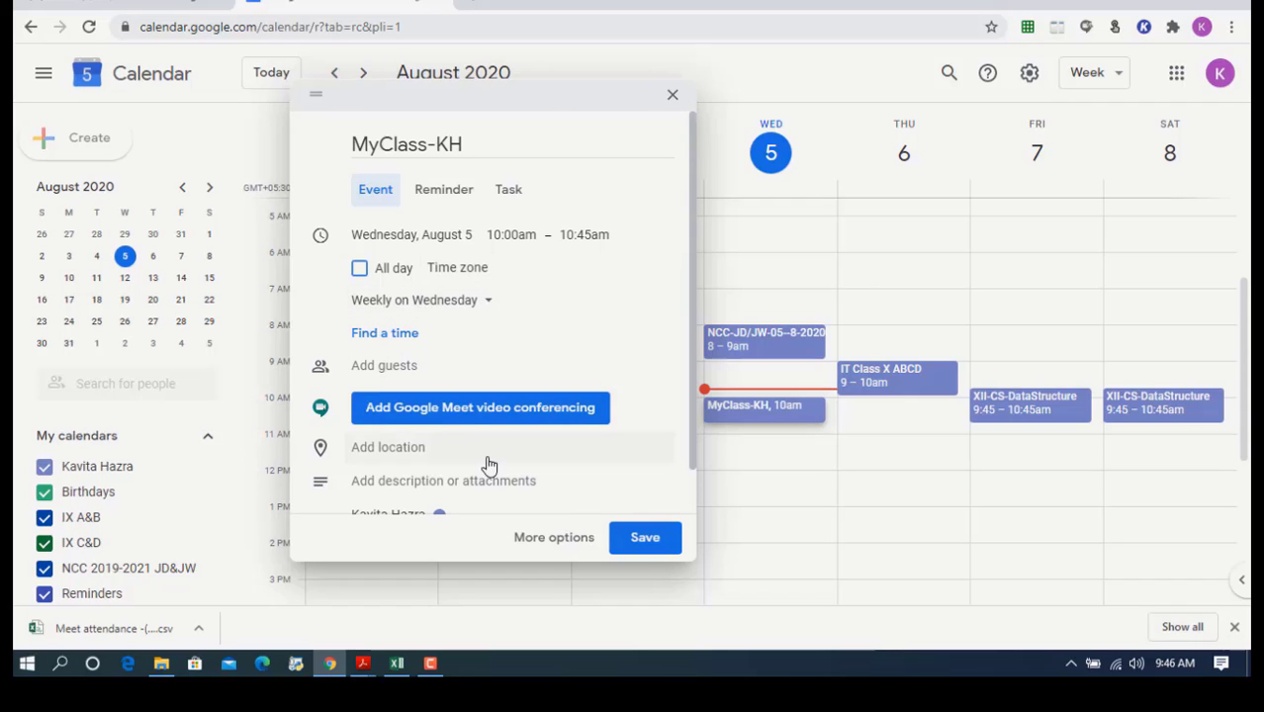
mouse_move(544, 407)
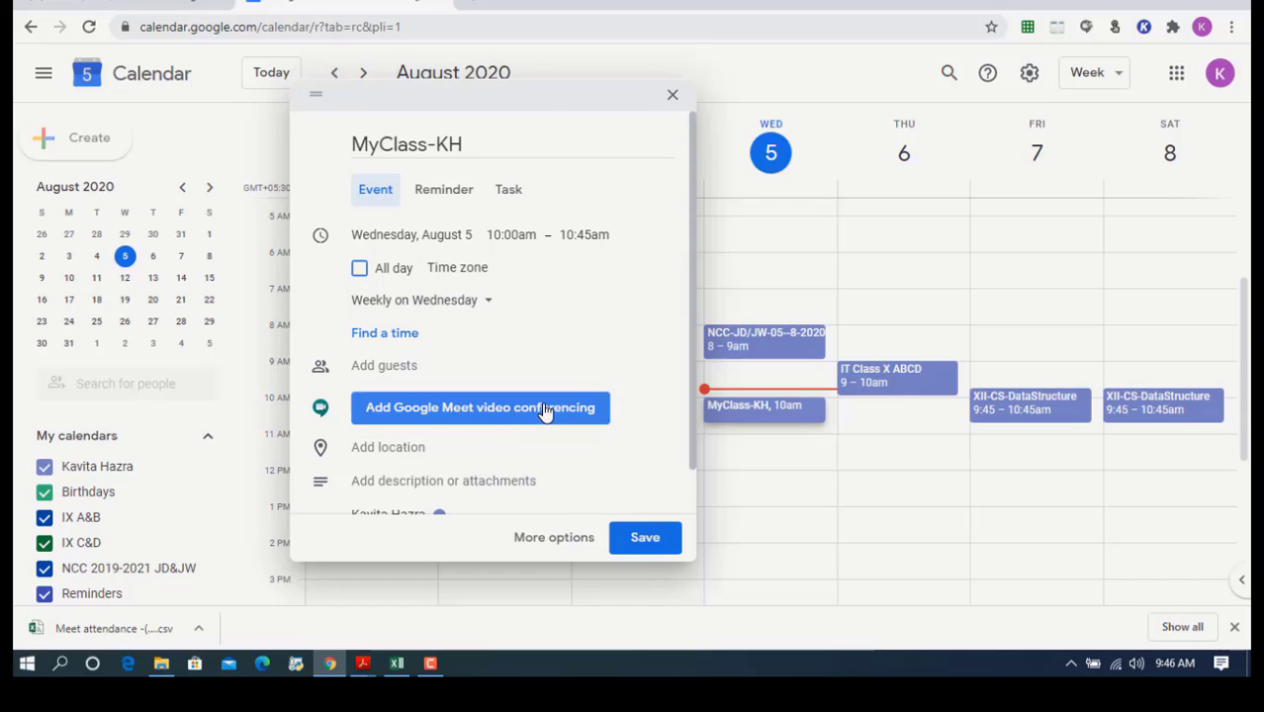
mouse_move(542, 415)
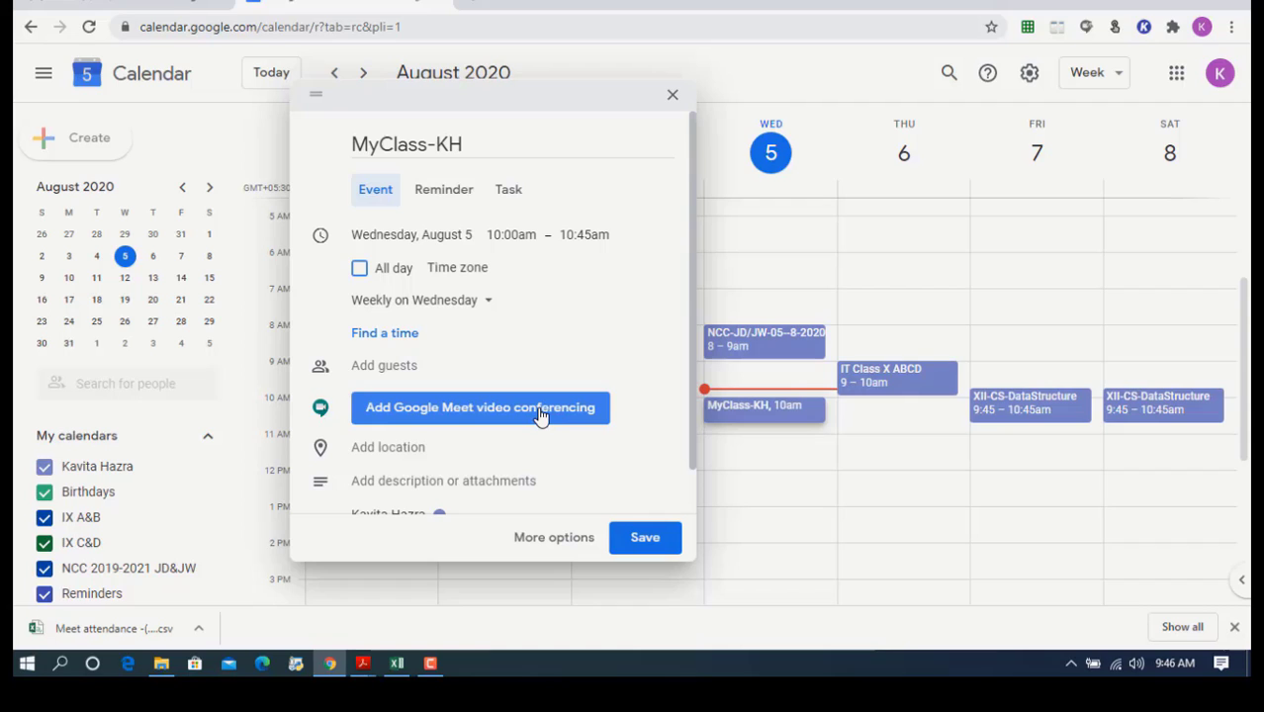
- Add Google Meet video conferencing to the MyClass-KH event draft
left_click(481, 407)
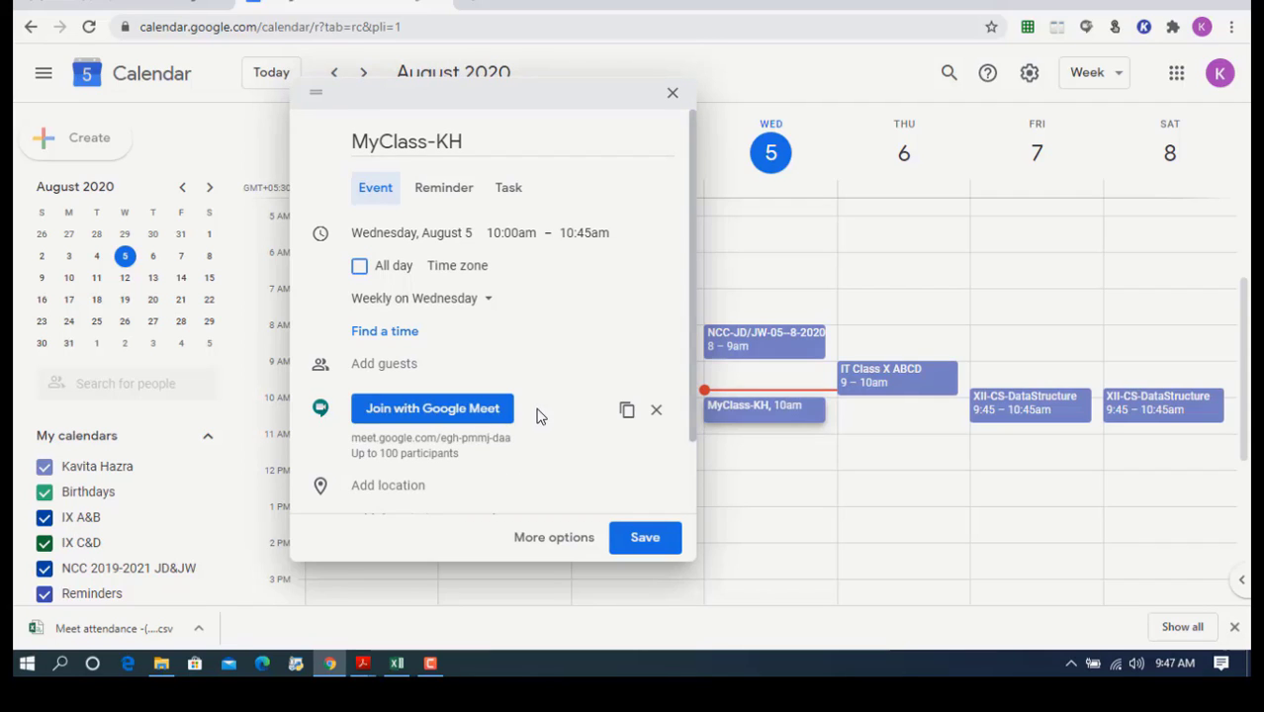
mouse_move(503, 439)
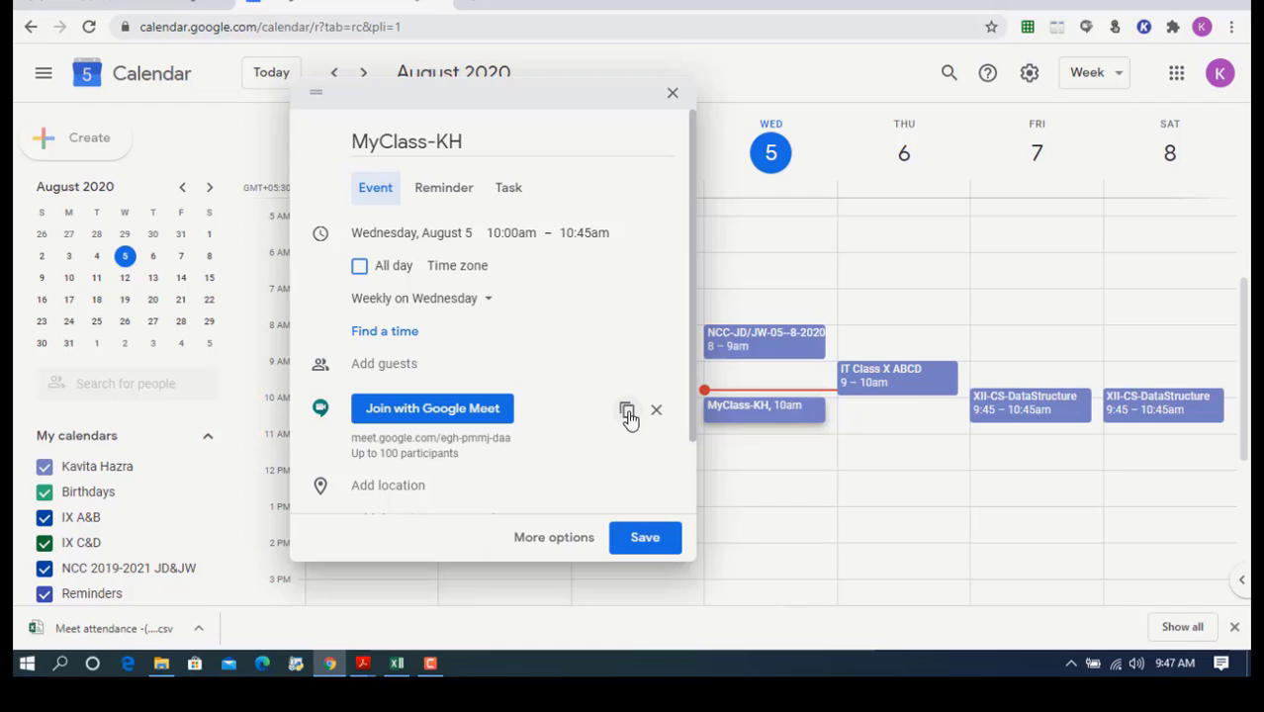
scroll("down", 3)
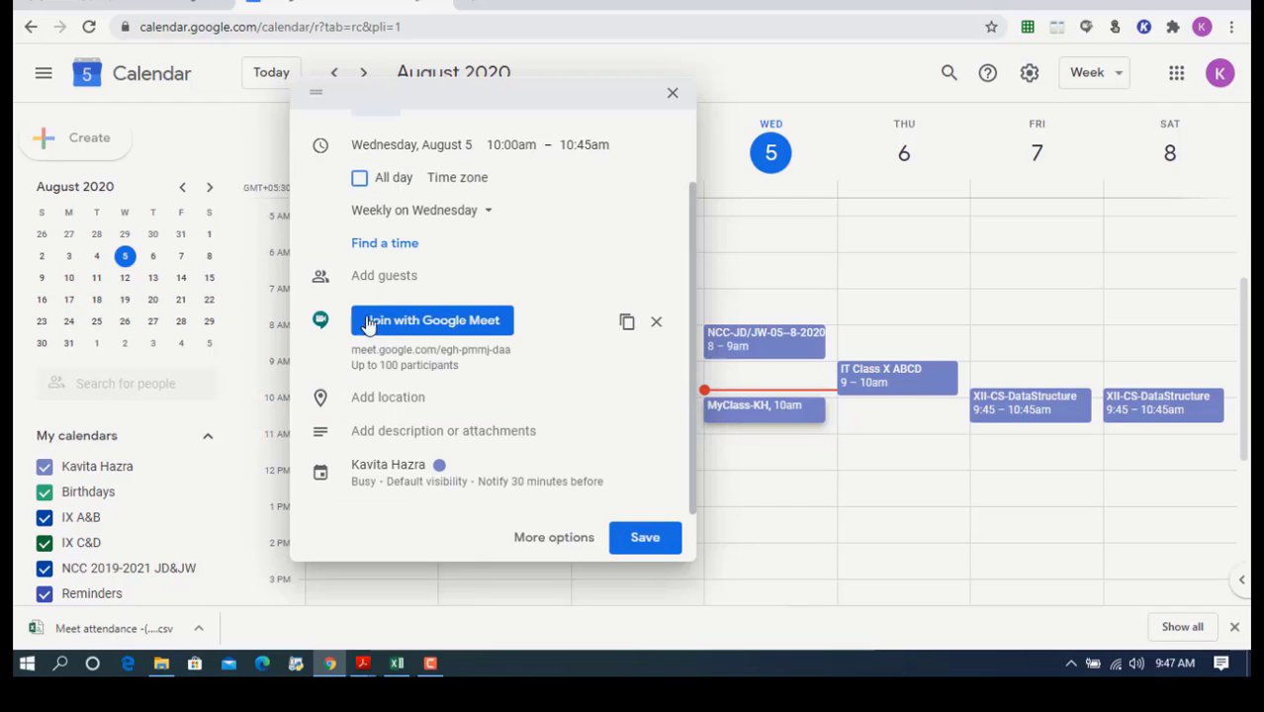
mouse_move(645, 538)
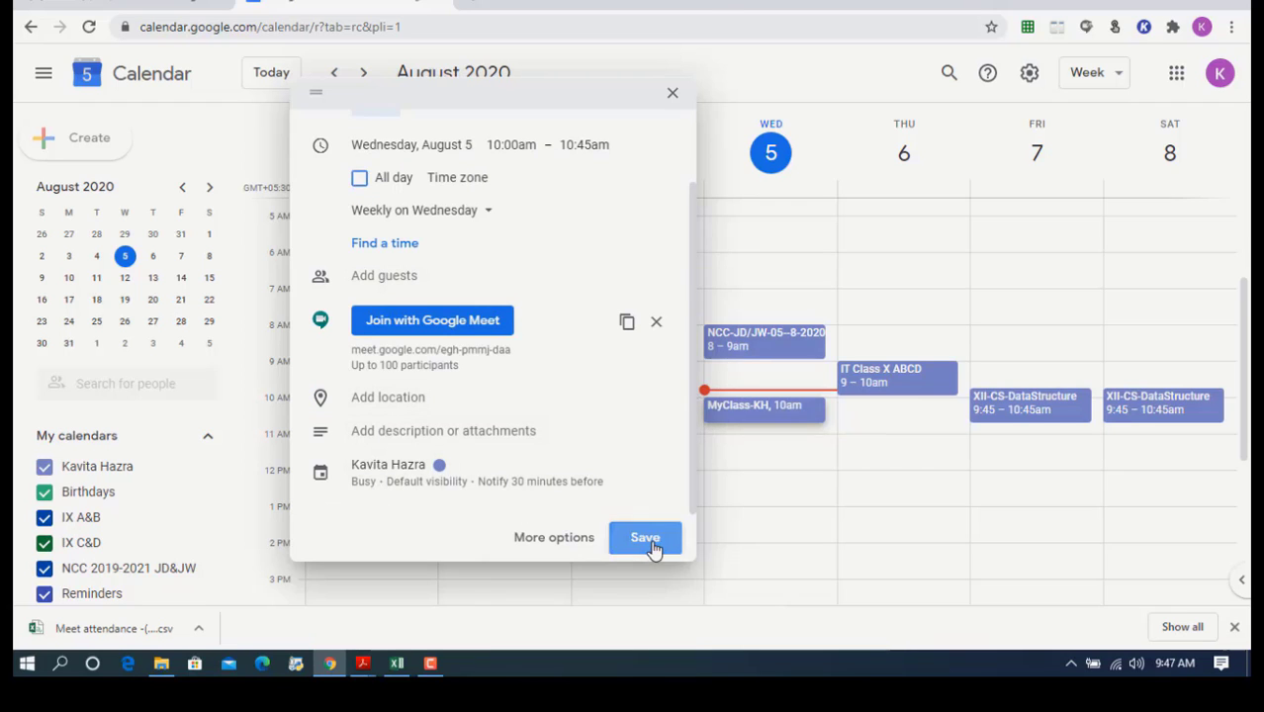
- Save the MyClass-KH event and review its details on Wednesday
left_click(645, 538)
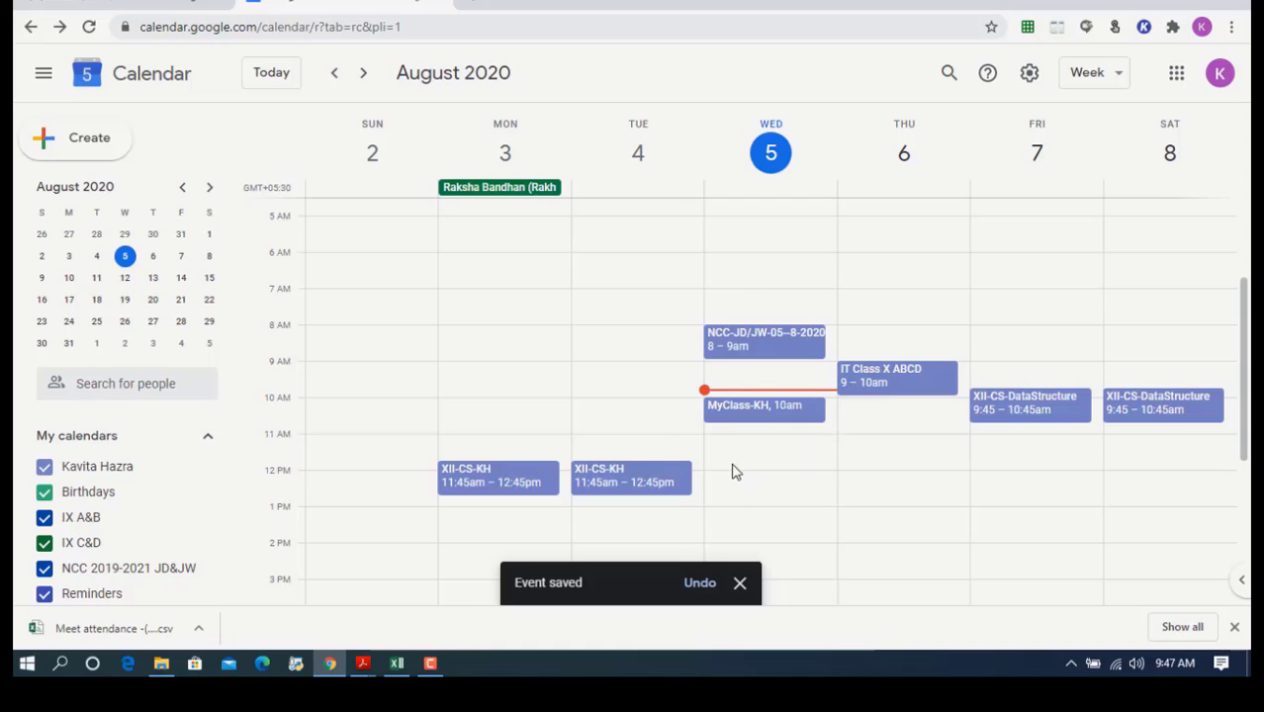
mouse_move(732, 459)
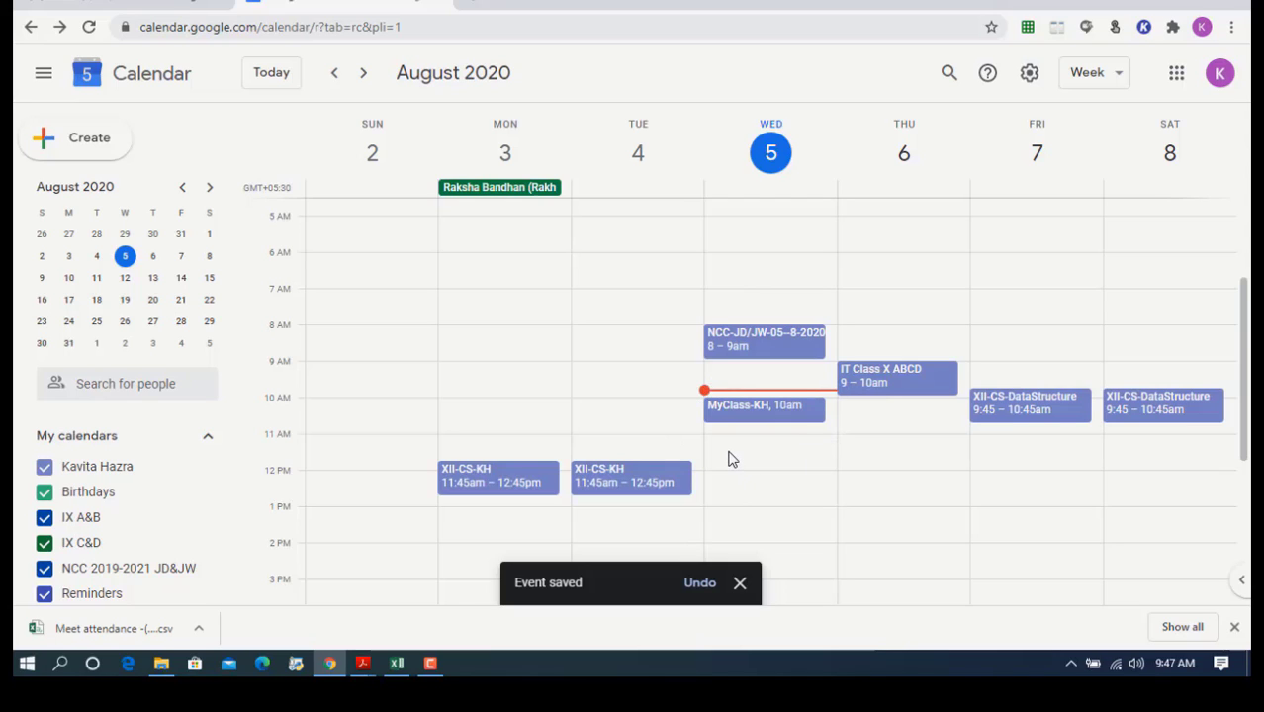
mouse_move(796, 431)
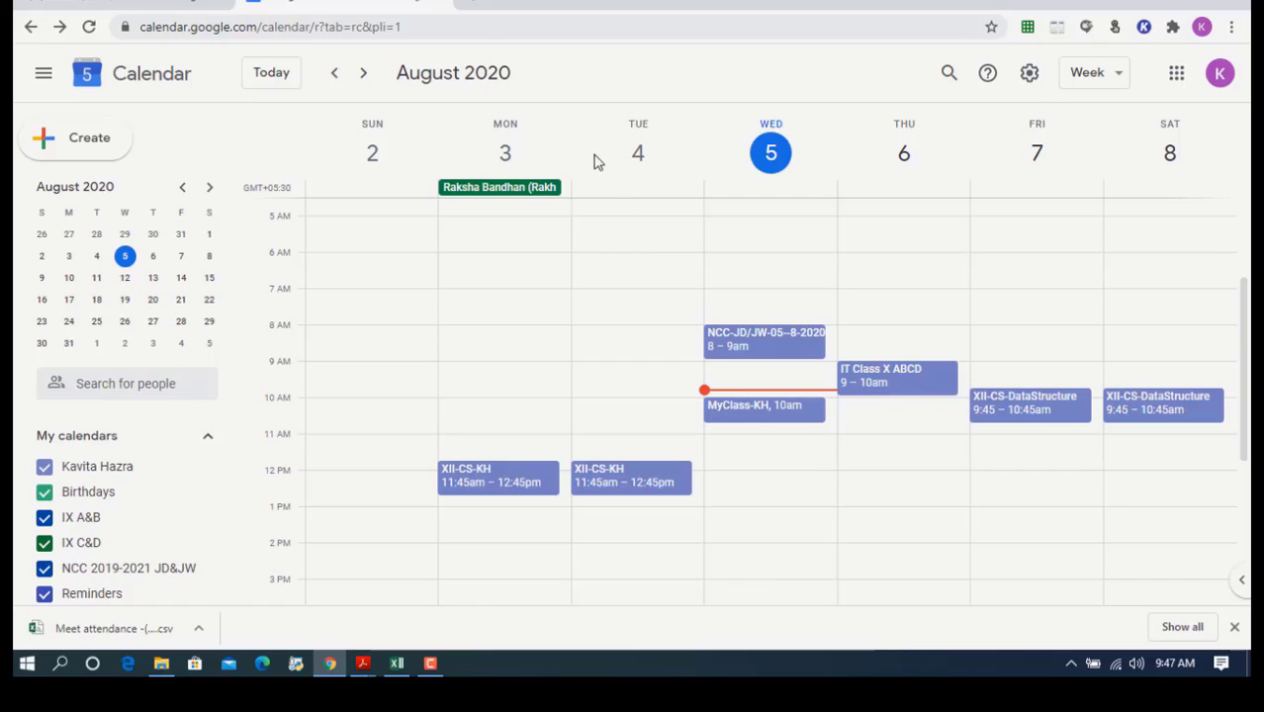
mouse_move(740, 419)
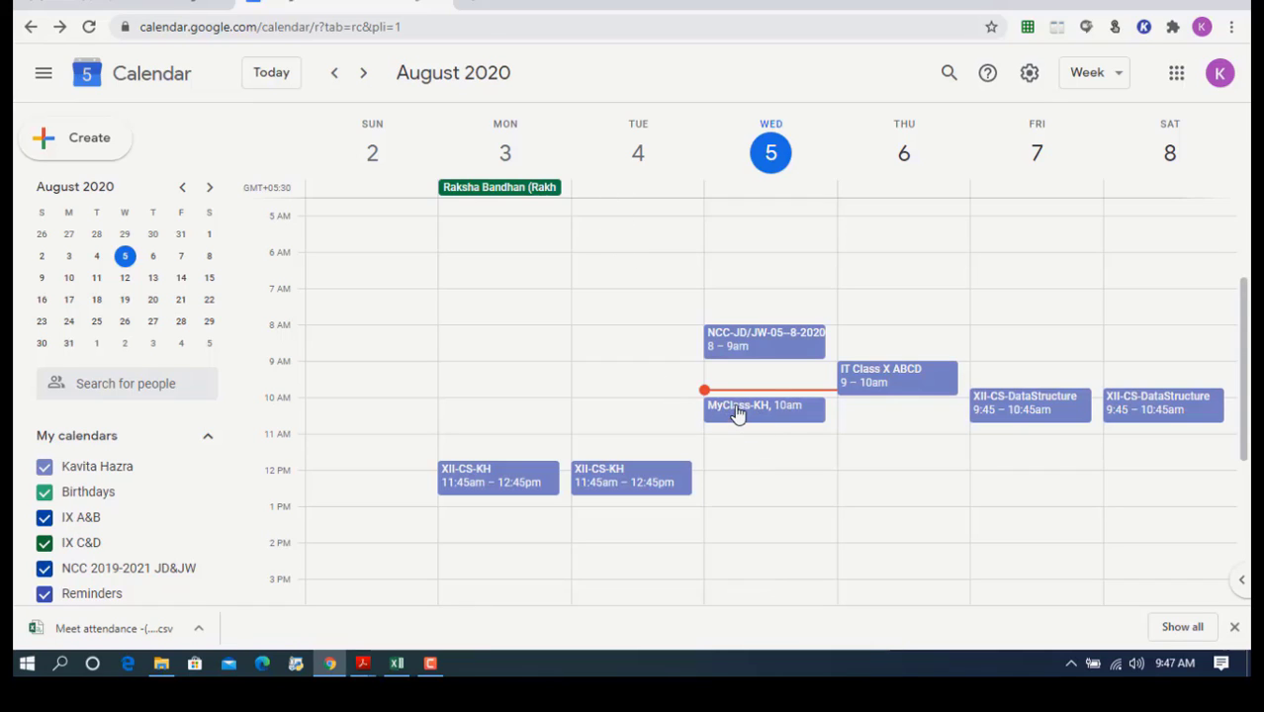
mouse_move(744, 411)
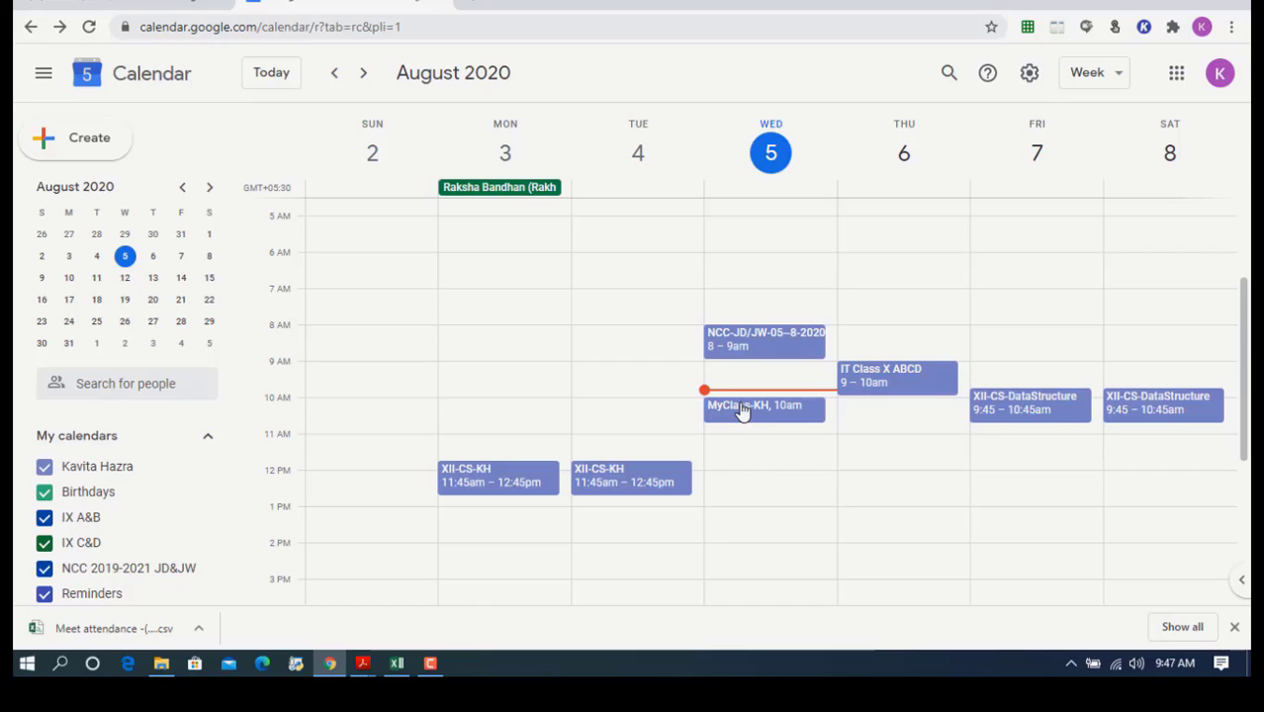
mouse_move(750, 417)
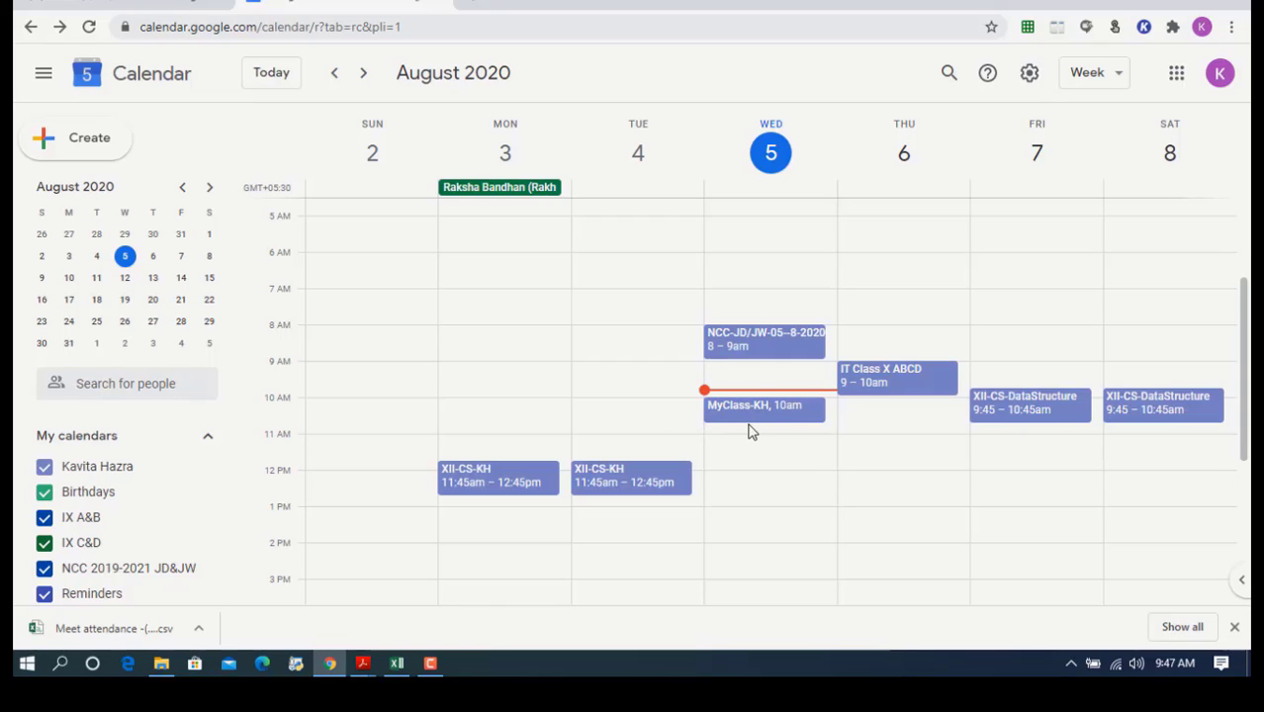
mouse_move(779, 445)
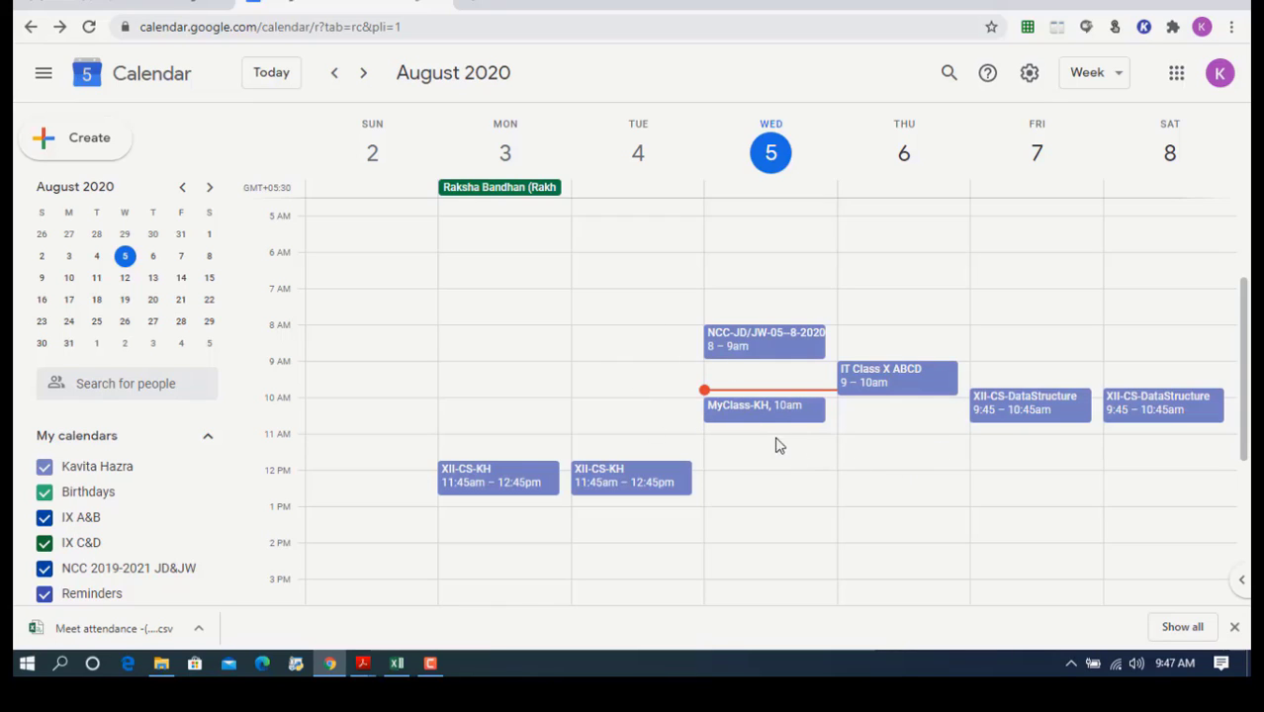
left_click(764, 407)
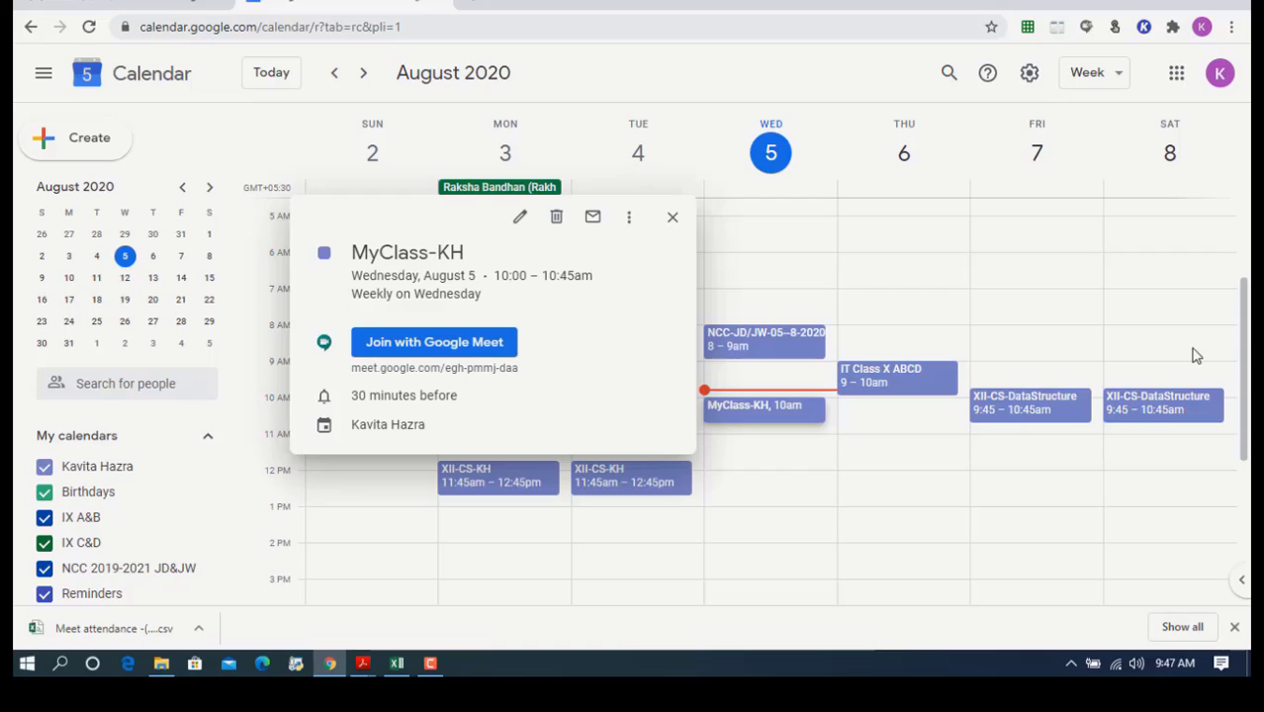
mouse_move(847, 490)
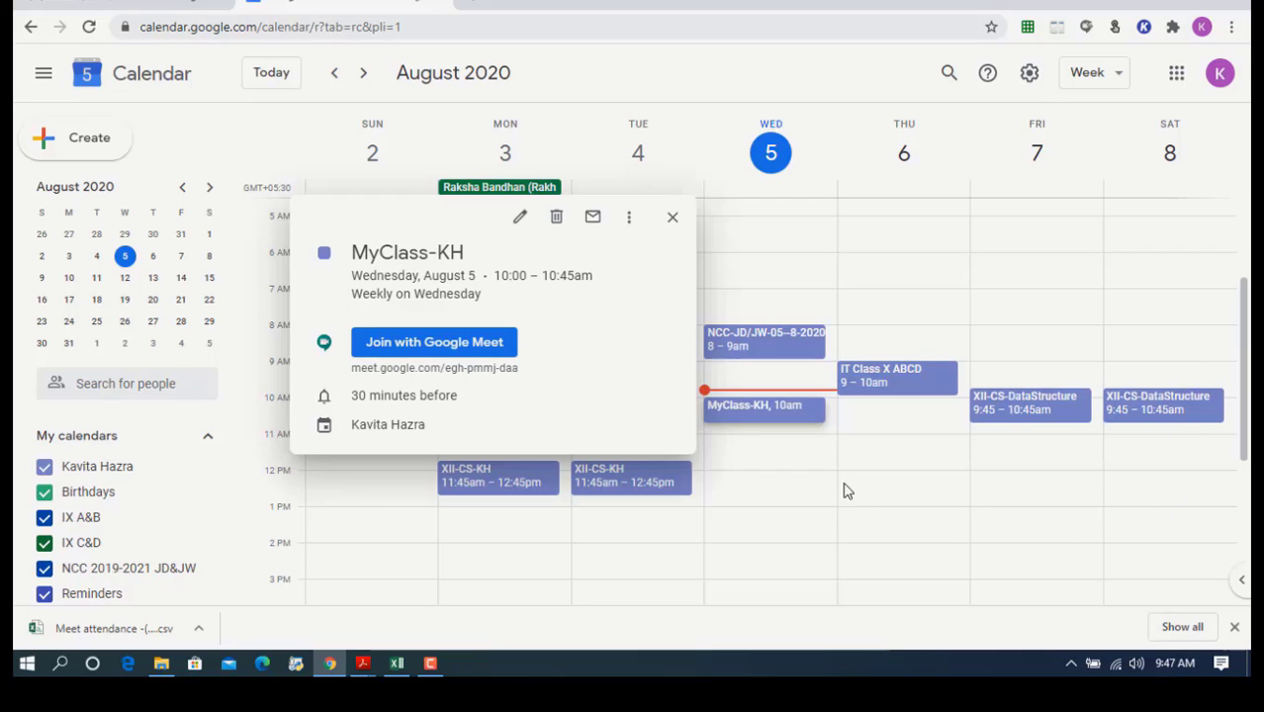
mouse_move(817, 481)
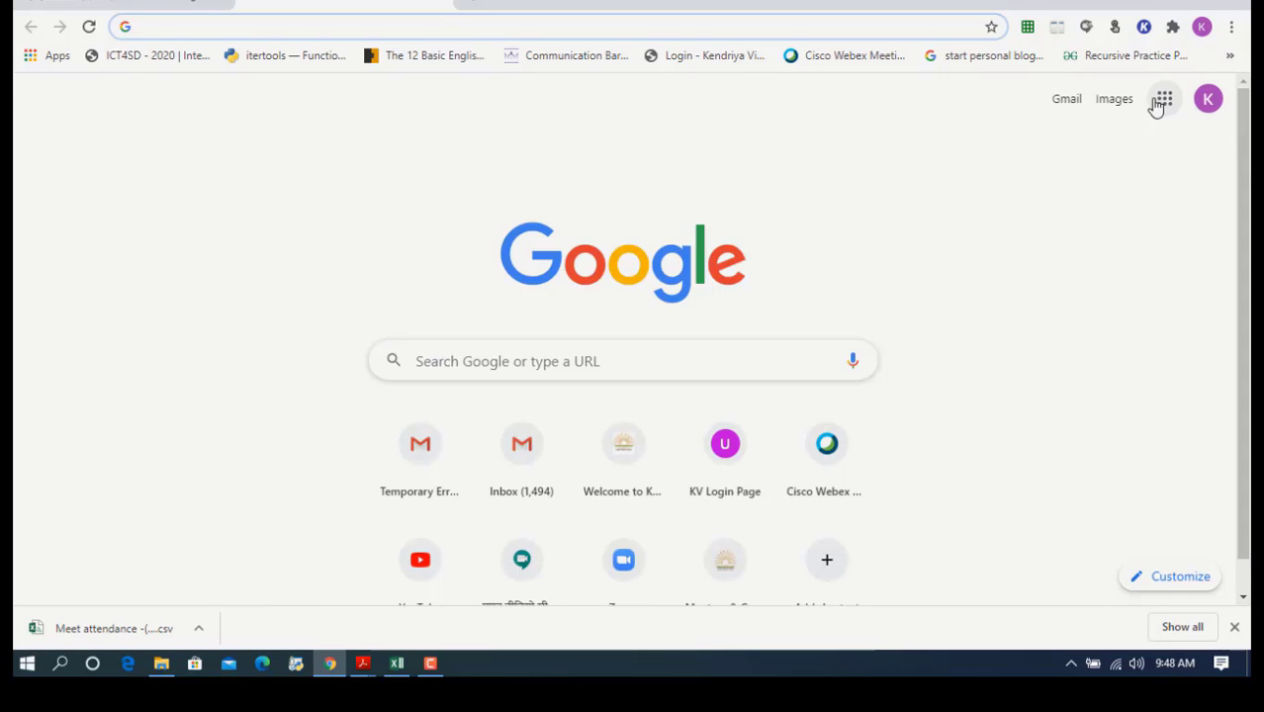
- Launch Jamboard from the Google apps list
left_click(1163, 99)
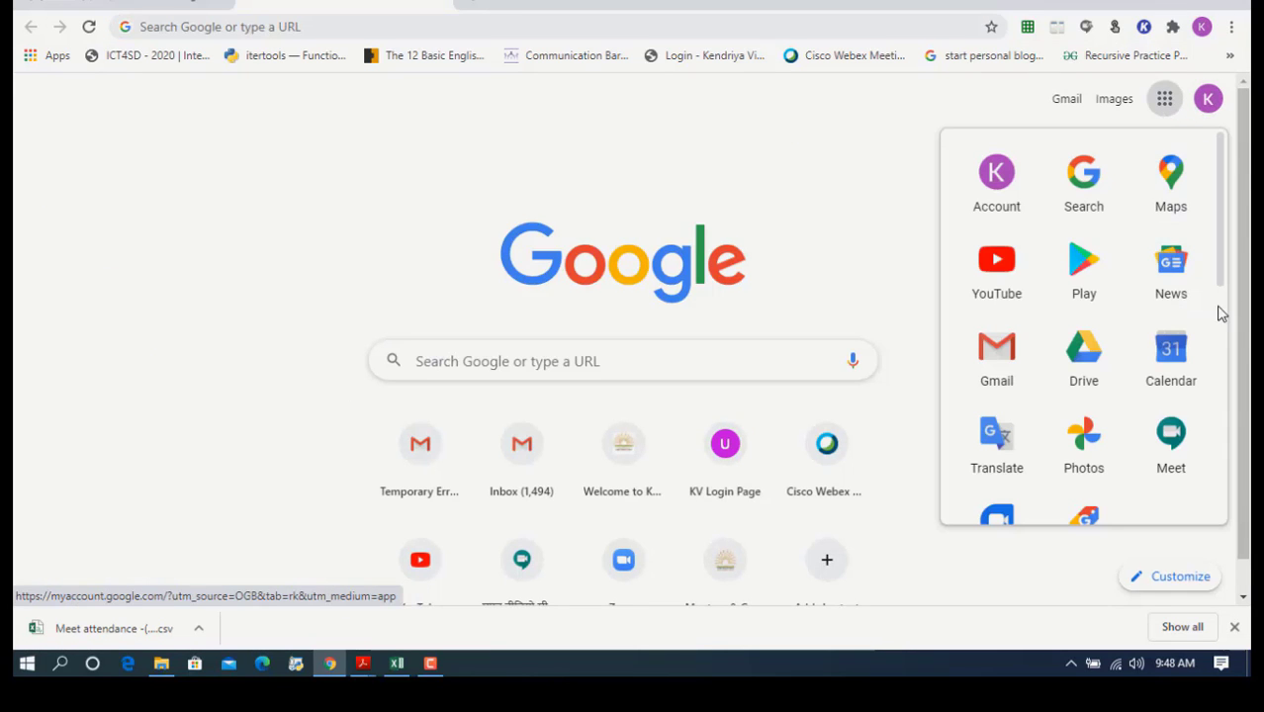
scroll("down", 3)
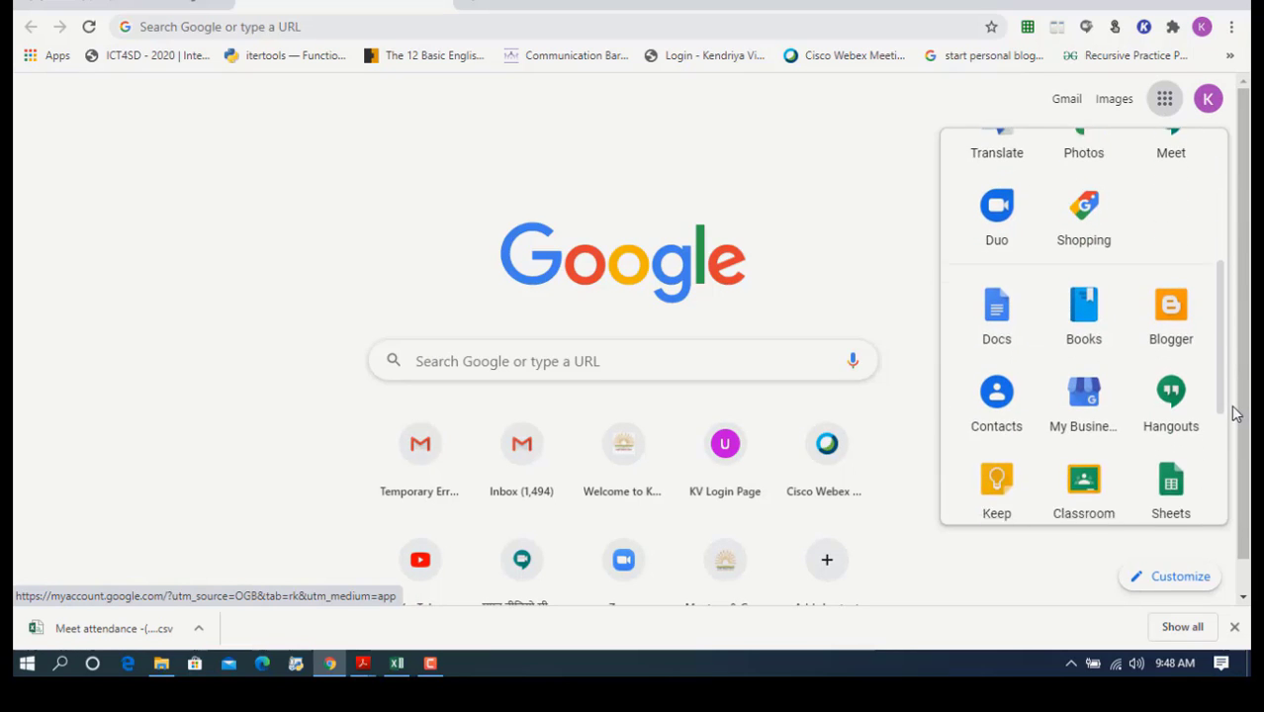
scroll("down", 3)
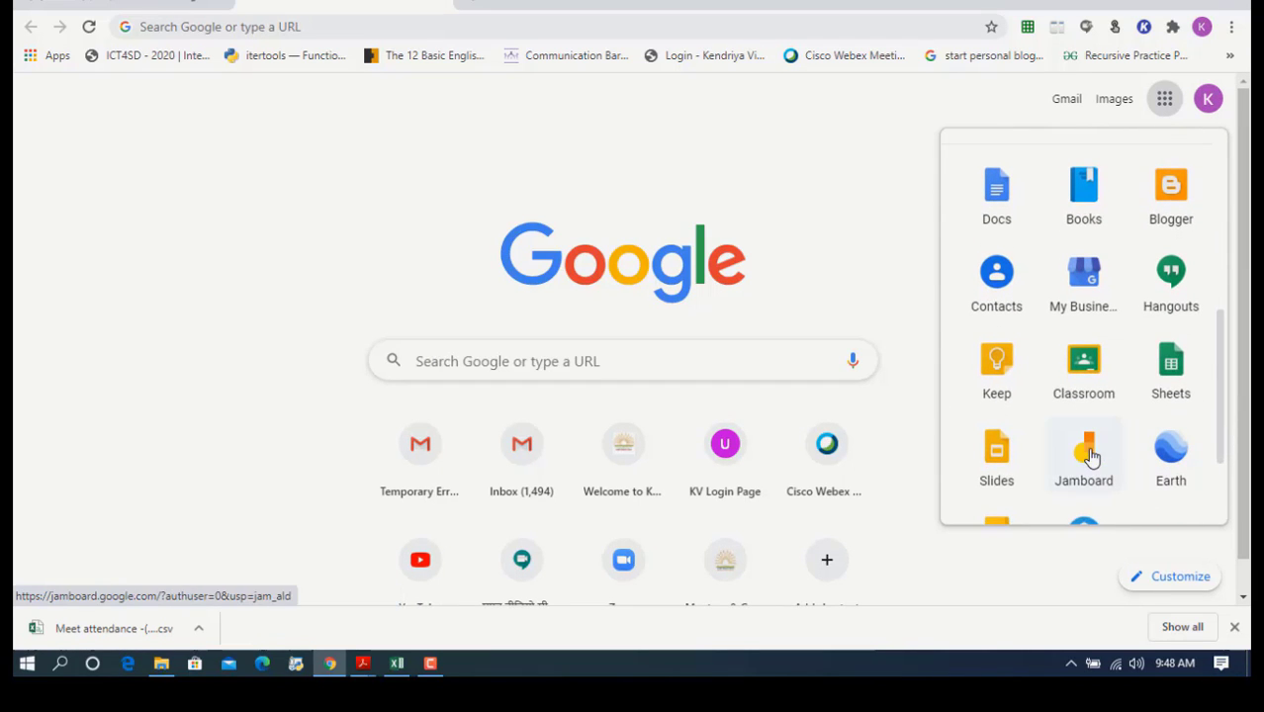
left_click(1084, 448)
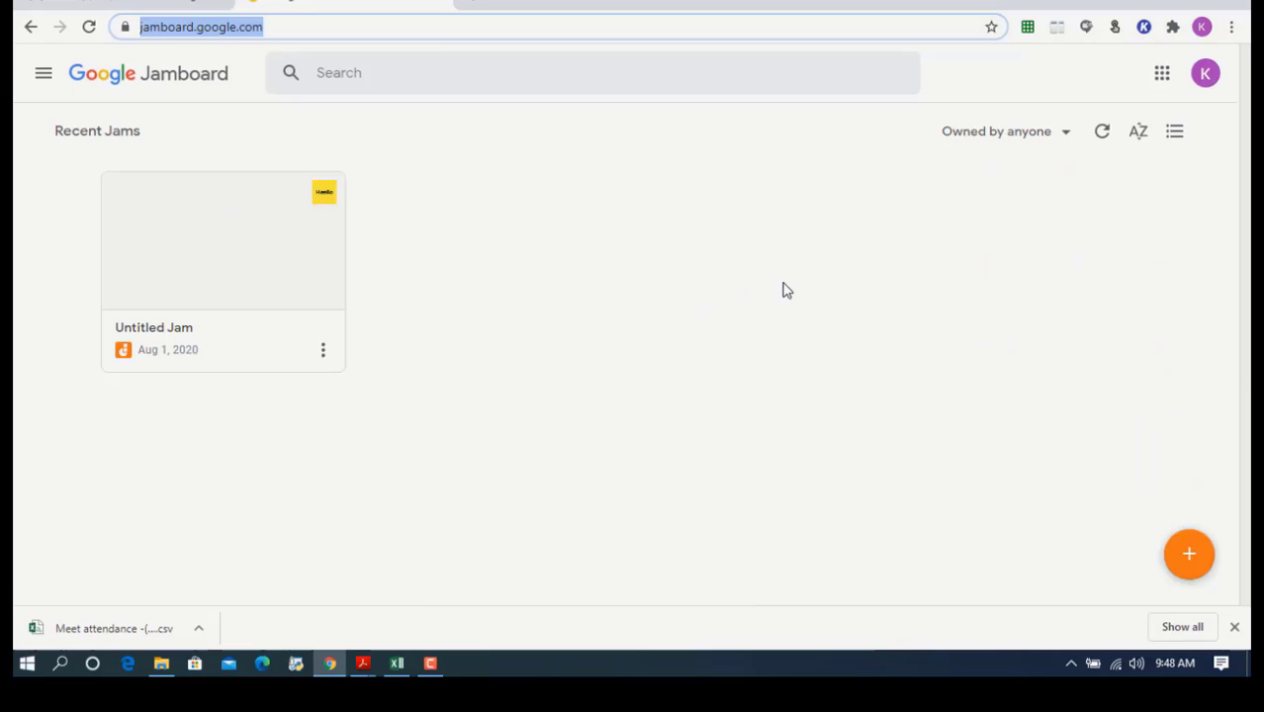
mouse_move(1189, 554)
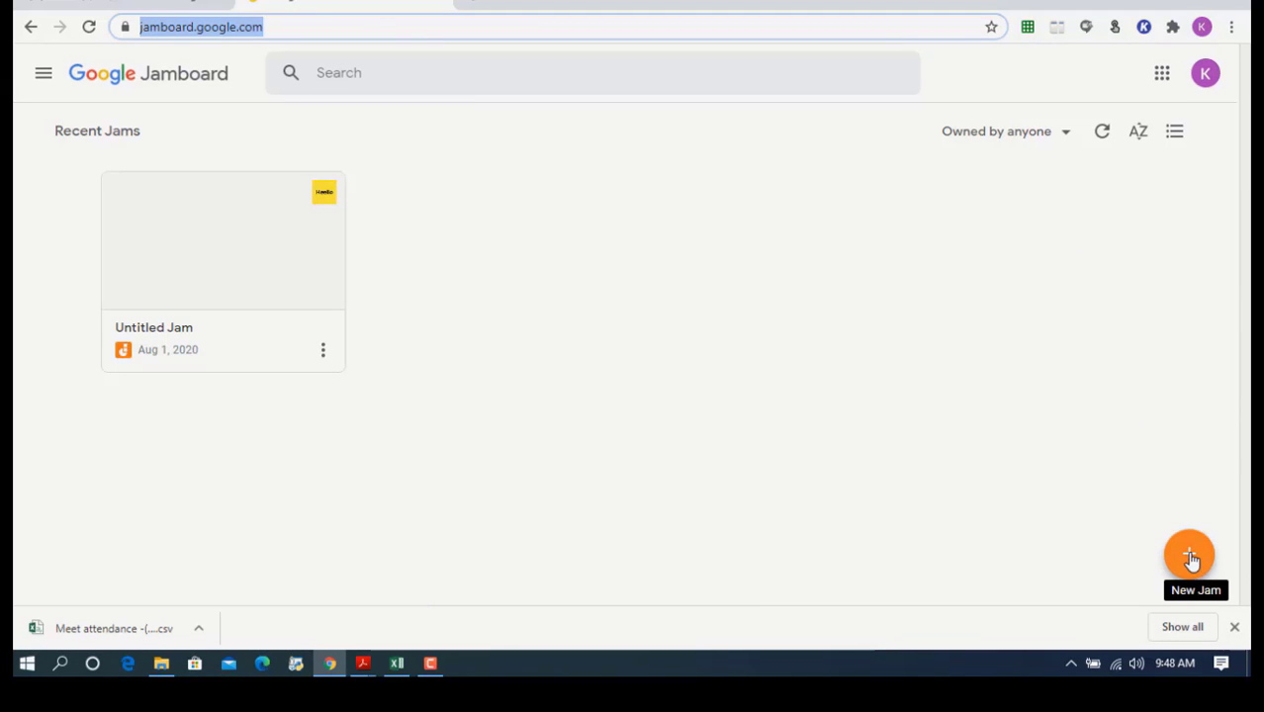
- Create a new blank untitled jam
left_click(1189, 556)
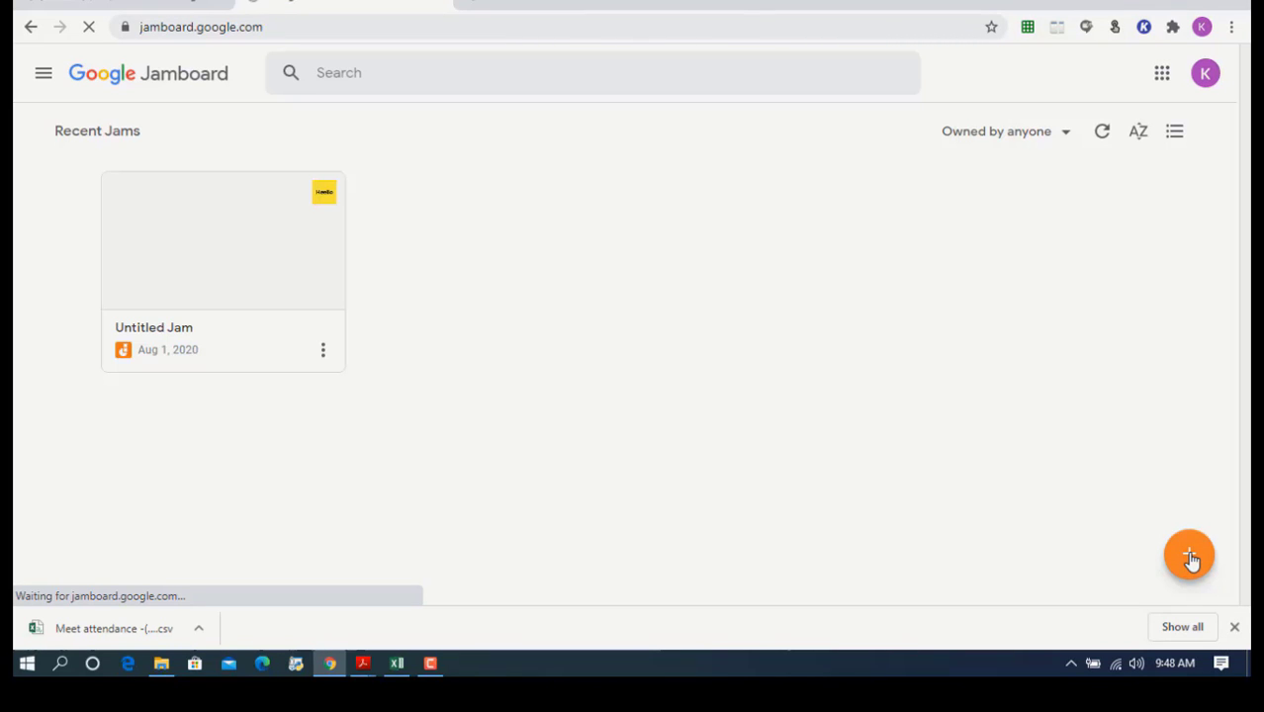
left_click(221, 241)
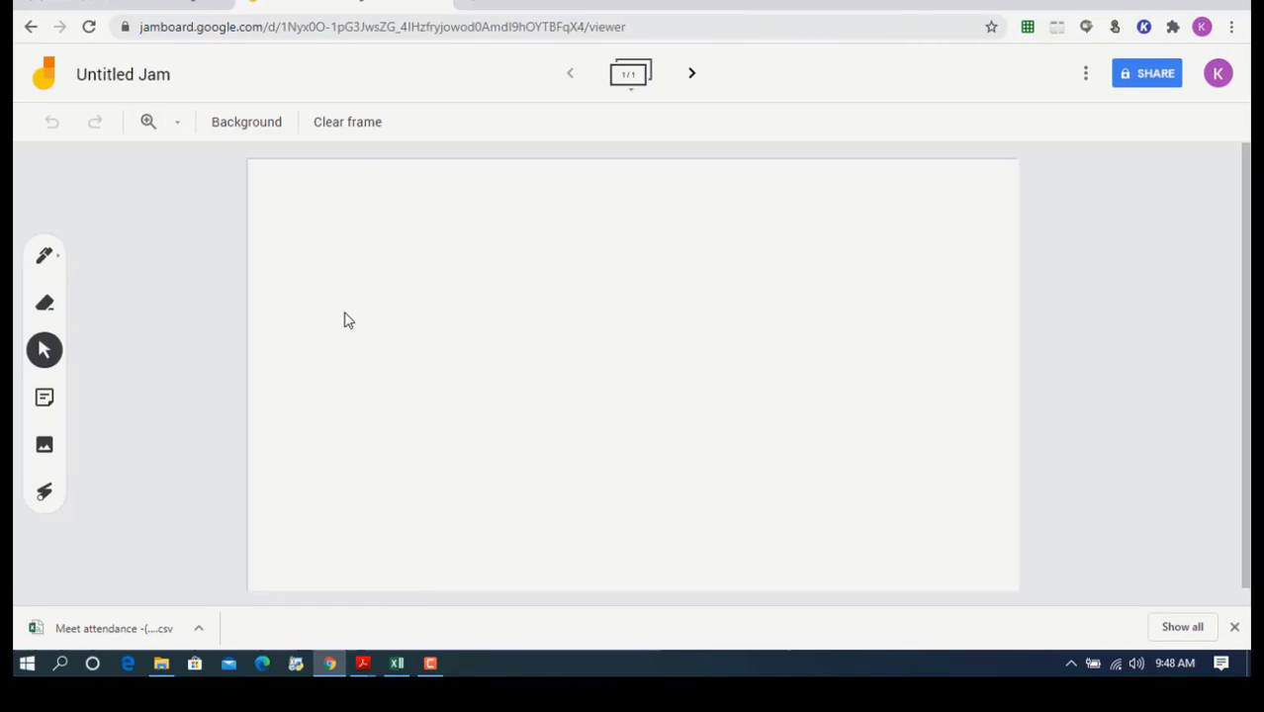
mouse_move(44, 259)
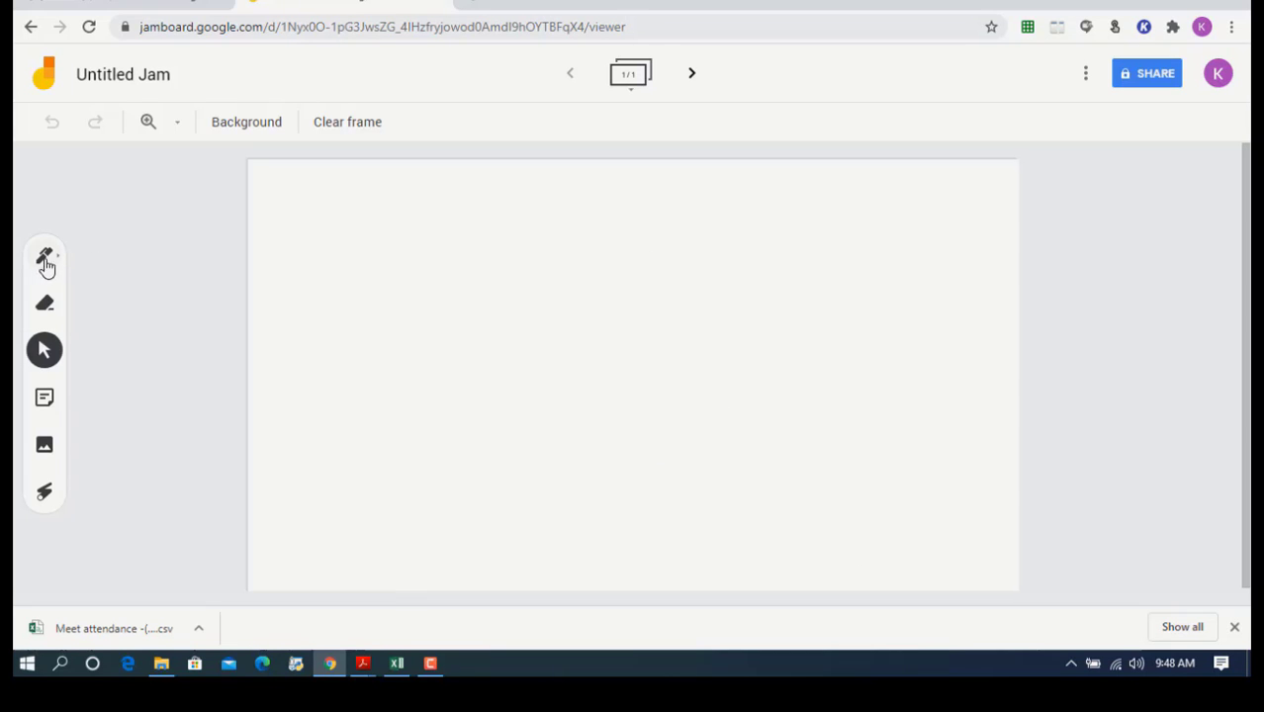
- Choose the pen tool with red ink for freehand writing
left_click(44, 259)
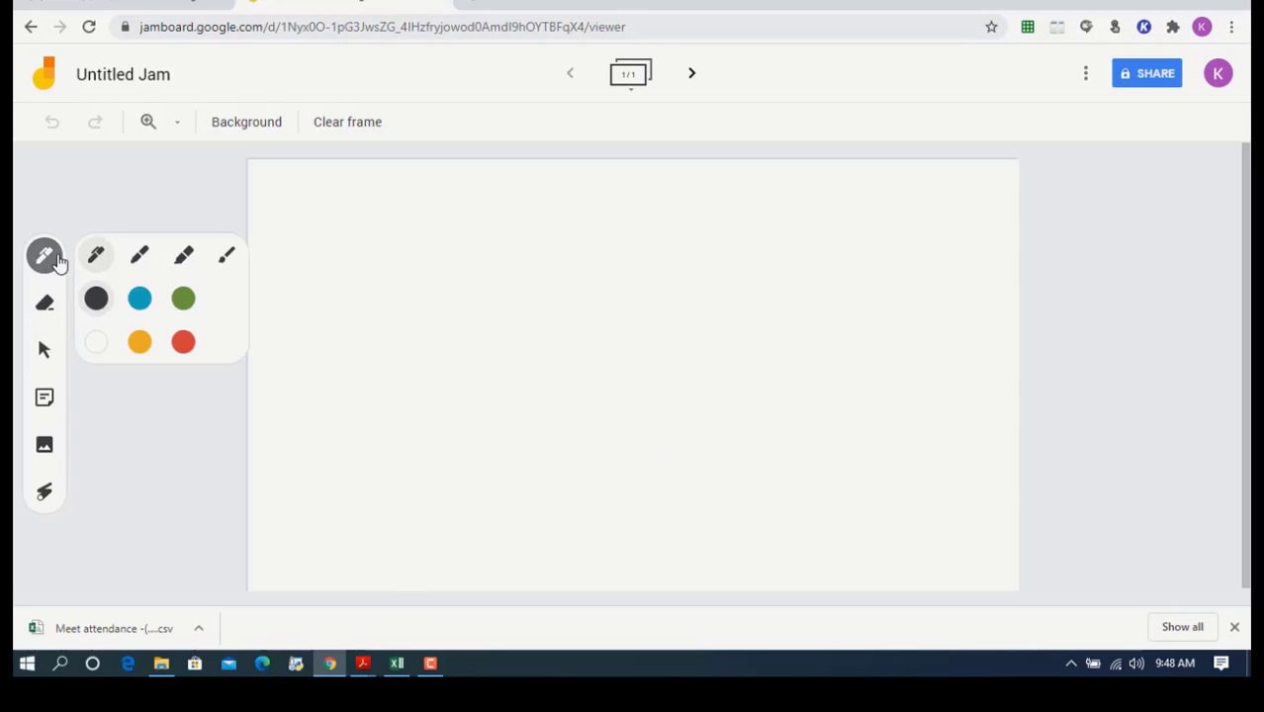
left_click(182, 343)
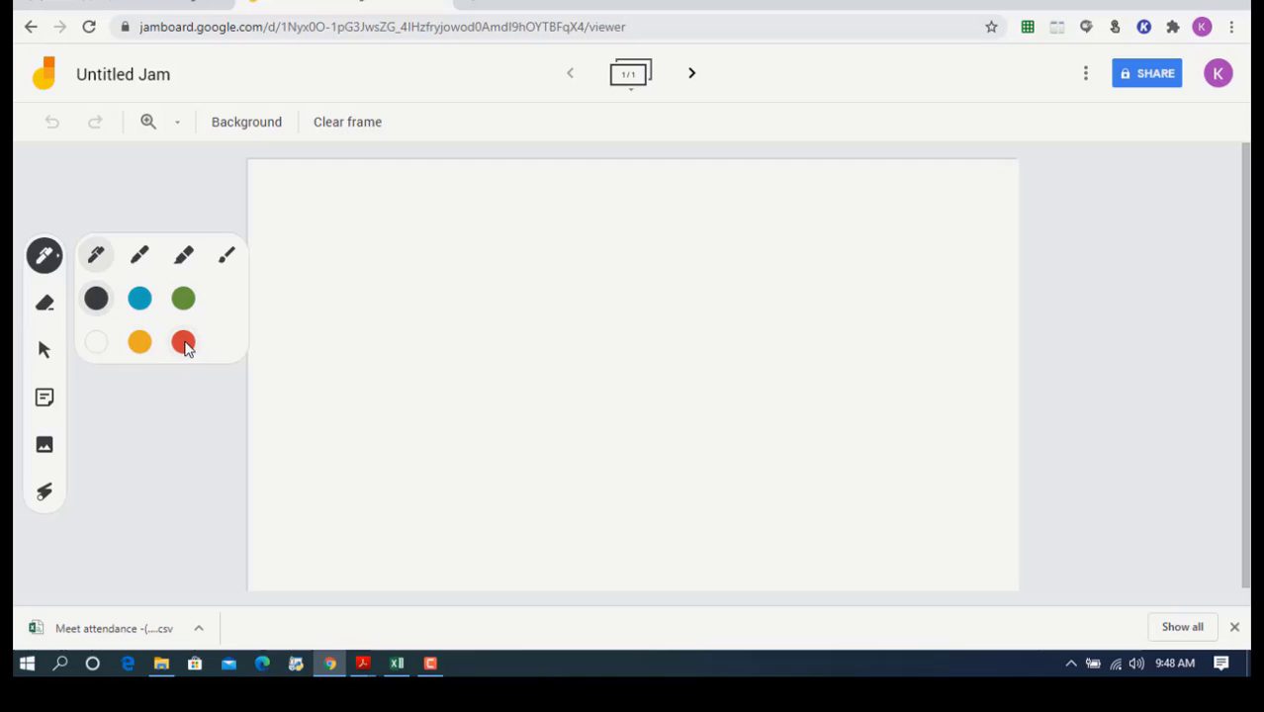
left_click(182, 345)
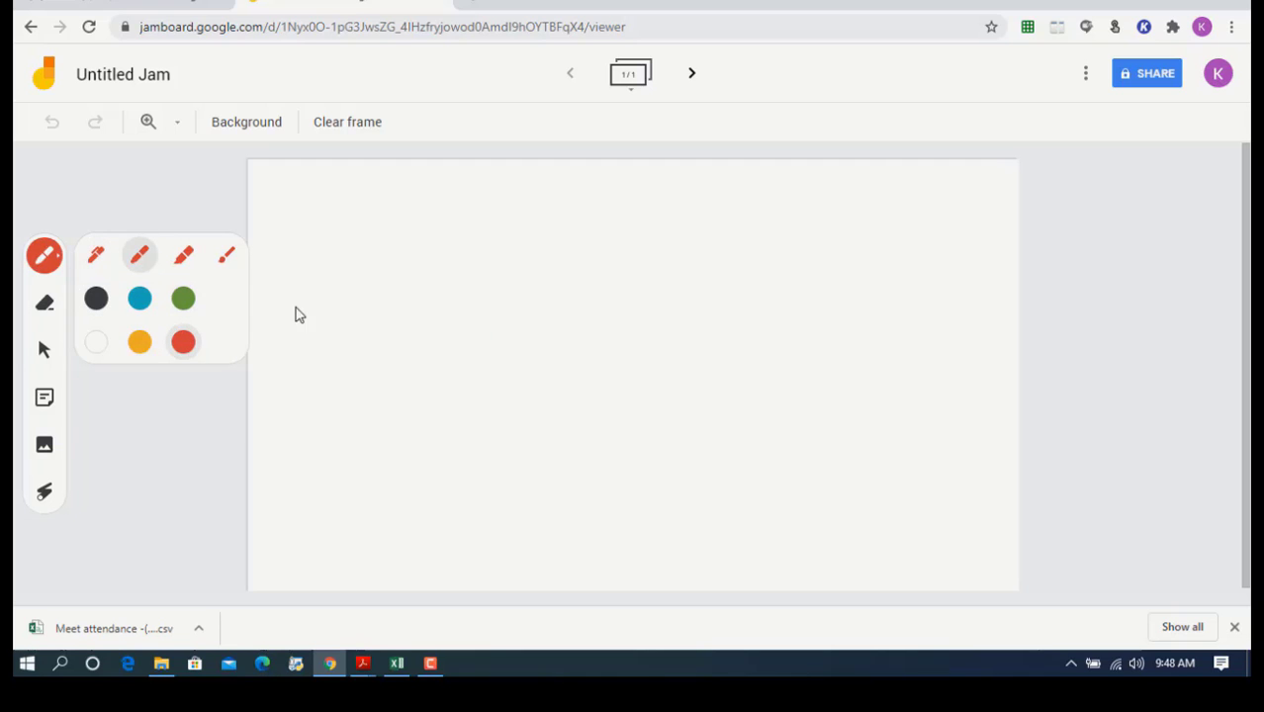
left_click(396, 319)
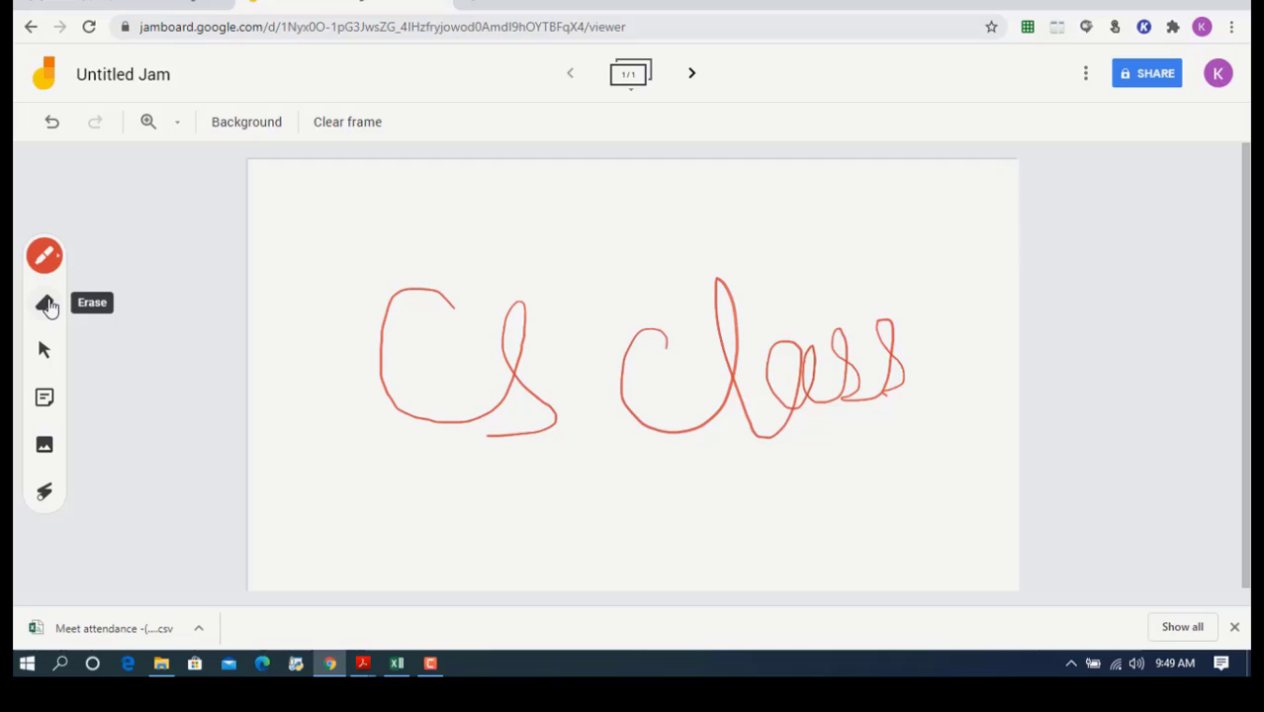
- Clear the handwriting from the frame and switch to the thicker marker
left_click(348, 123)
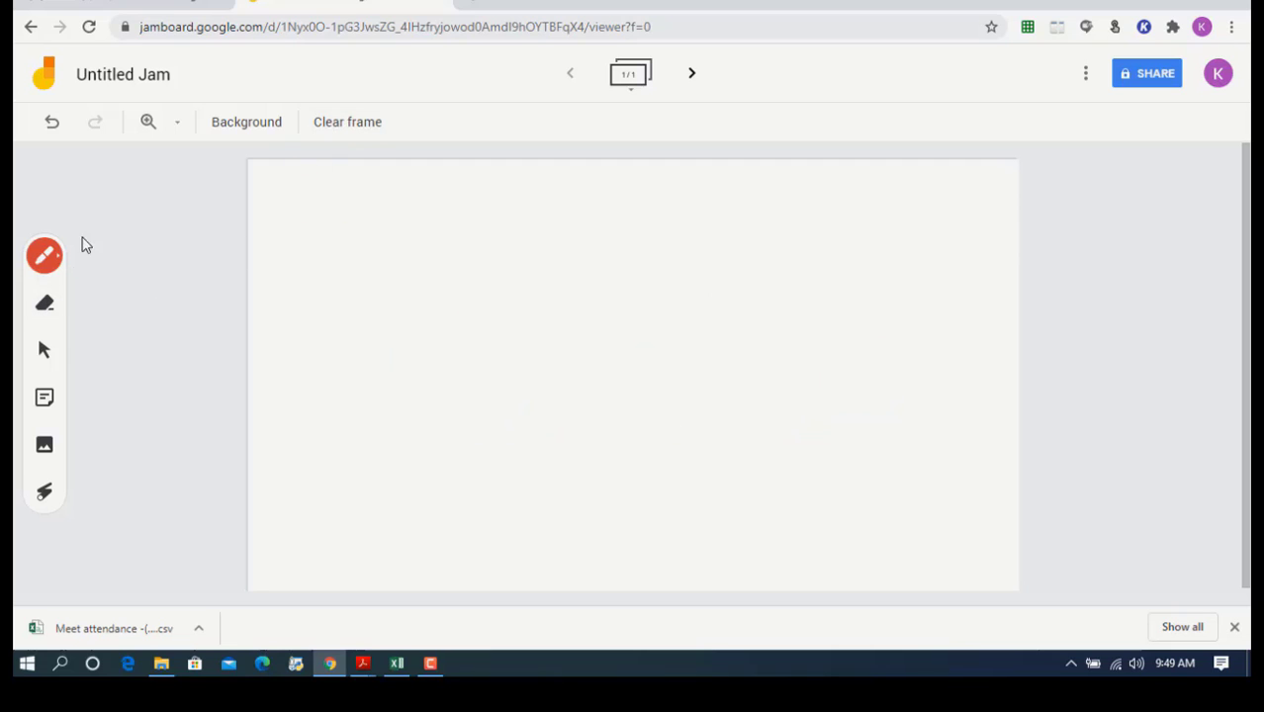
left_click(45, 257)
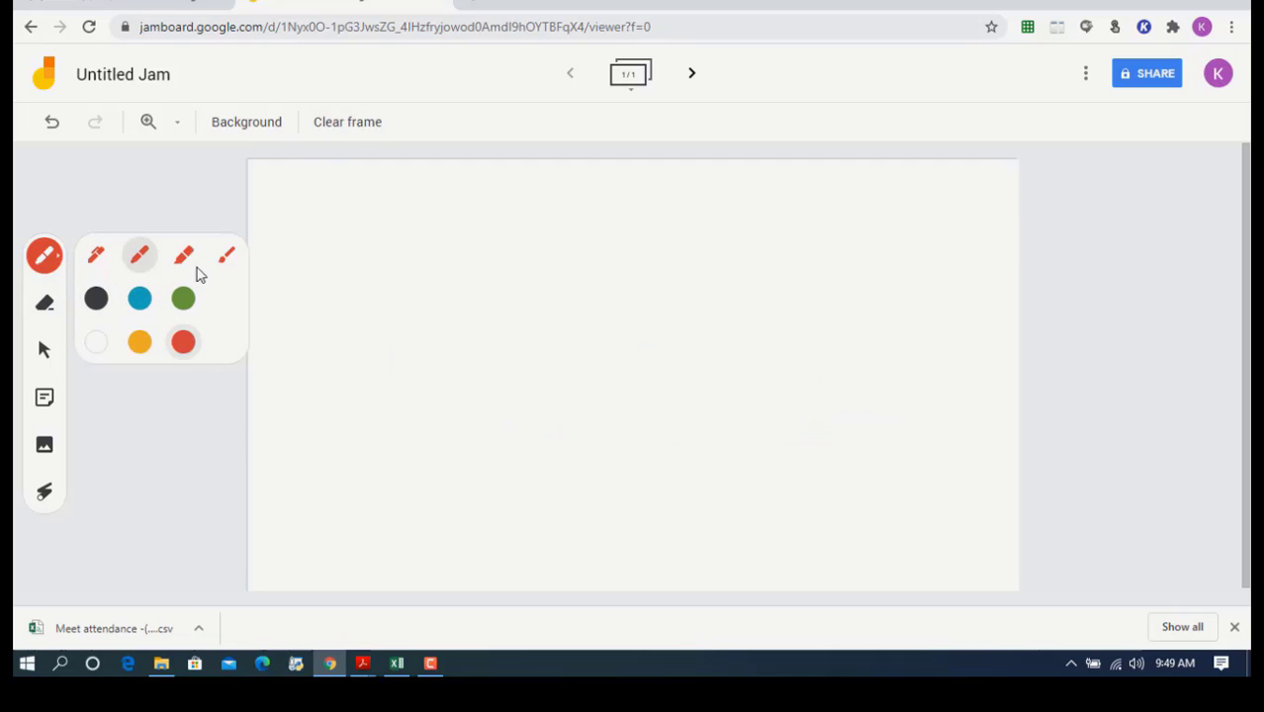
left_click(491, 273)
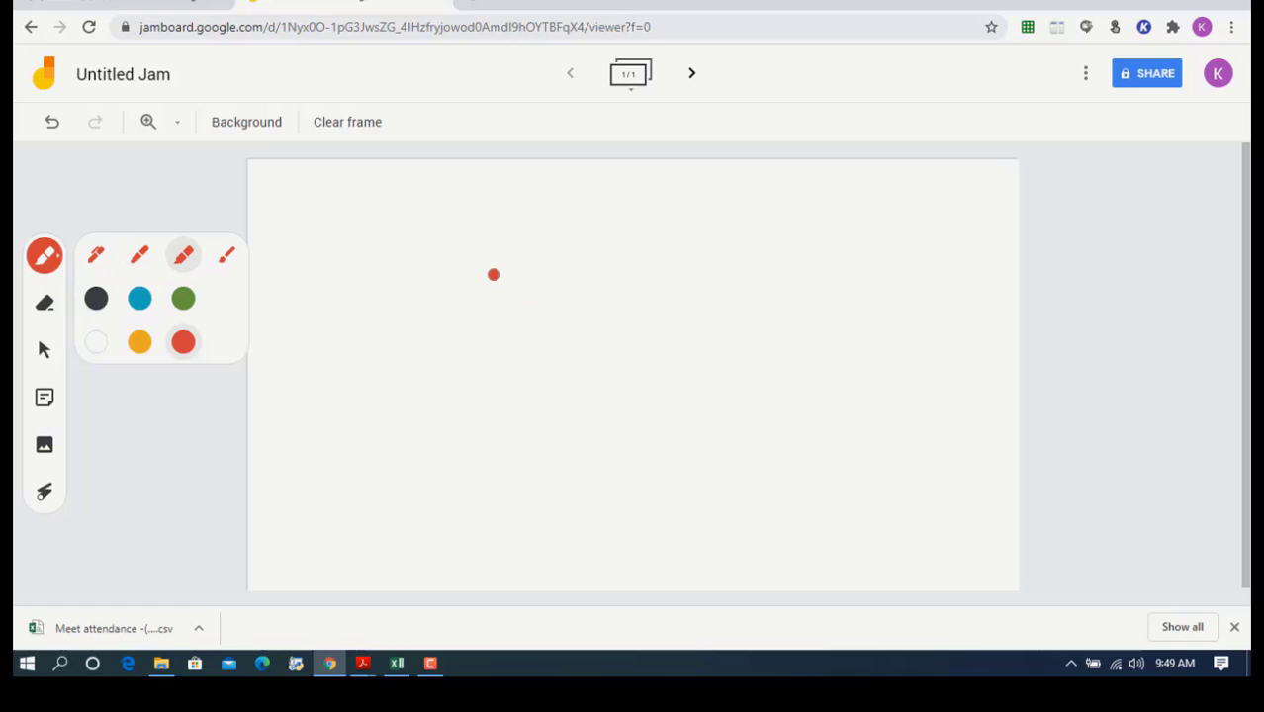
- Handwrite K and H in red marker, then switch to the eraser
left_click_drag(494, 275, 637, 289)
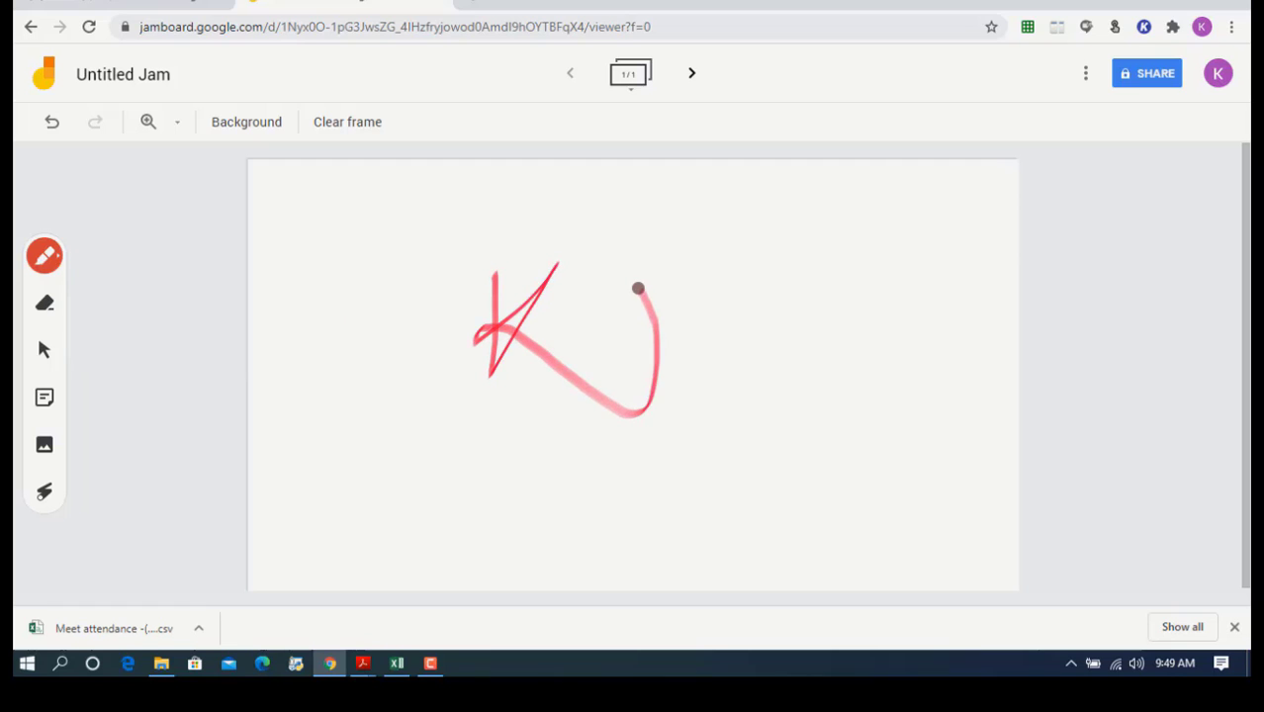
left_click_drag(637, 293, 716, 406)
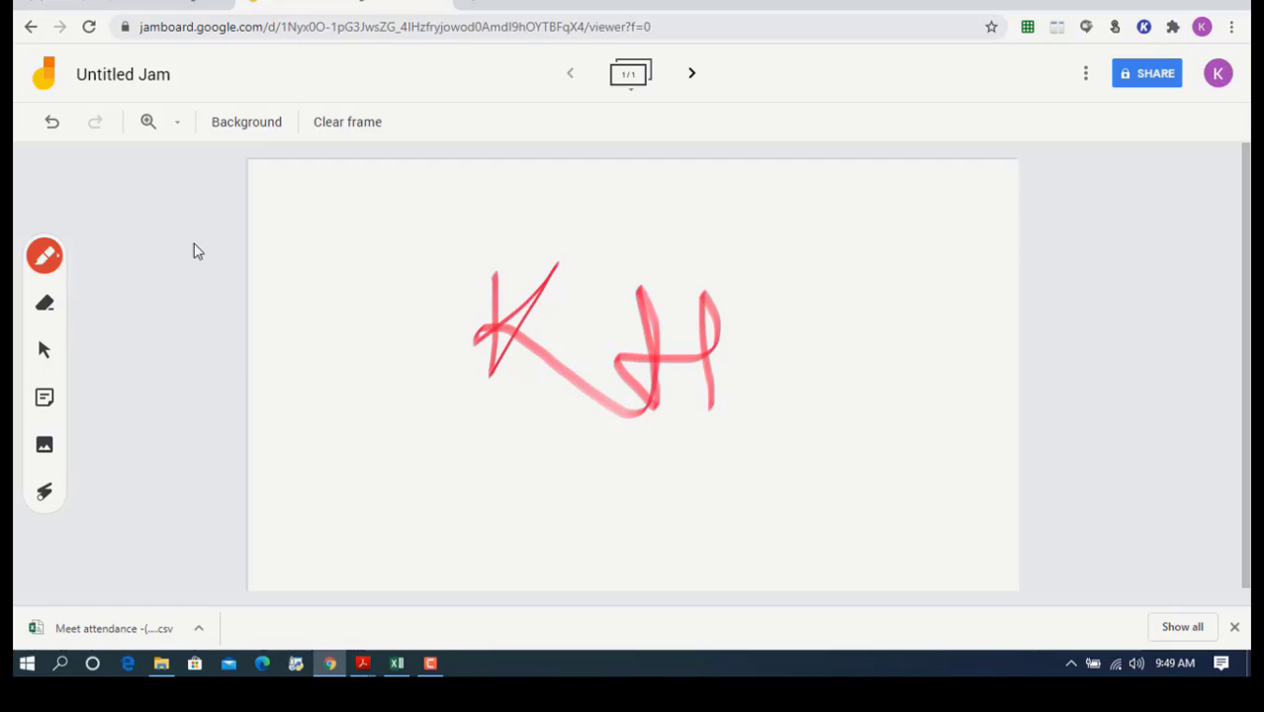
left_click(43, 305)
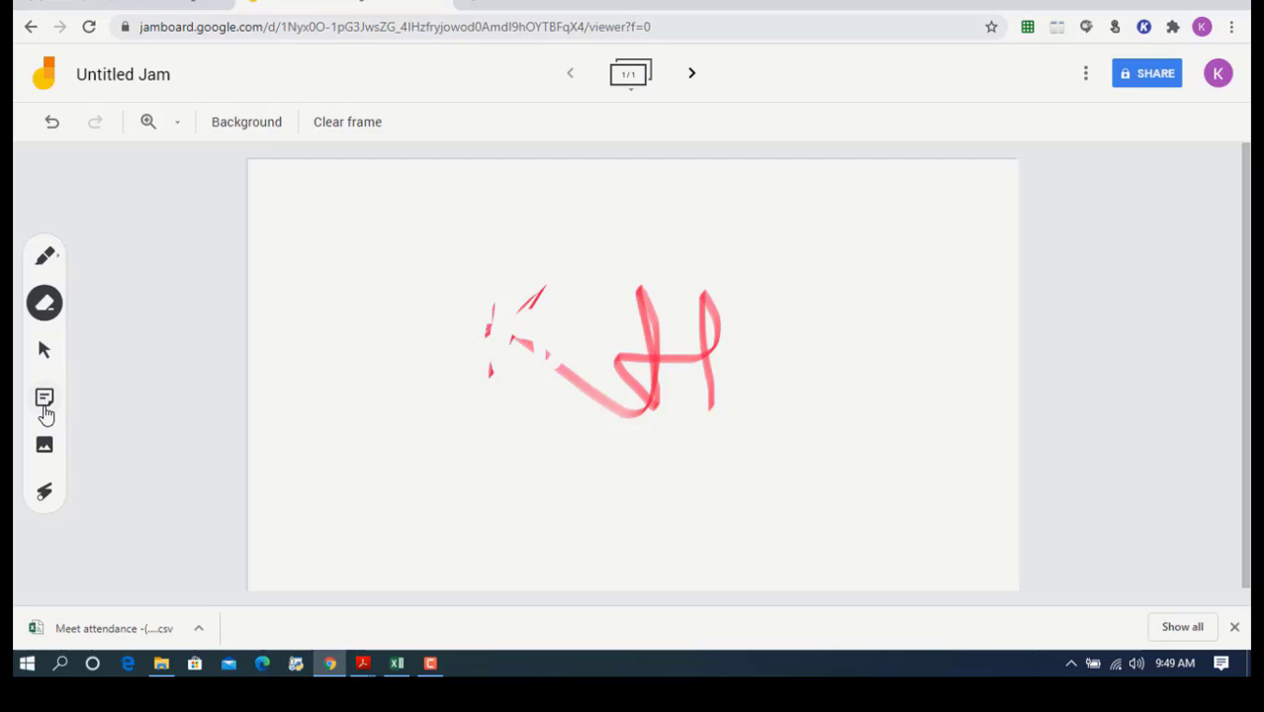
mouse_move(43, 408)
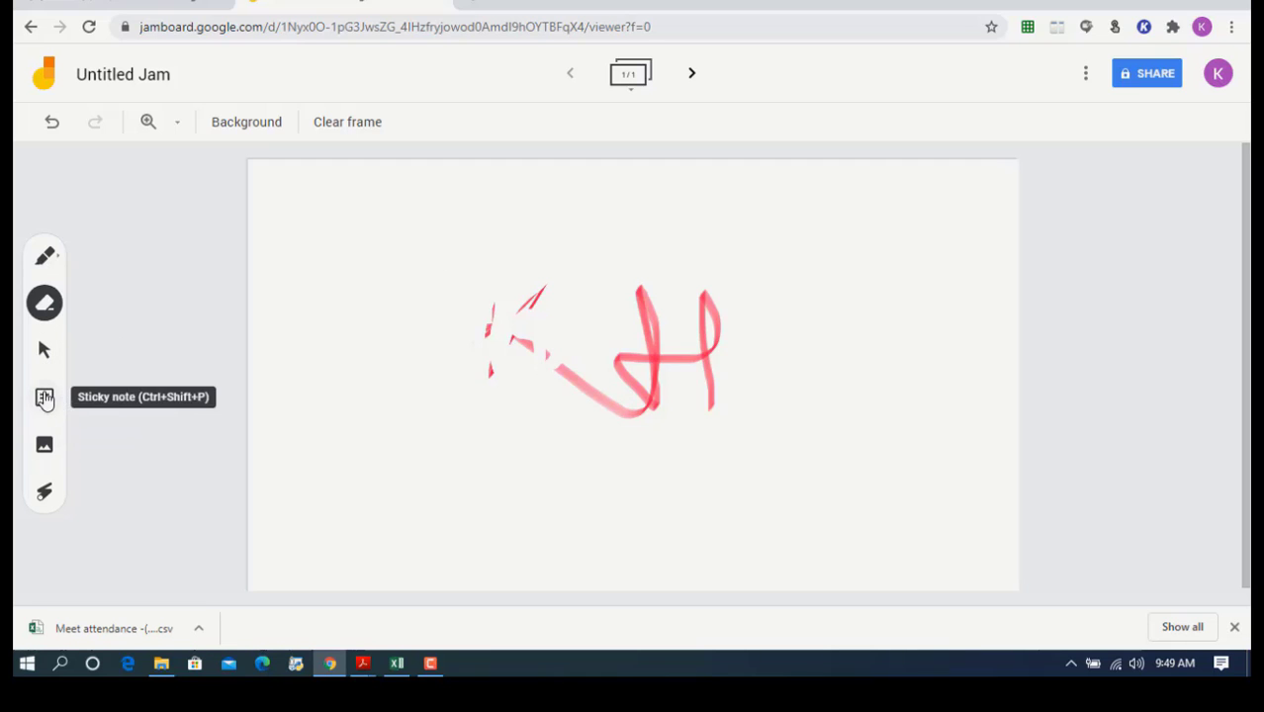
- Add a 'Data File Handling' sticky note and move it to the top-right corner
left_click(43, 399)
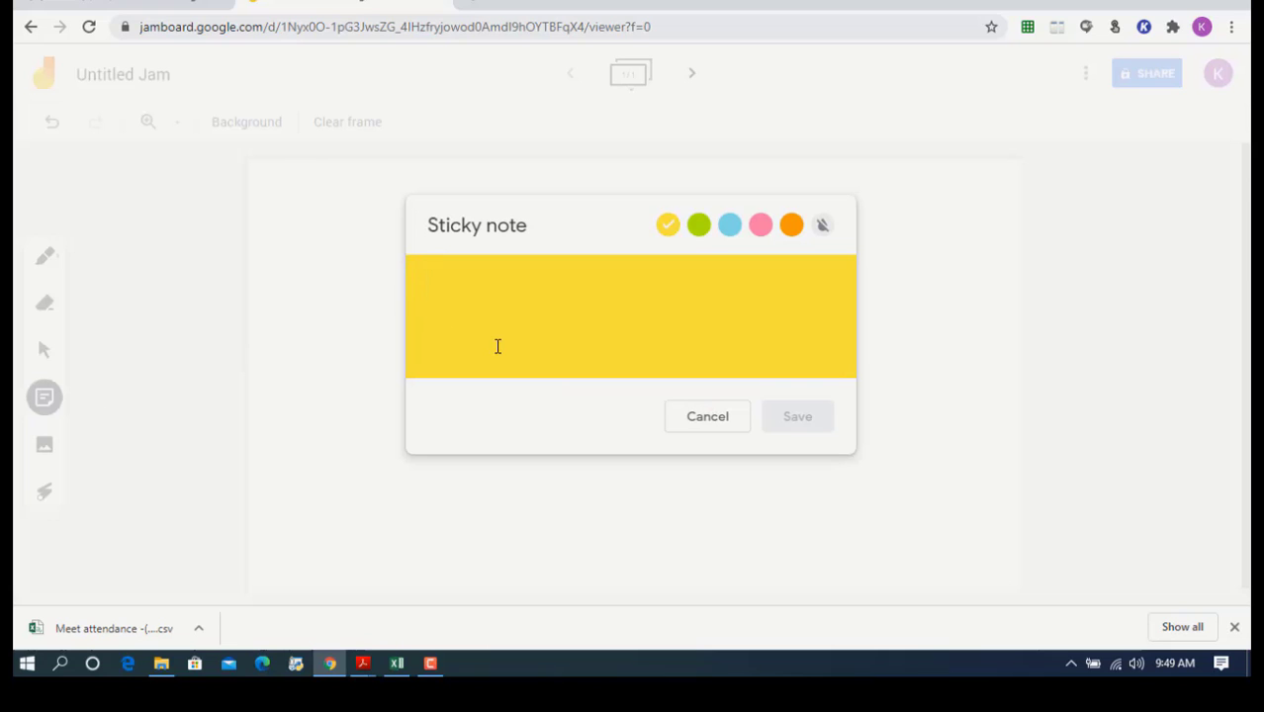
type("Data File Handling")
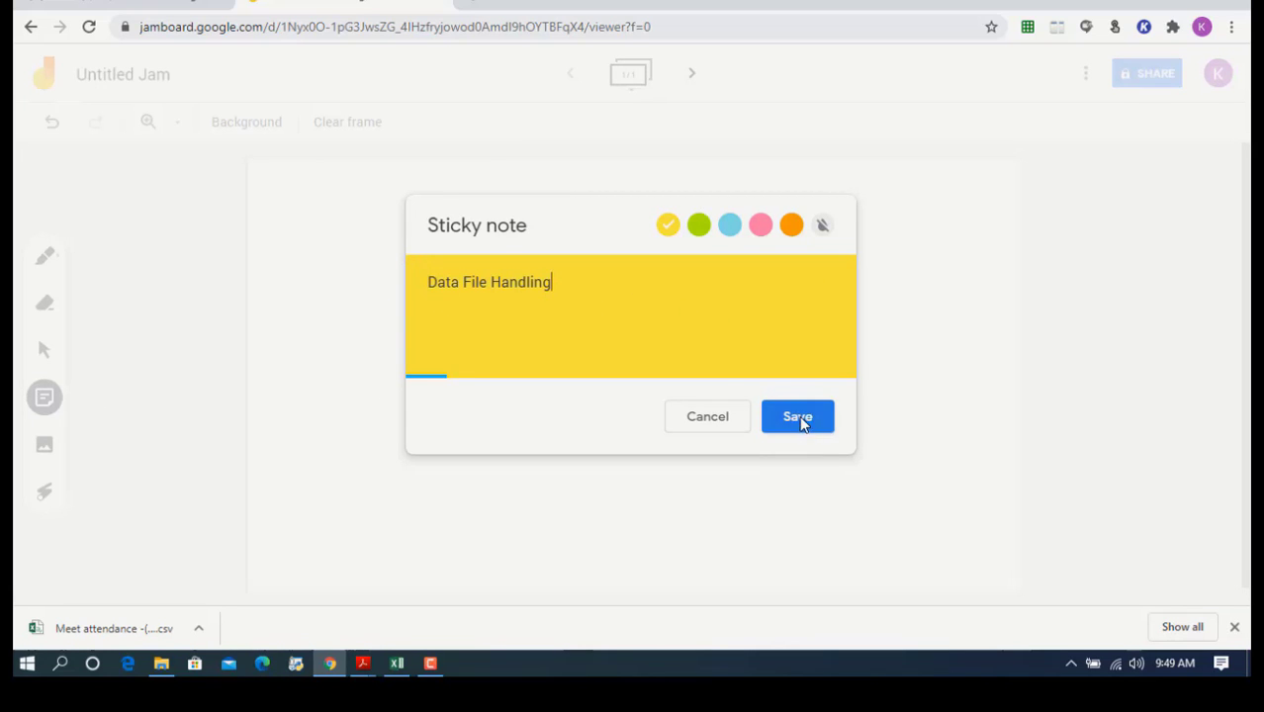
left_click(797, 416)
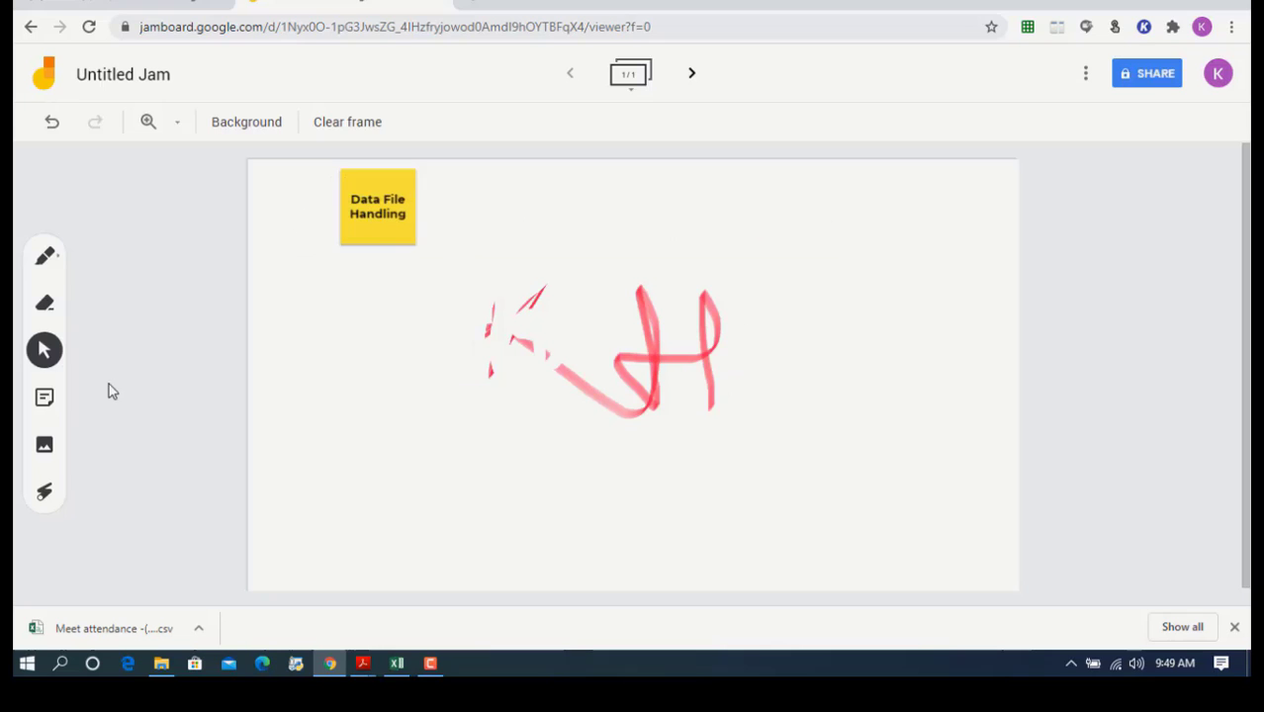
left_click_drag(376, 205, 977, 210)
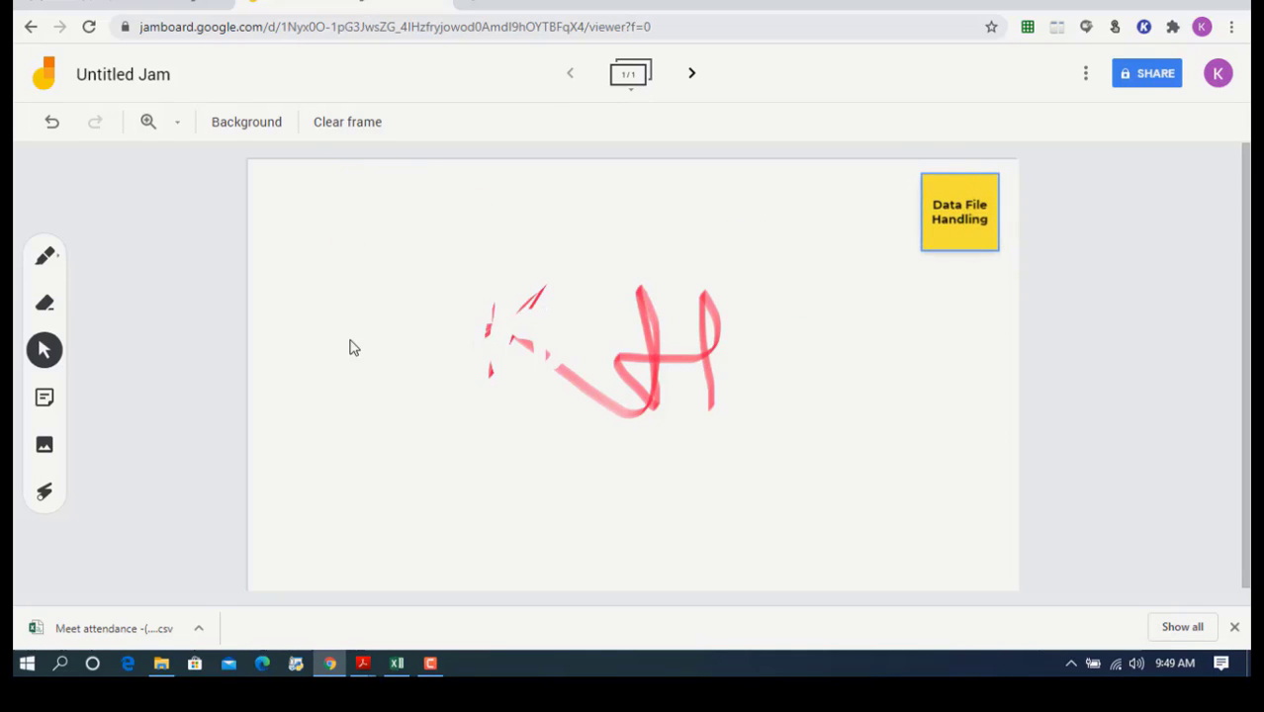
mouse_move(362, 333)
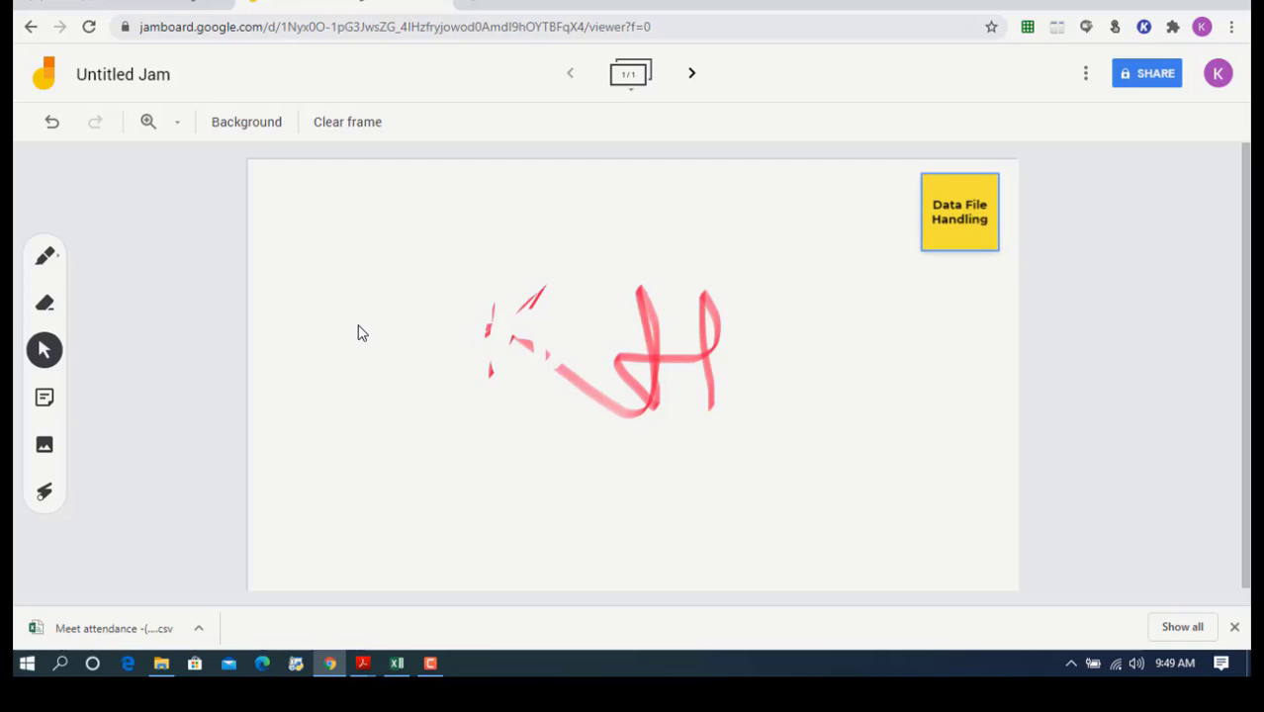
- Upload the network image file from the computer and place it beside the handwriting
left_click(44, 447)
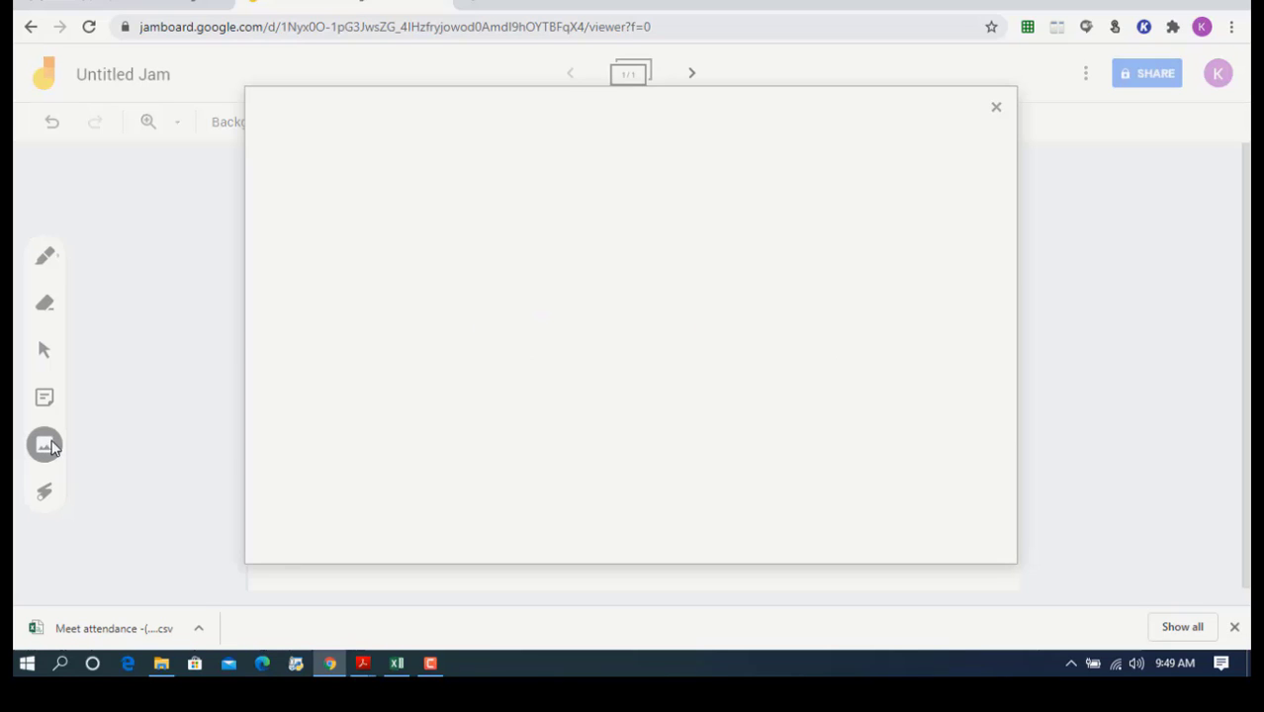
left_click(44, 443)
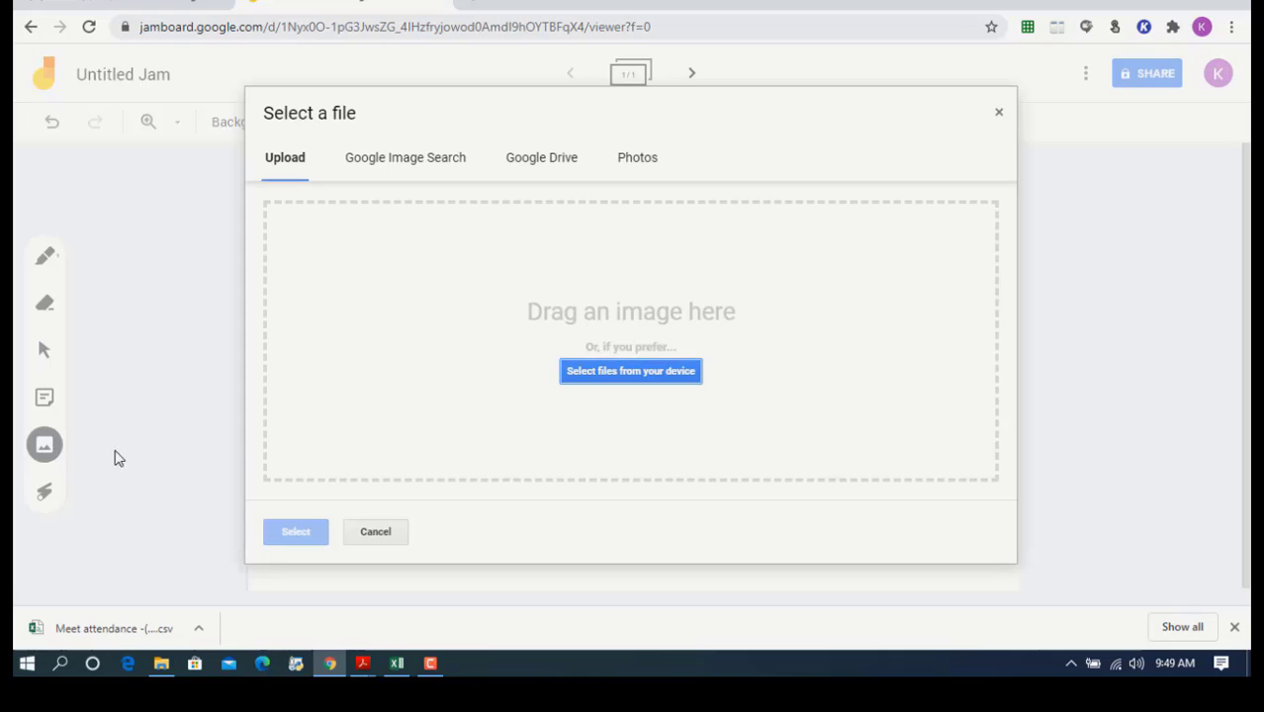
mouse_move(663, 372)
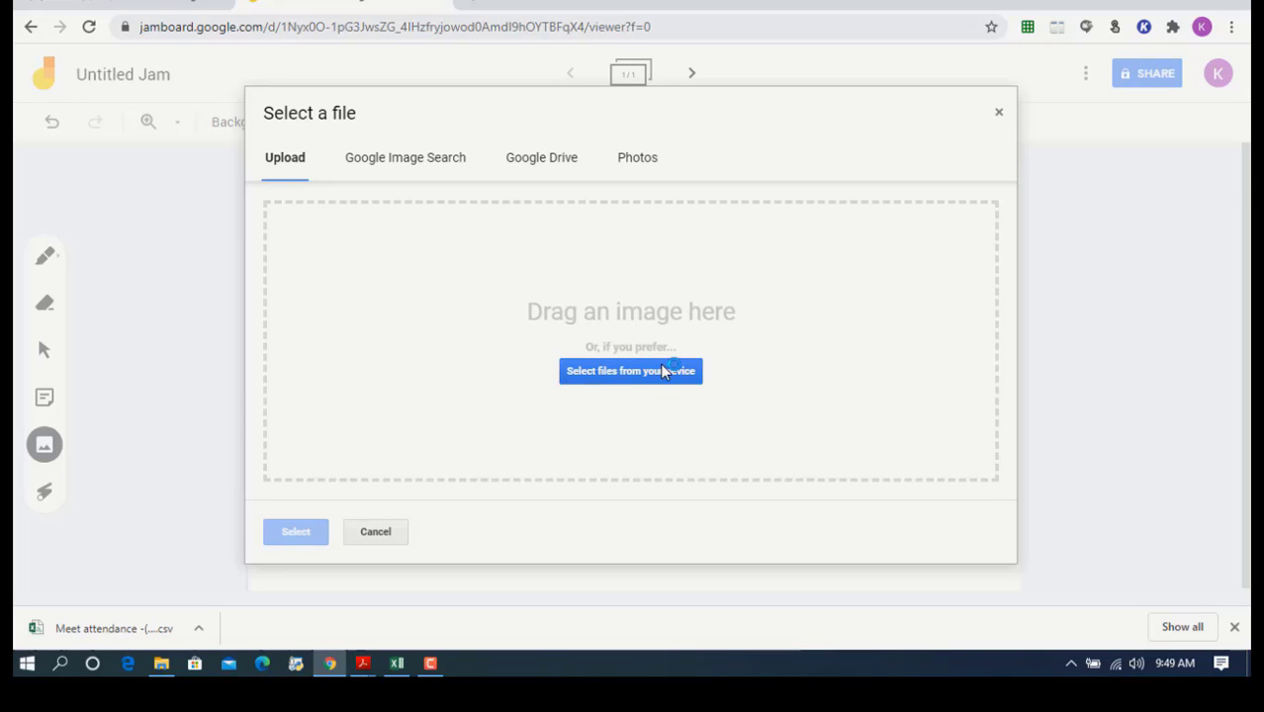
left_click(629, 372)
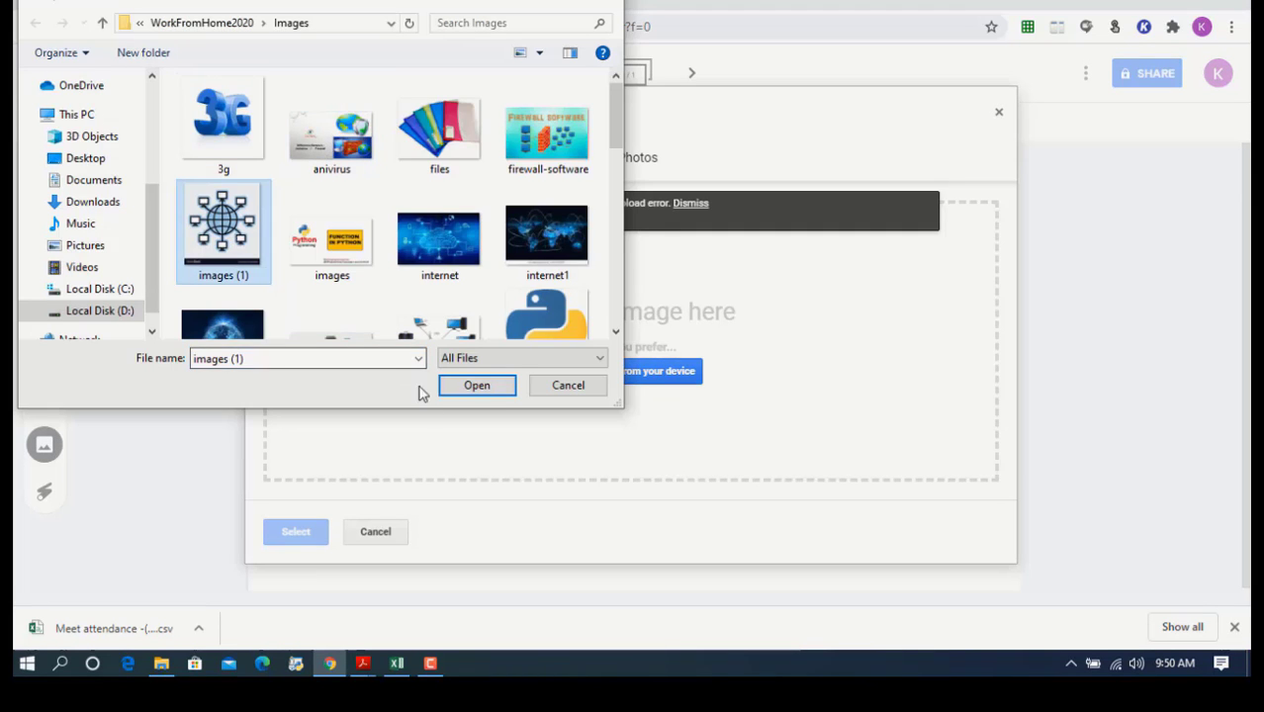
left_click(476, 384)
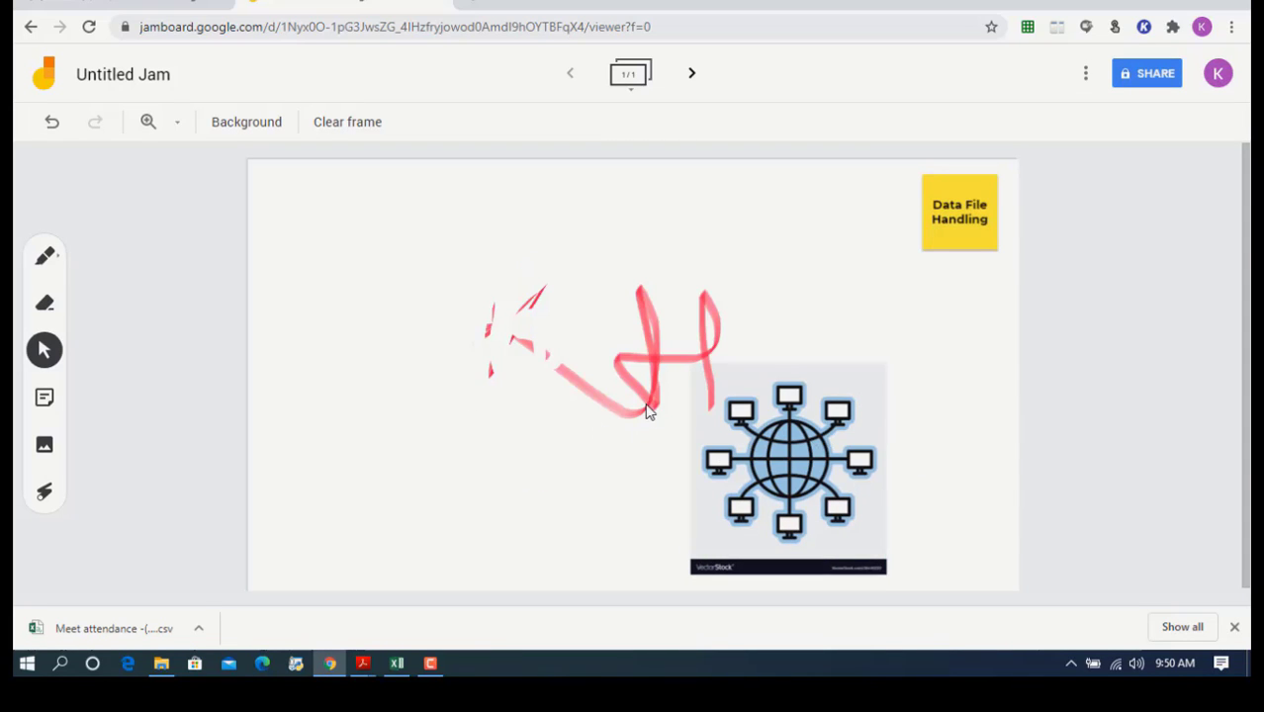
mouse_move(44, 499)
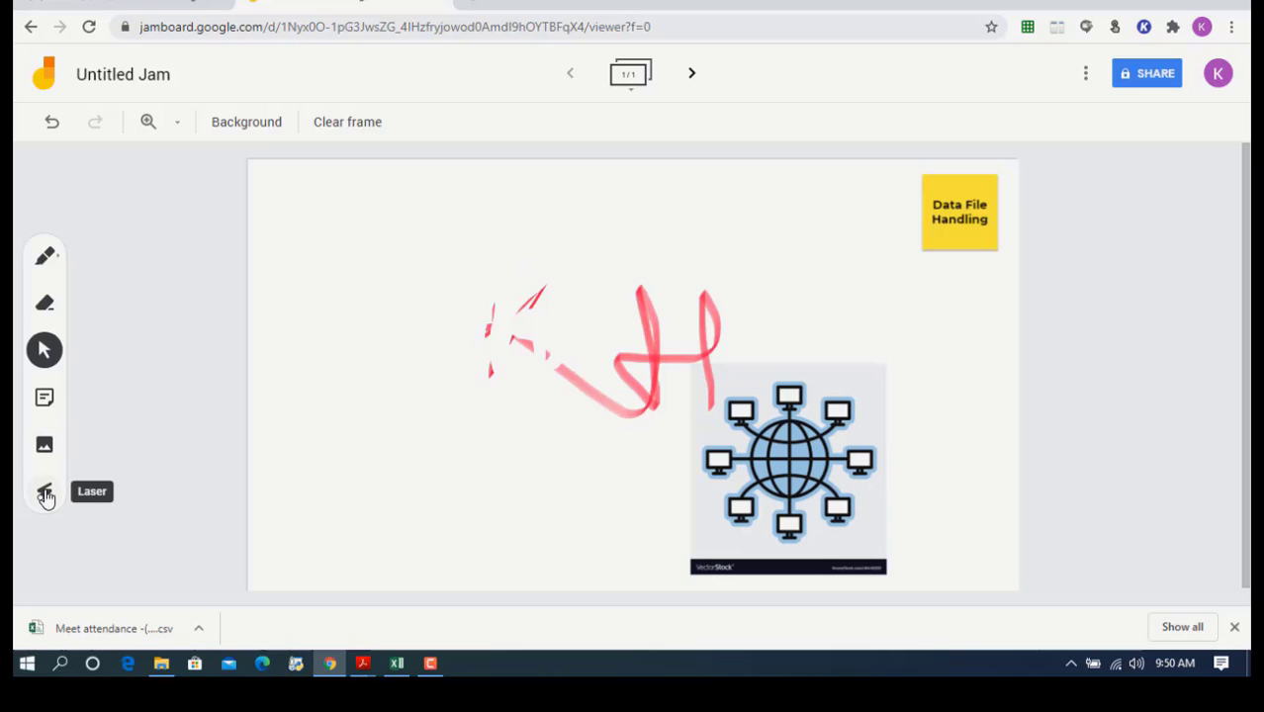
- Sweep the laser pointer across the network image to highlight it
left_click(44, 495)
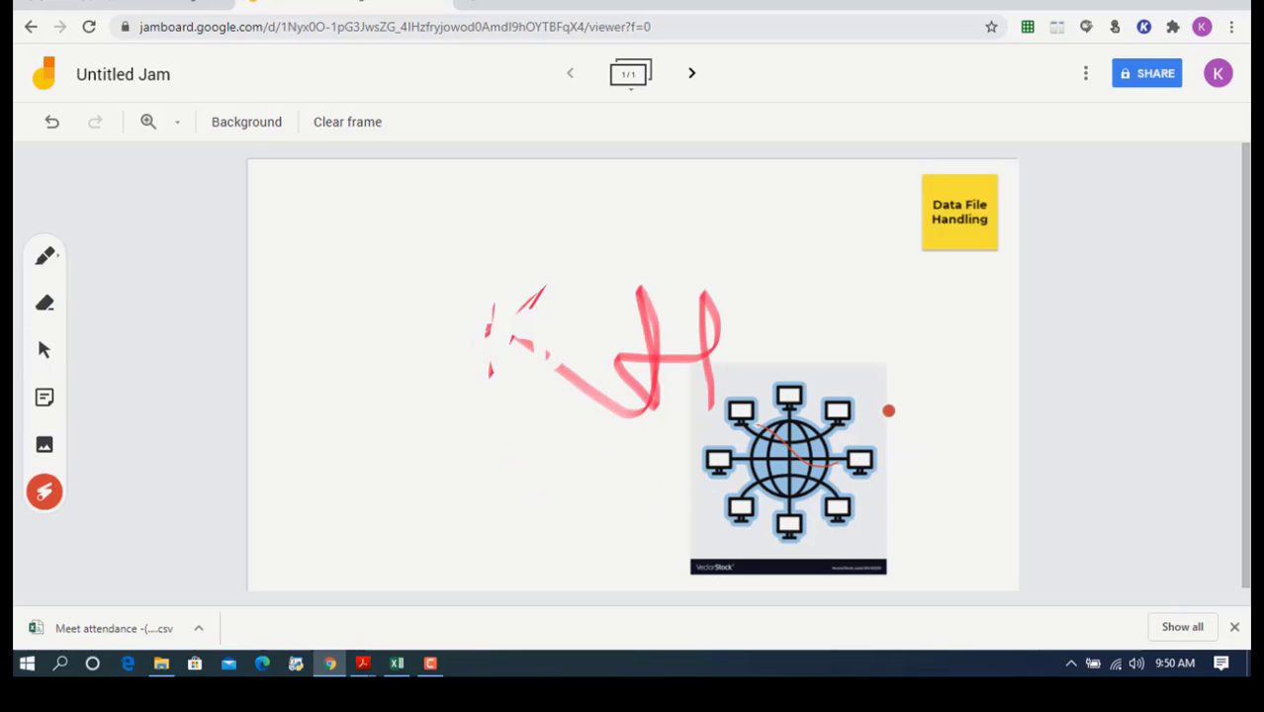
left_click_drag(881, 415, 821, 504)
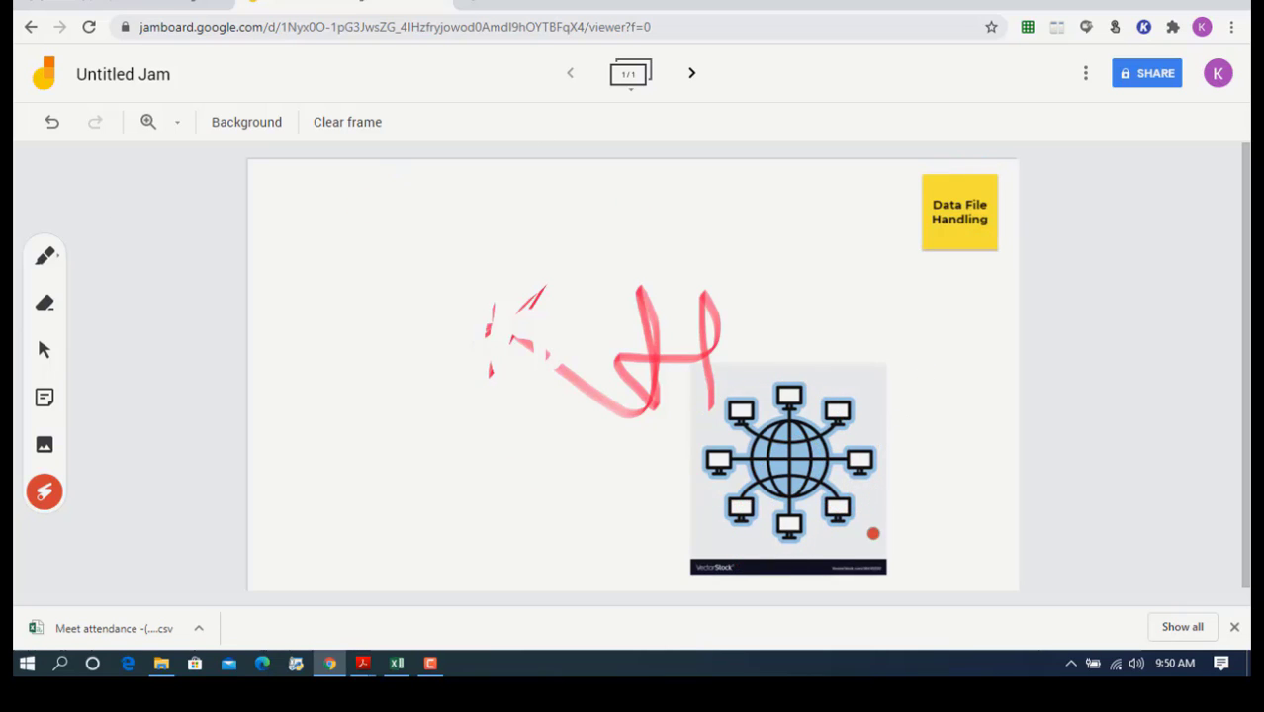
mouse_move(364, 125)
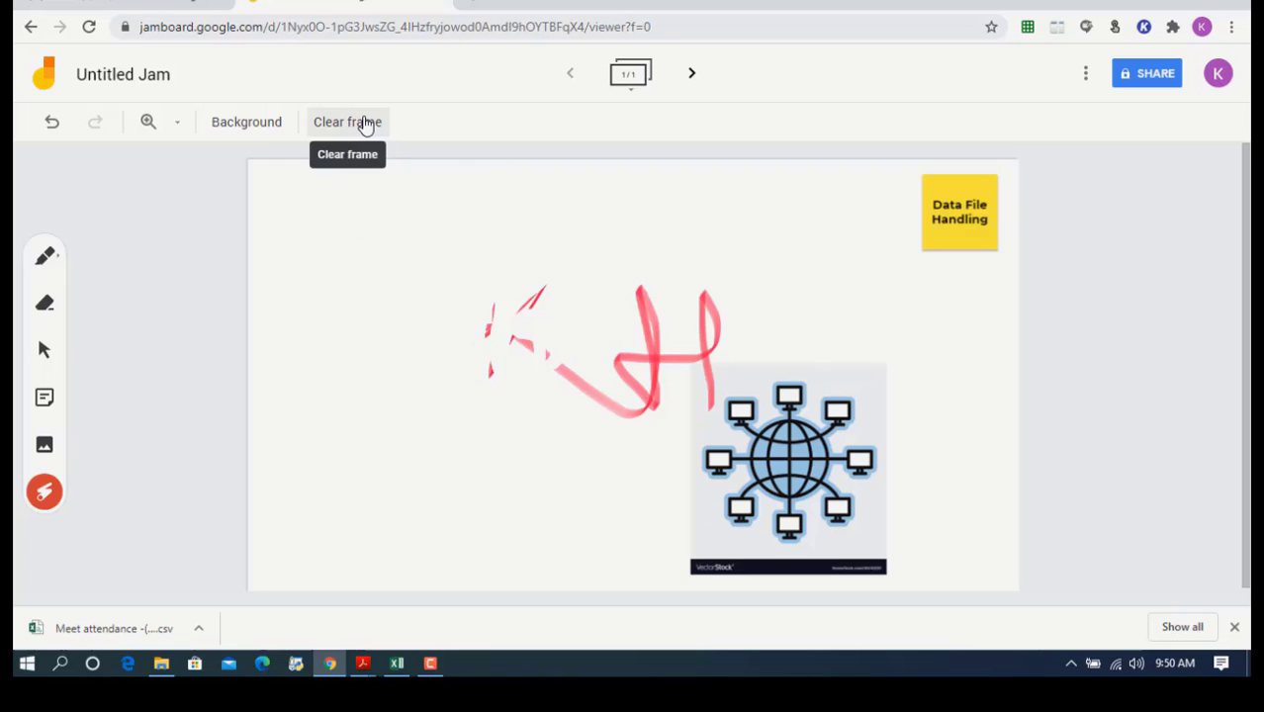
mouse_move(147, 122)
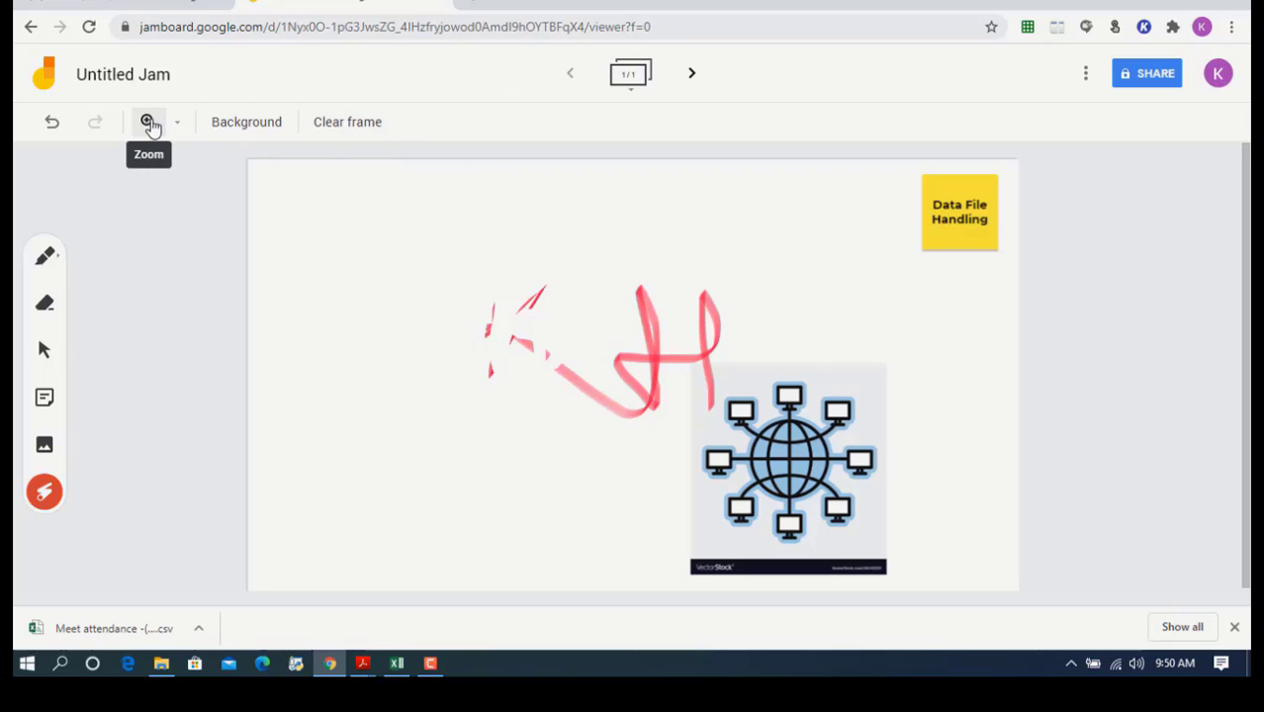
- Set the frame zoom level to 50%
left_click(176, 121)
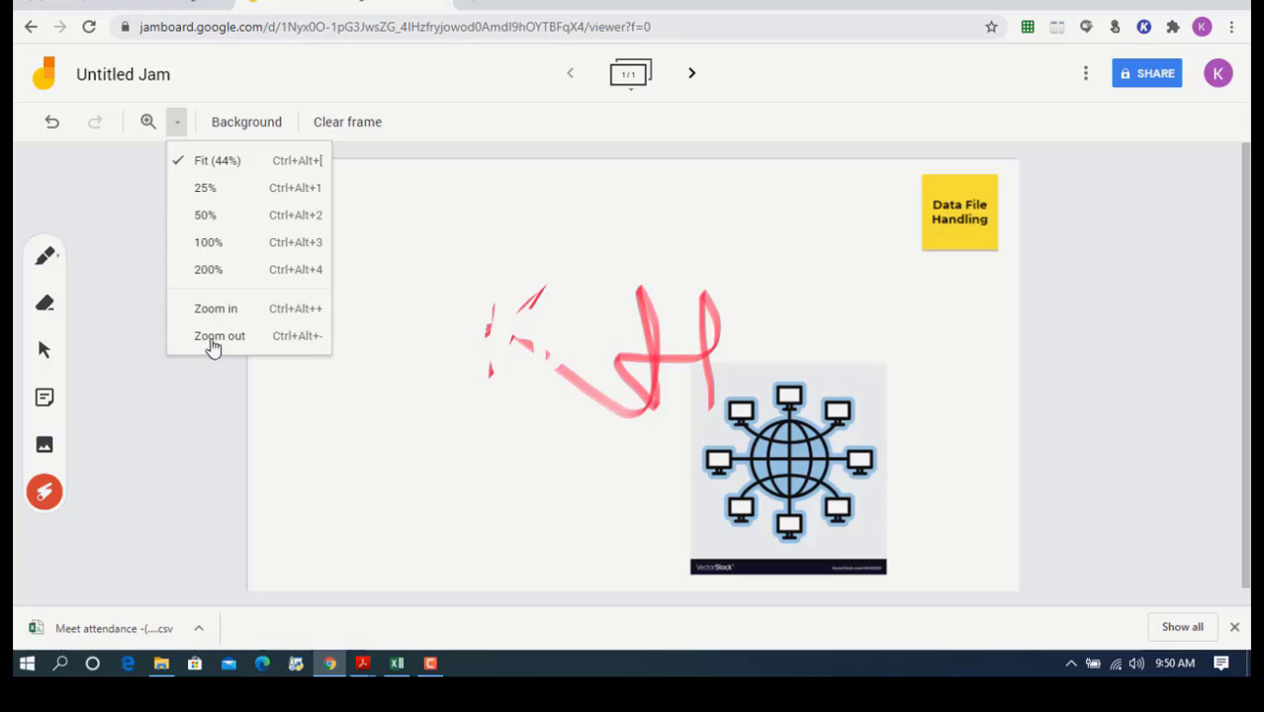
left_click(205, 214)
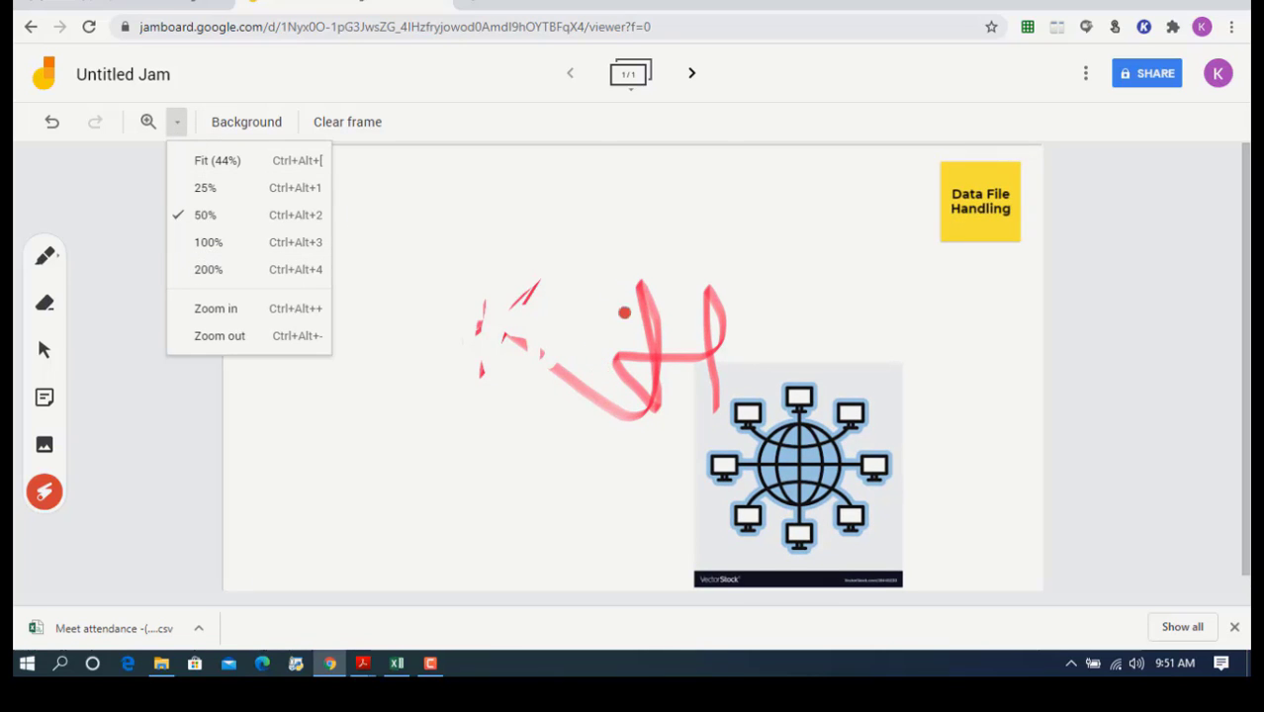
left_click(691, 74)
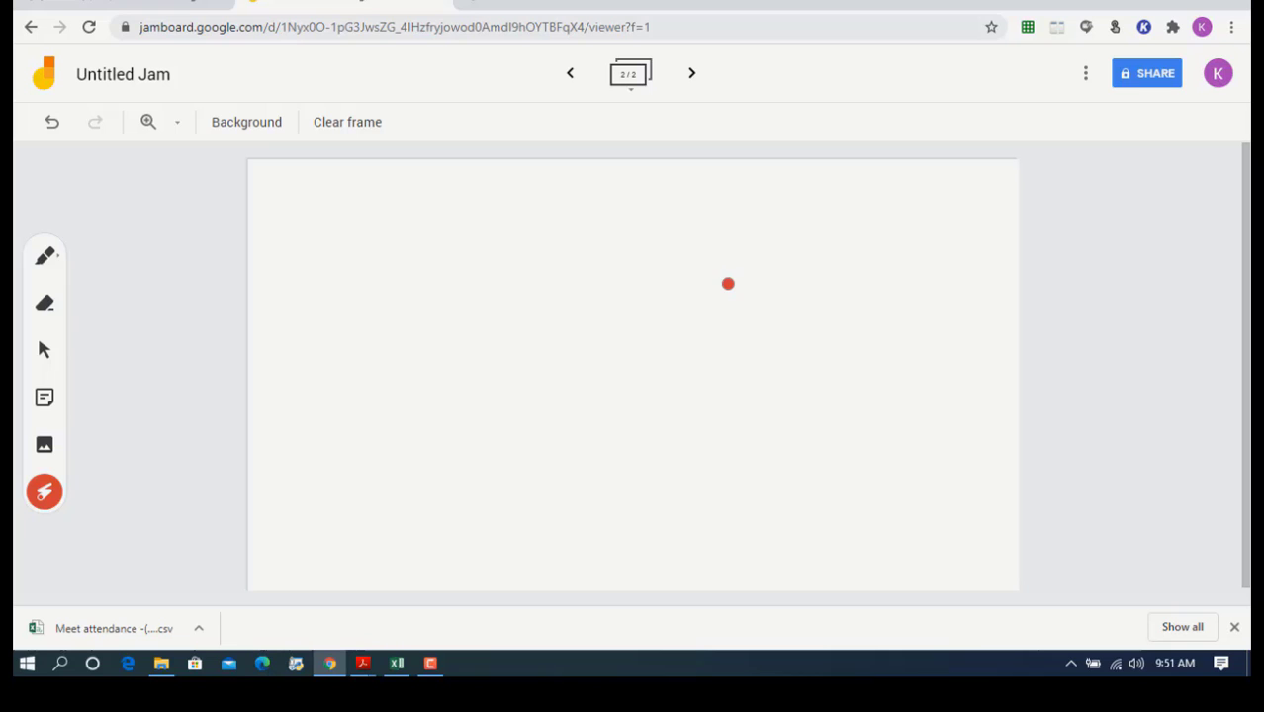
- Bring up the jam's More Actions menu with the blank second frame open
left_click(1084, 71)
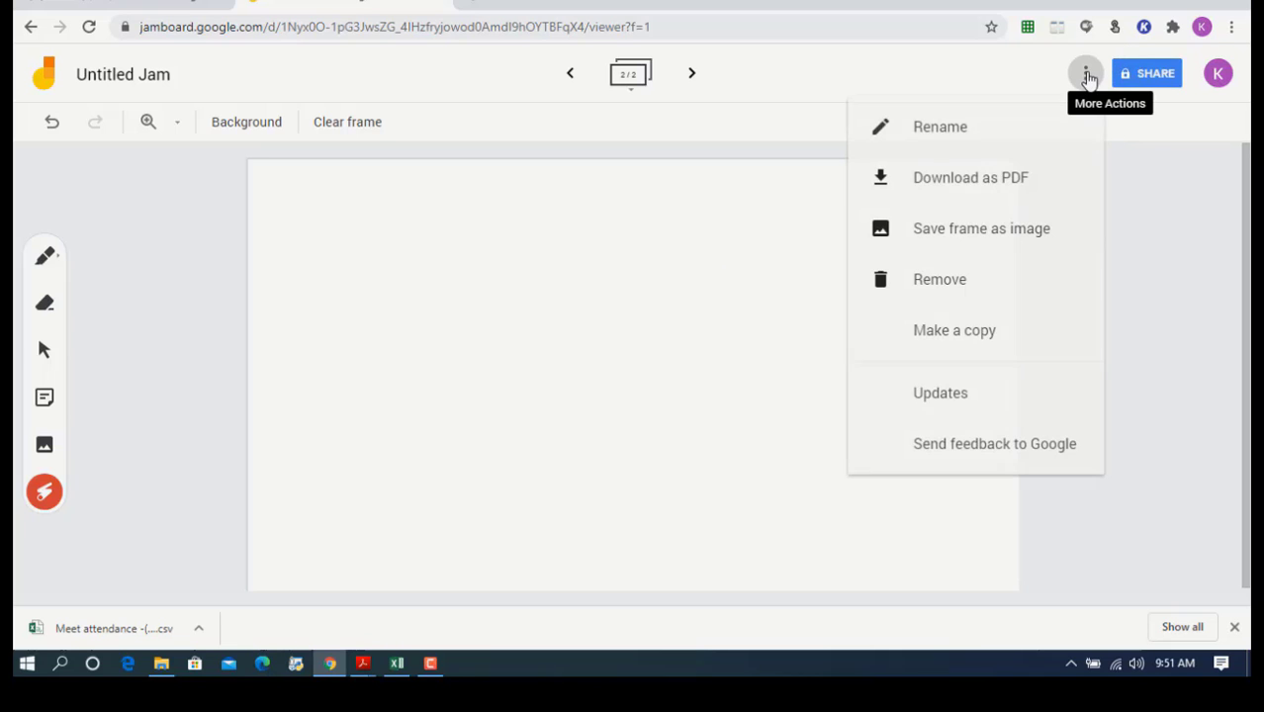
mouse_move(940, 135)
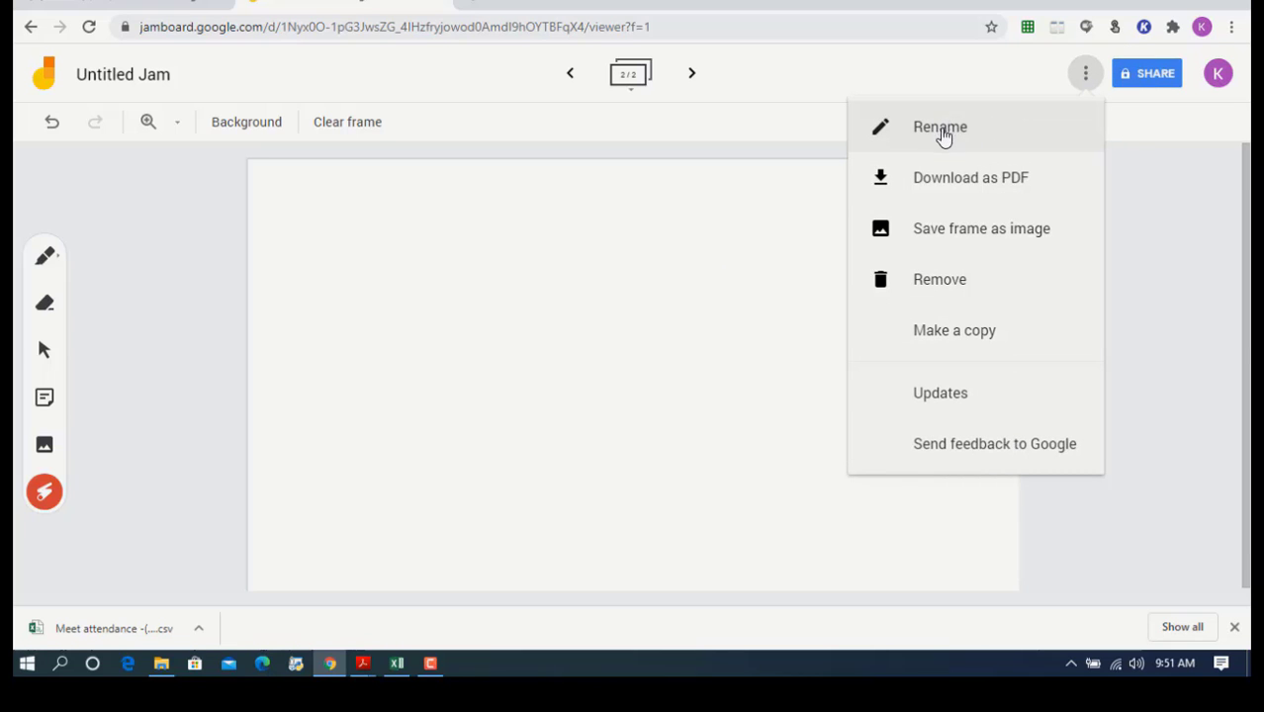
mouse_move(988, 230)
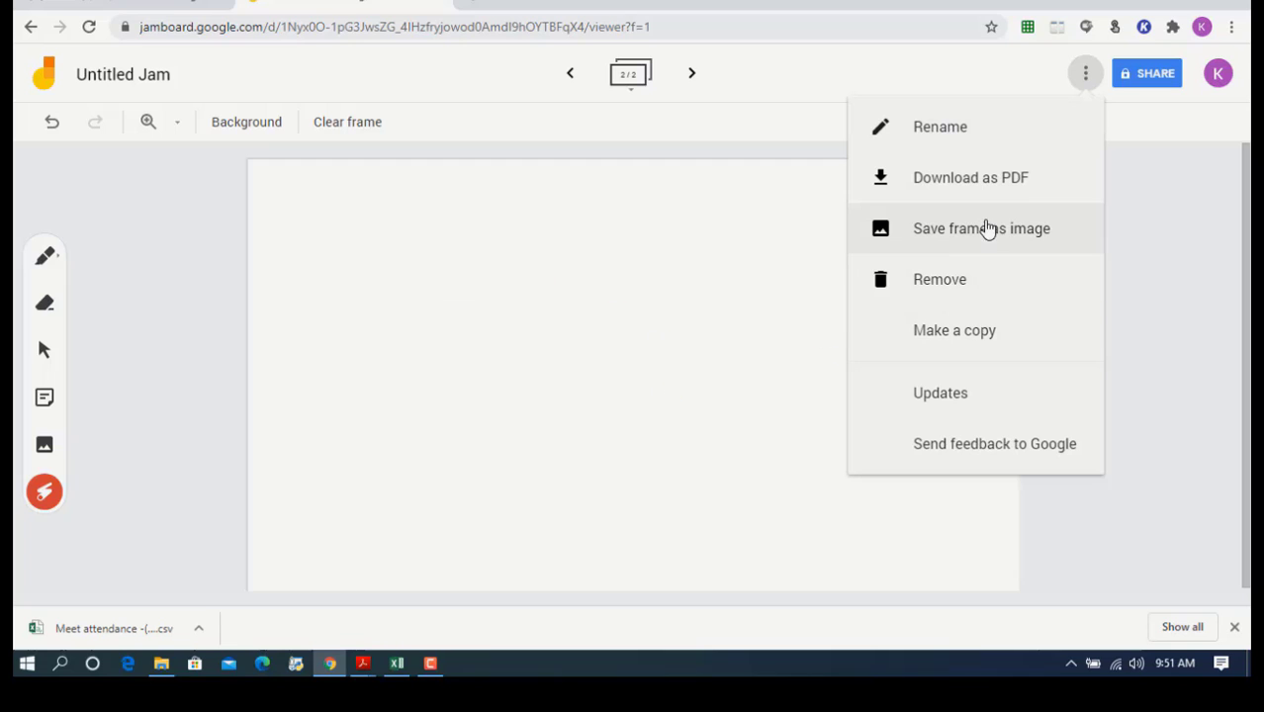
mouse_move(967, 182)
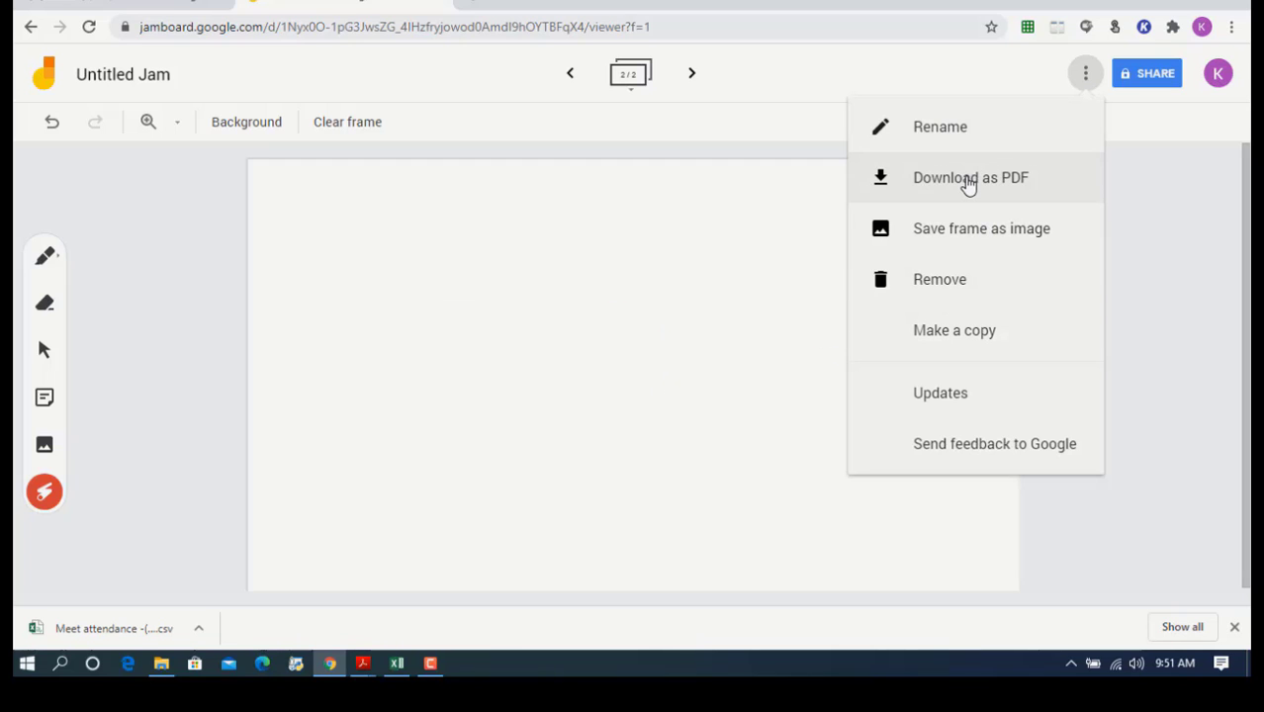
mouse_move(969, 126)
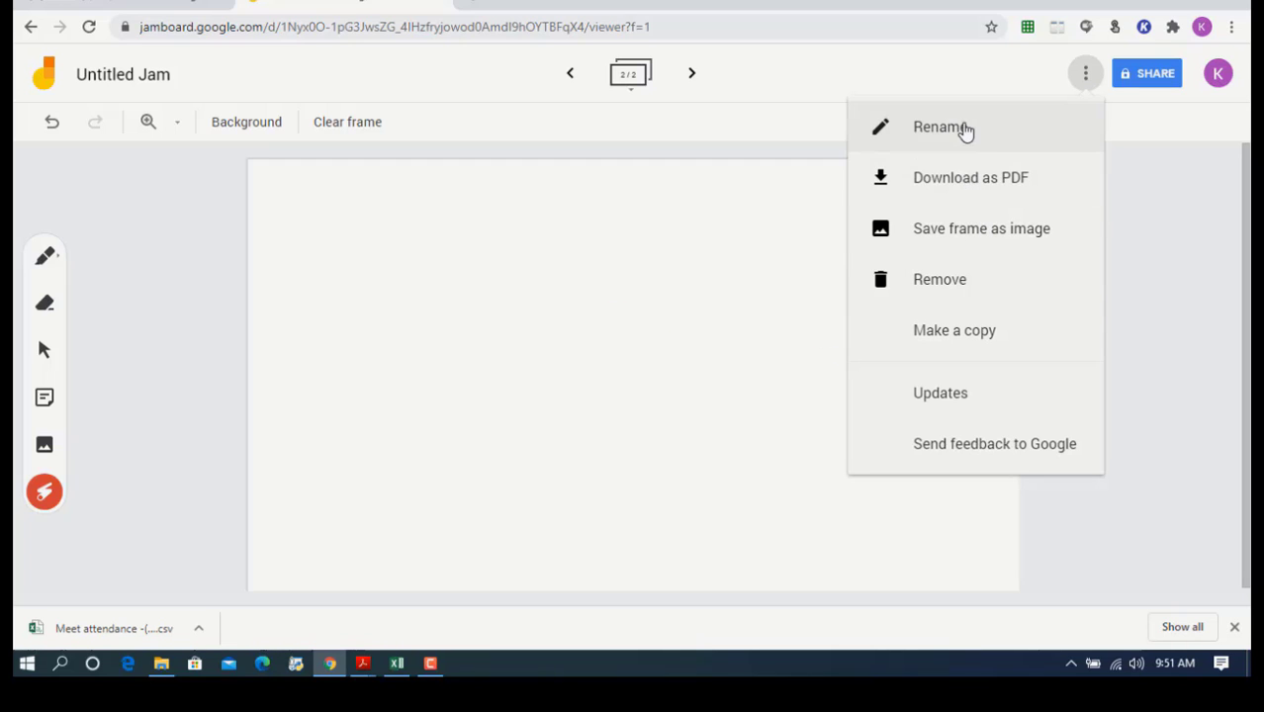
mouse_move(109, 83)
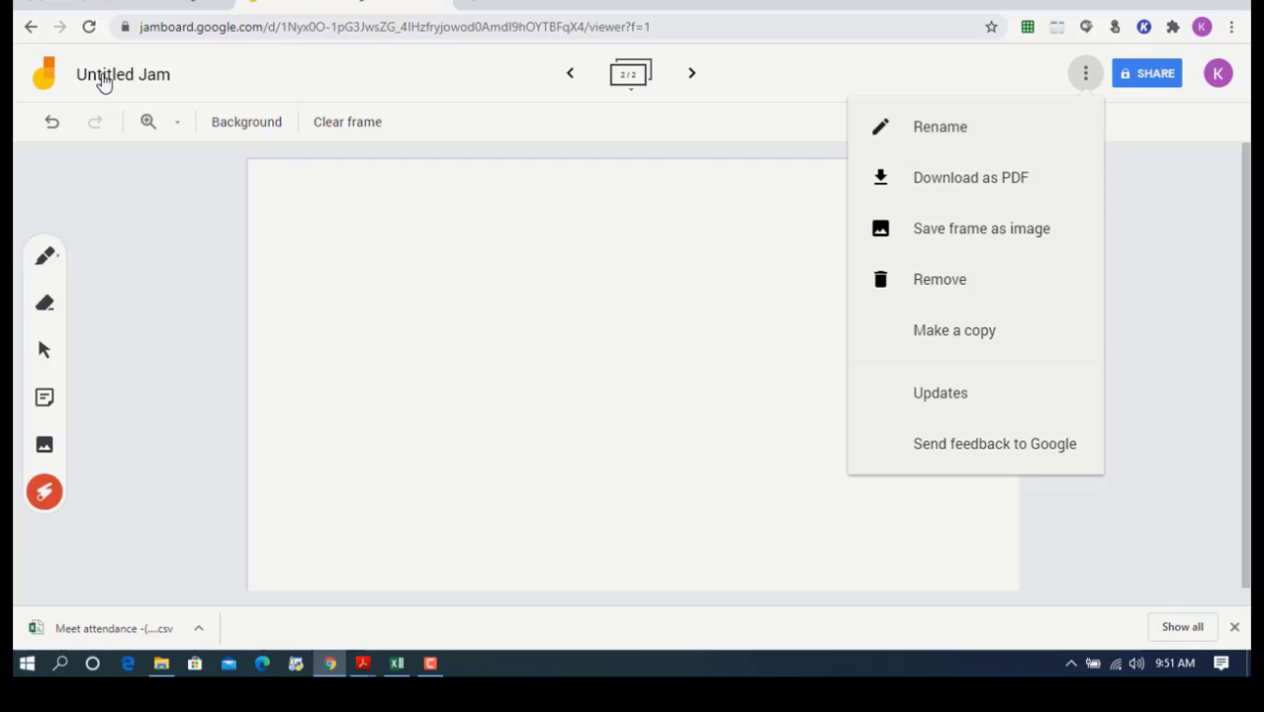
- Rename the jam to 'KH' and return to the More Actions menu
left_click(940, 126)
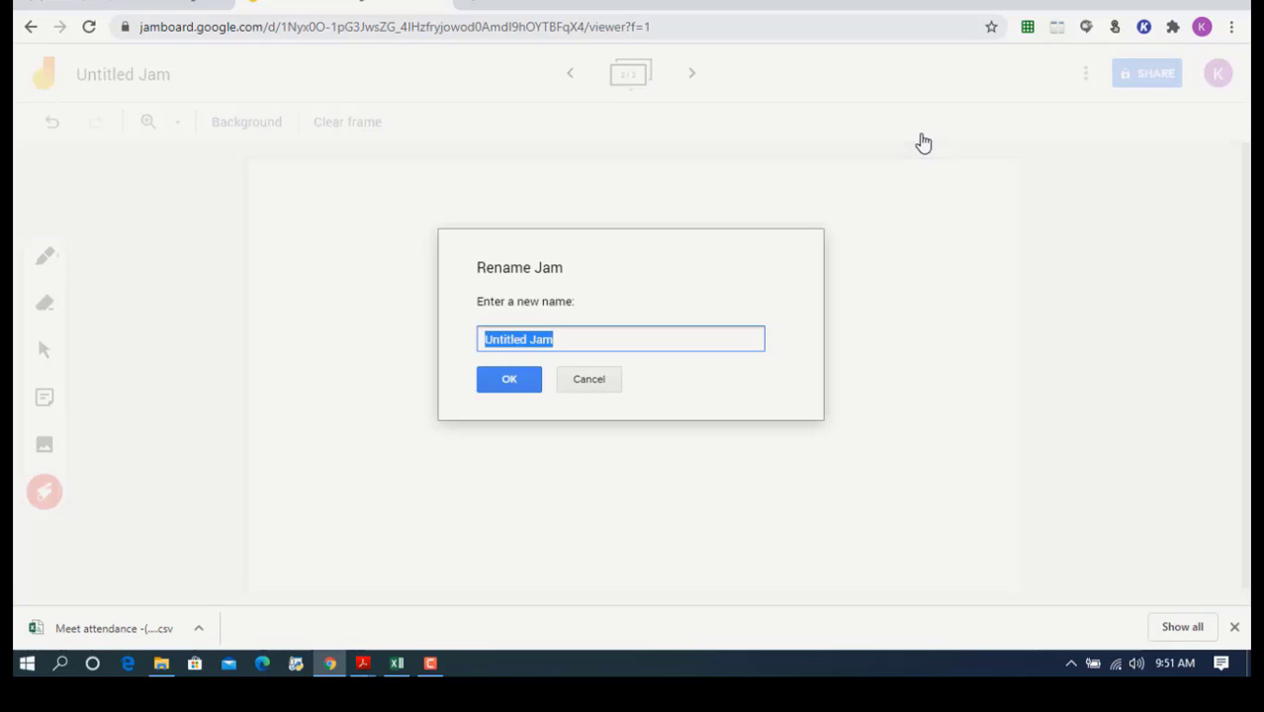
type("KH")
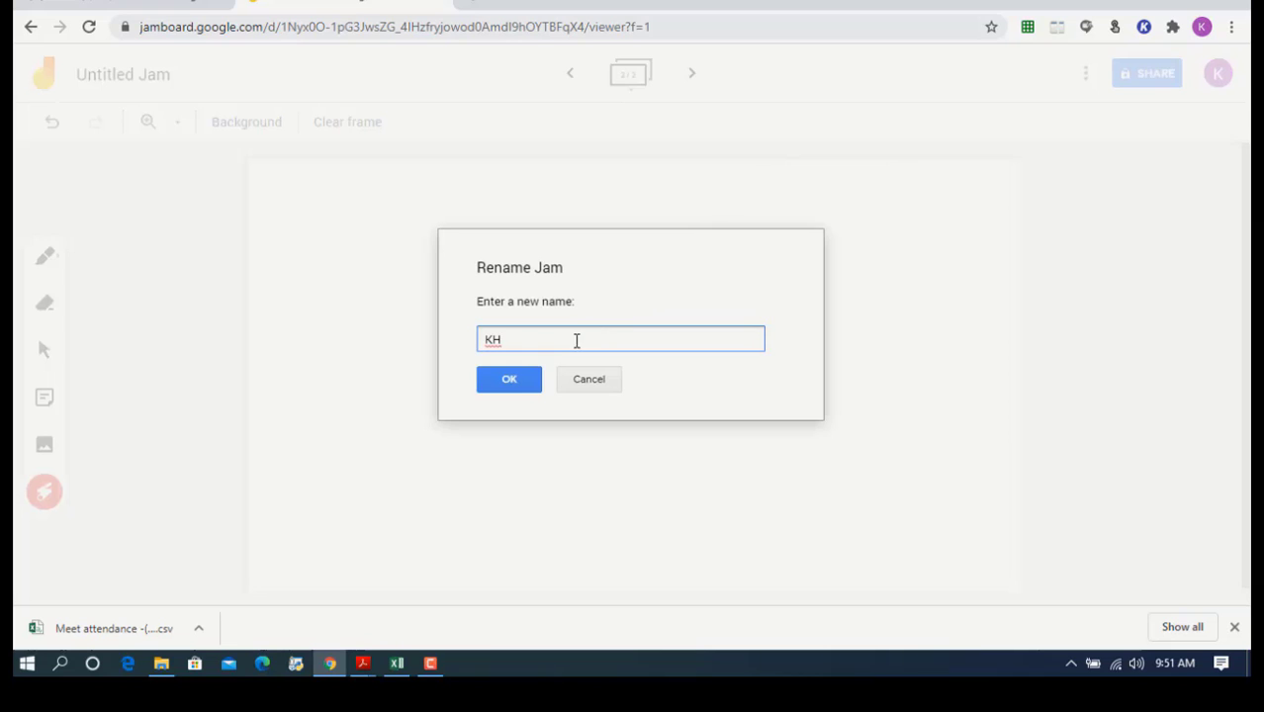
left_click(508, 380)
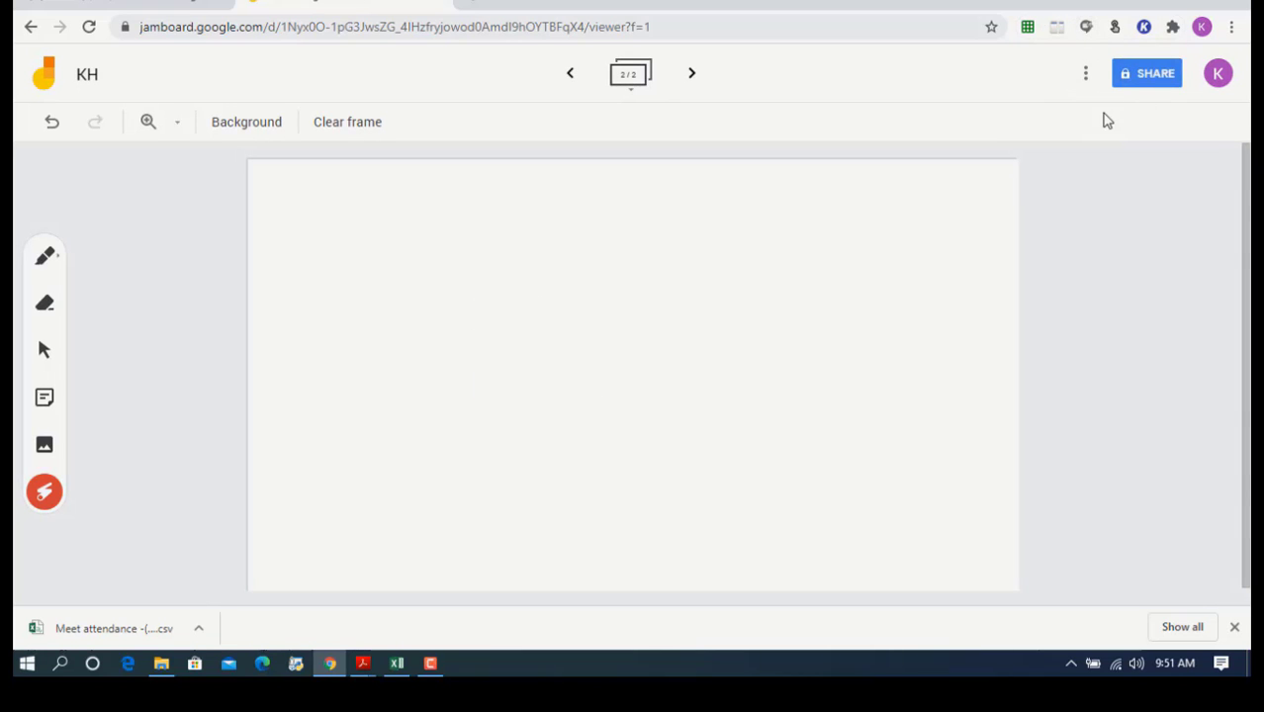
mouse_move(1084, 71)
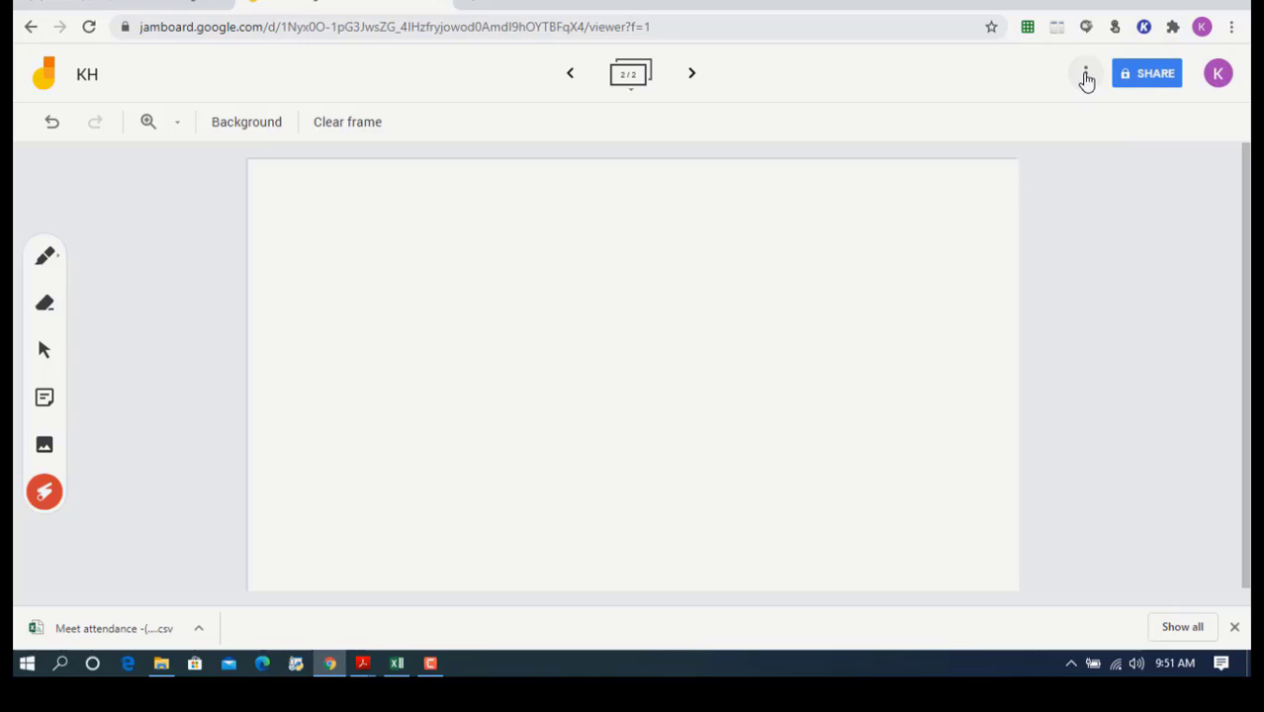
left_click(1084, 73)
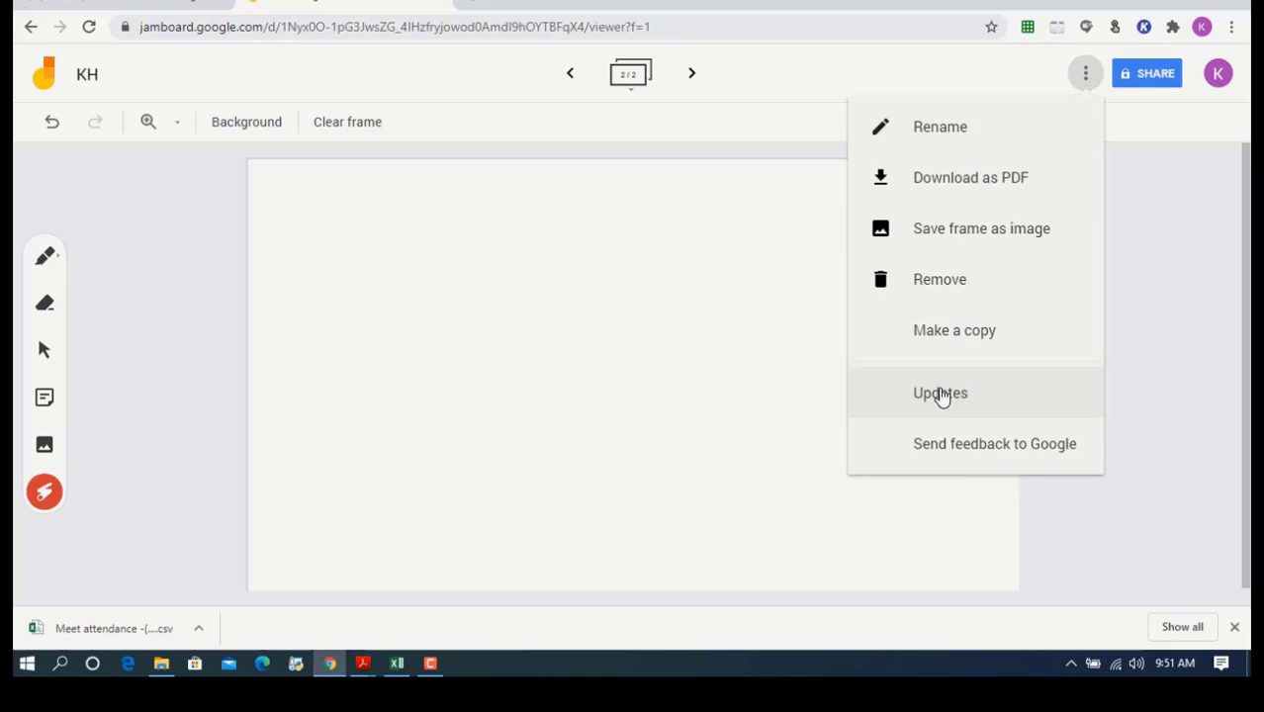
mouse_move(962, 313)
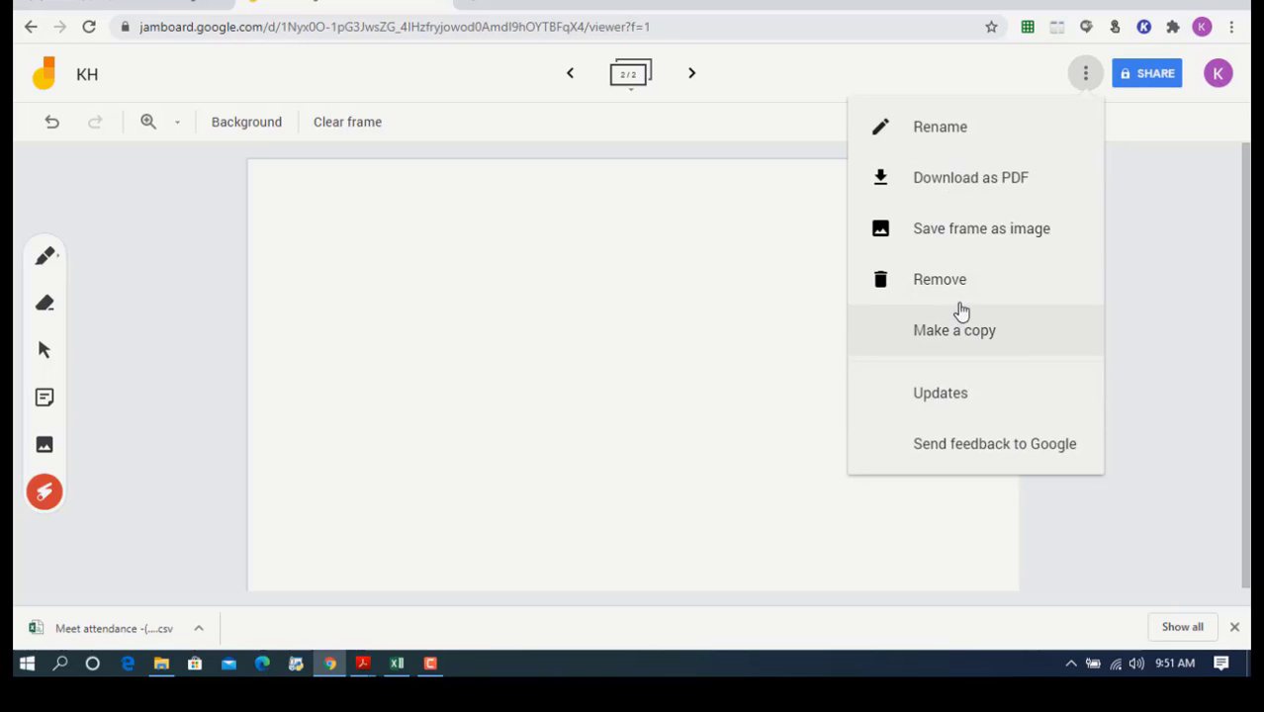